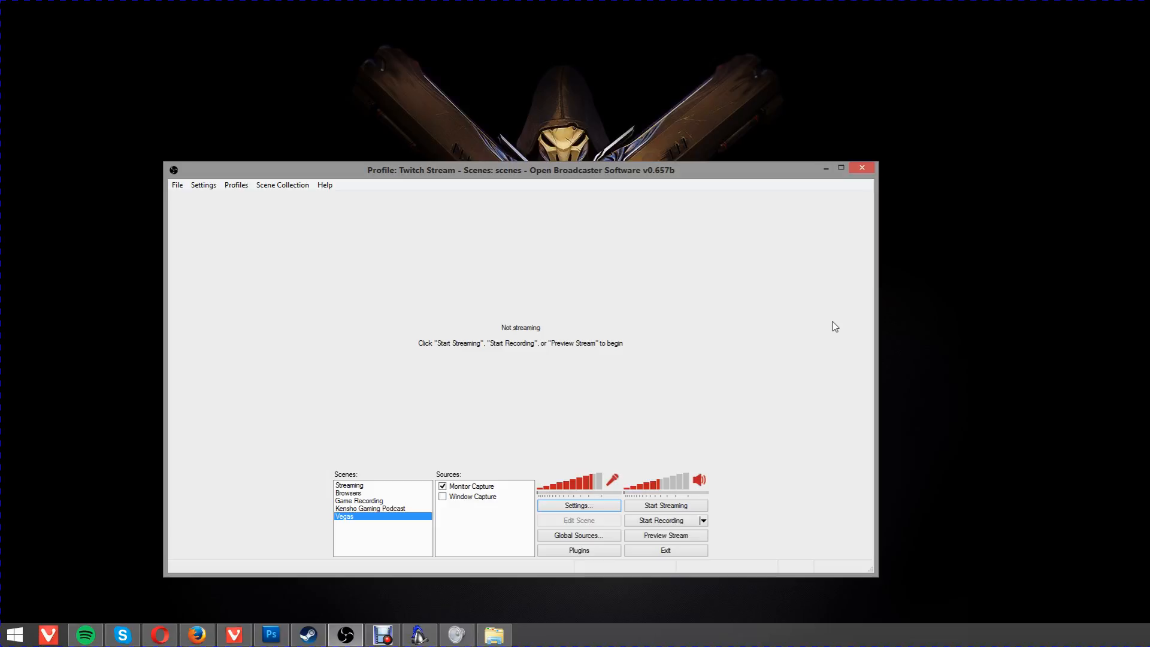
pyautogui.moveTo(778, 443)
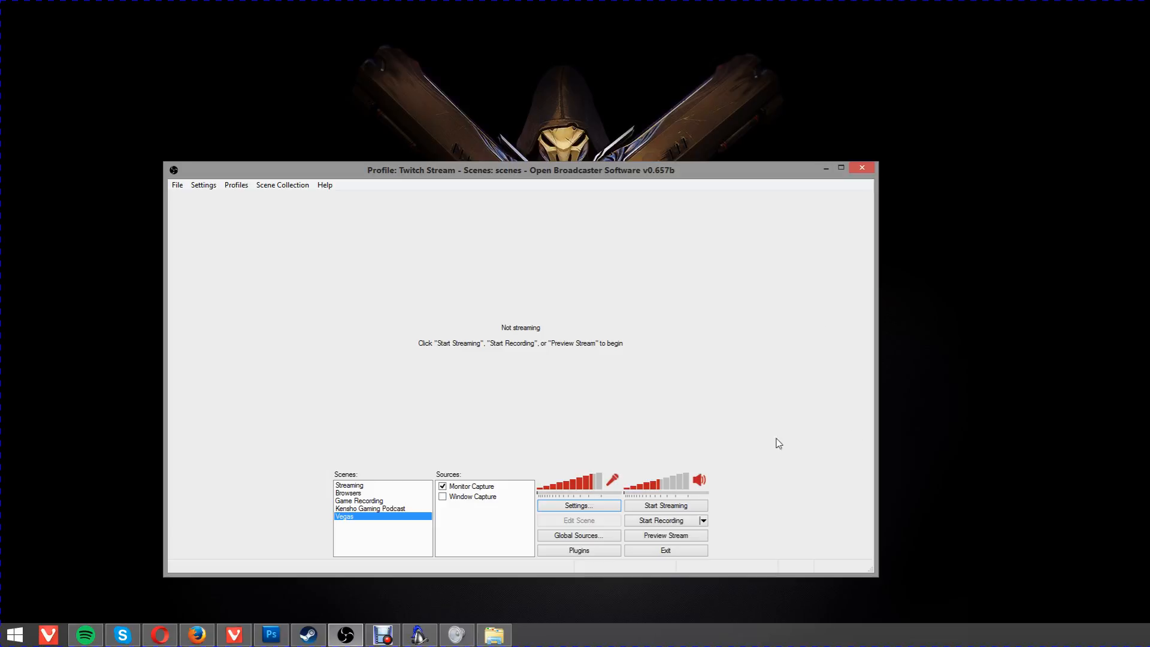
pyautogui.moveTo(456, 274)
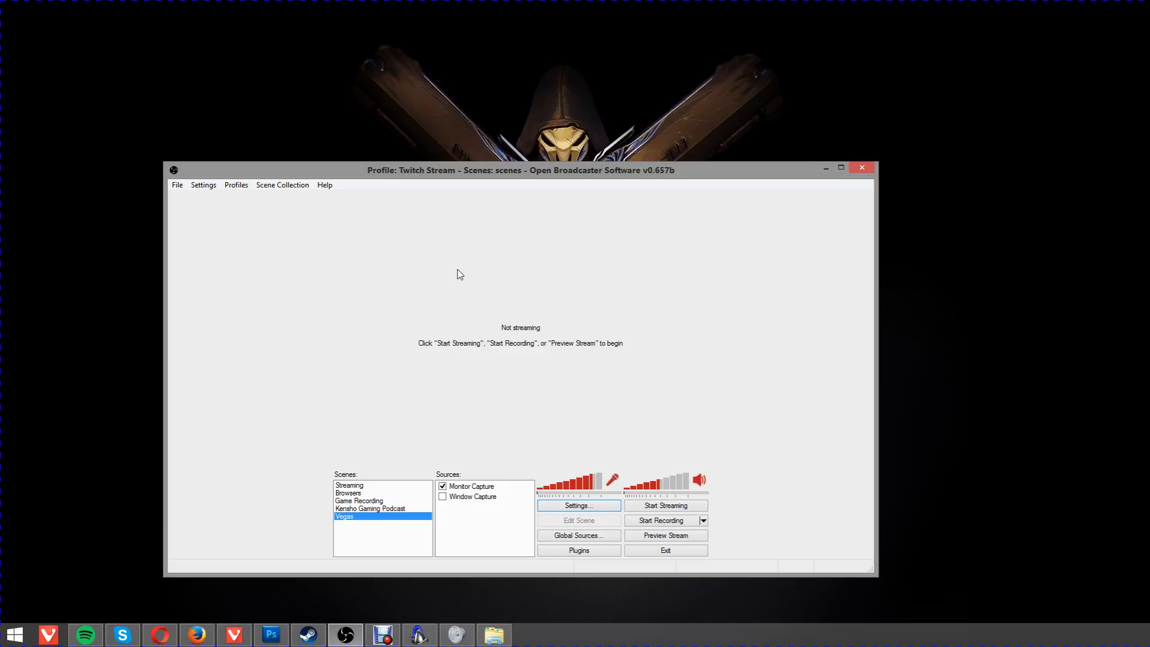
pyautogui.moveTo(299, 260)
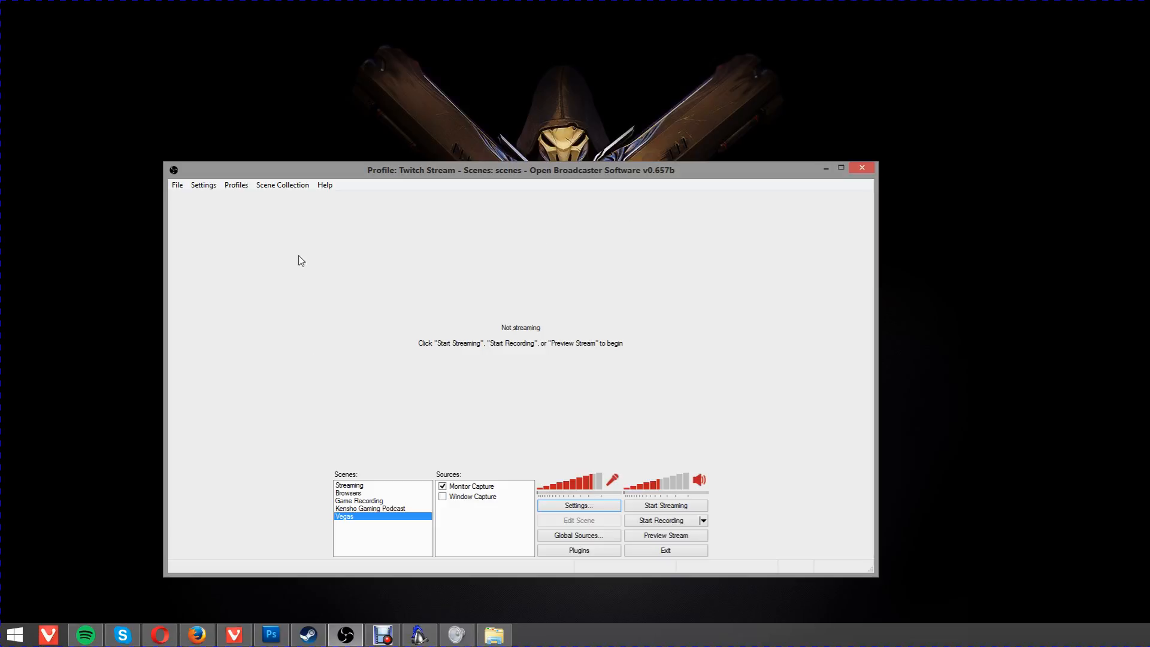
# Check the saved profiles in the Settings menu, then bring up the Settings window for the Twitch Stream profile.
pyautogui.click(203, 184)
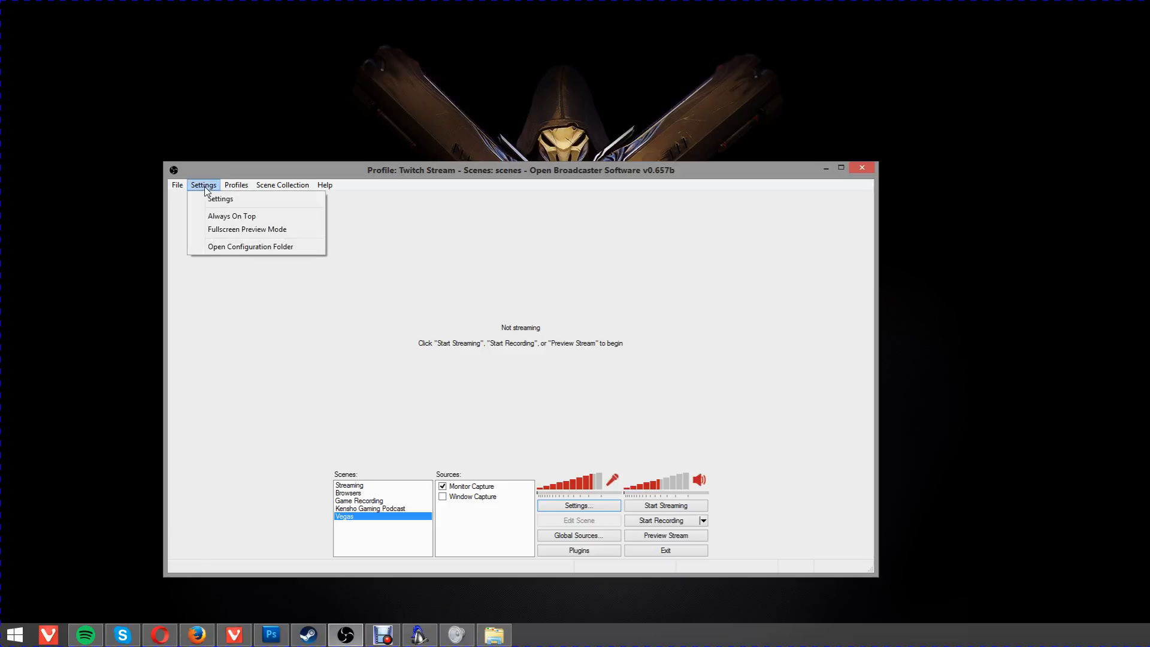
pyautogui.click(235, 184)
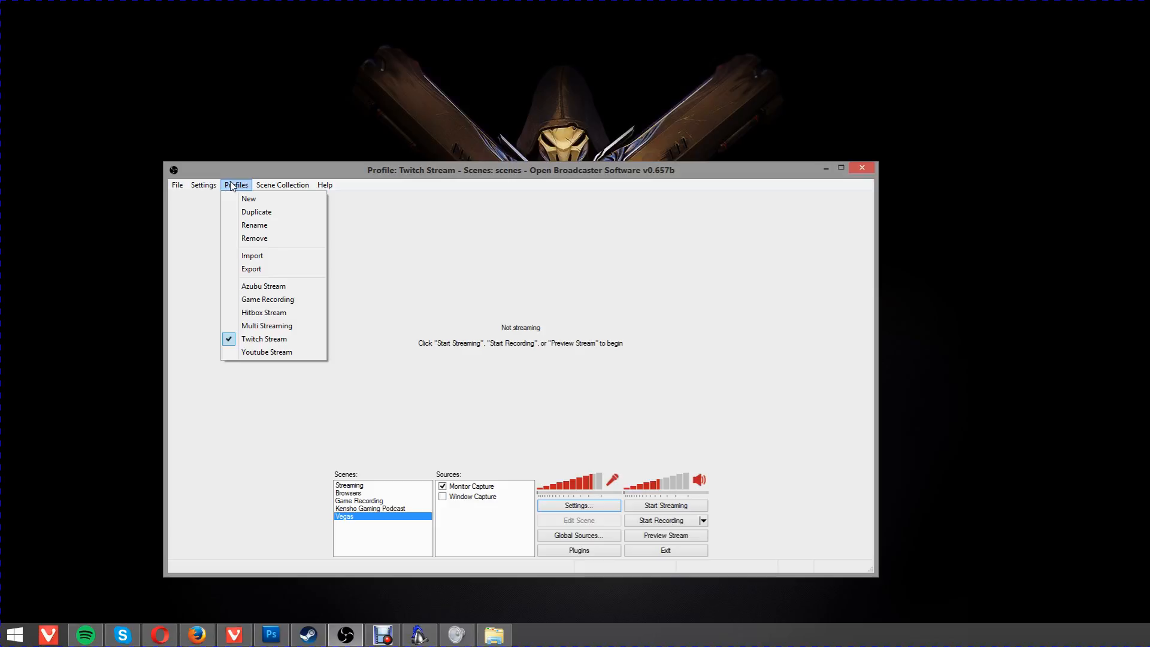
pyautogui.moveTo(238, 187)
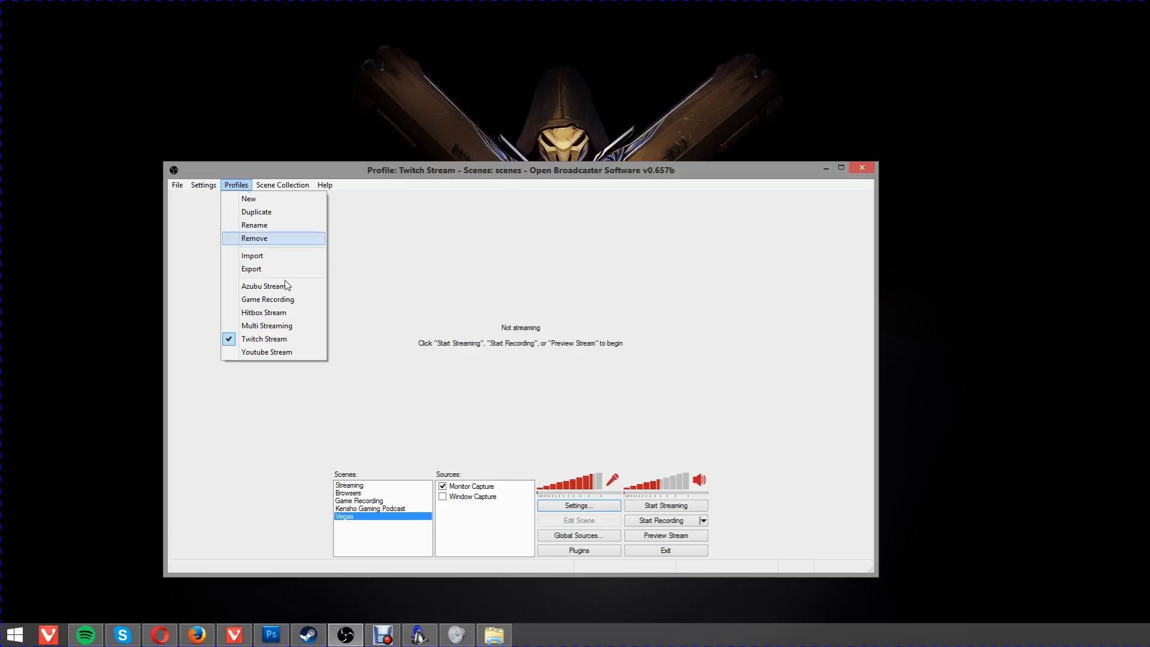
pyautogui.moveTo(289, 313)
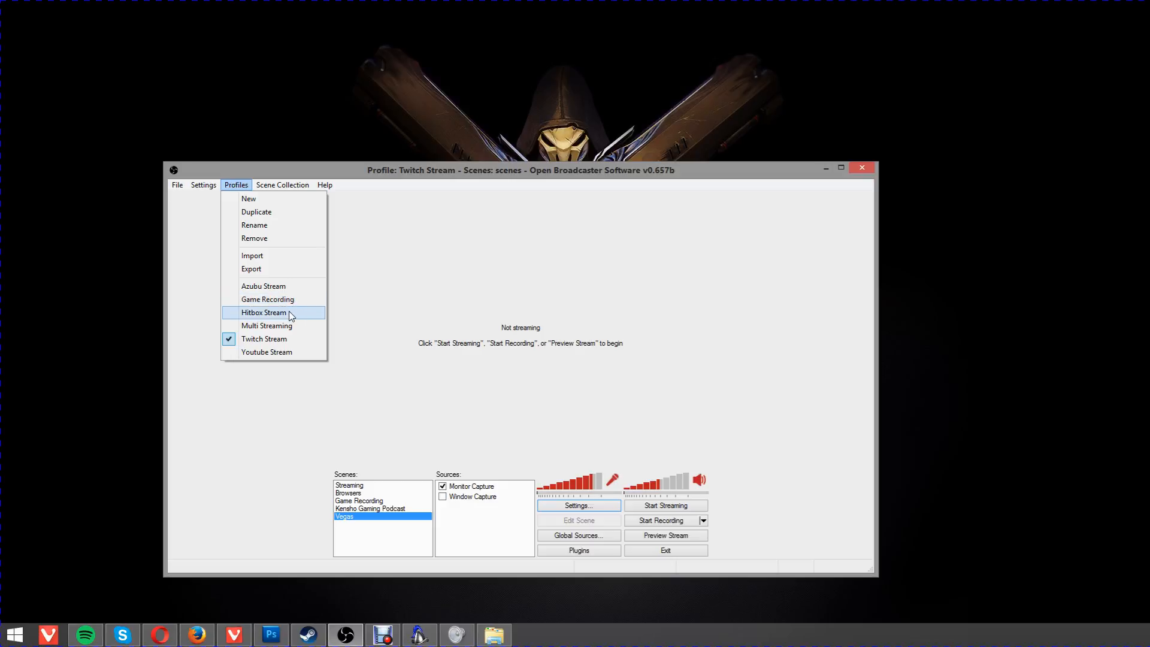
pyautogui.moveTo(270, 321)
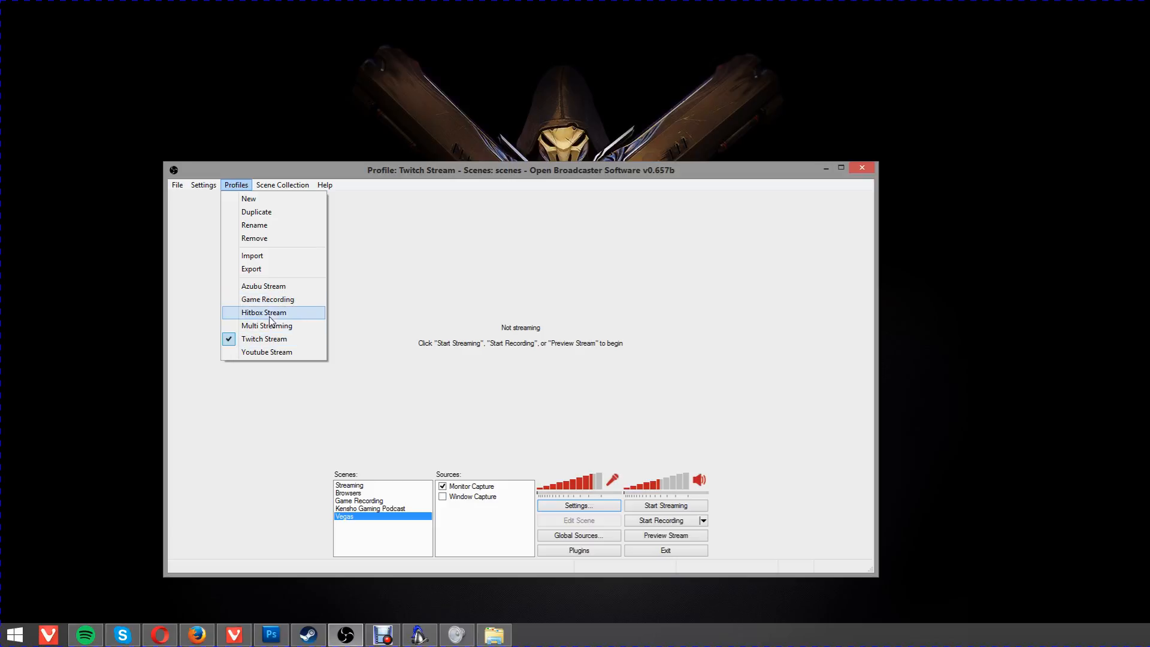
pyautogui.moveTo(292, 325)
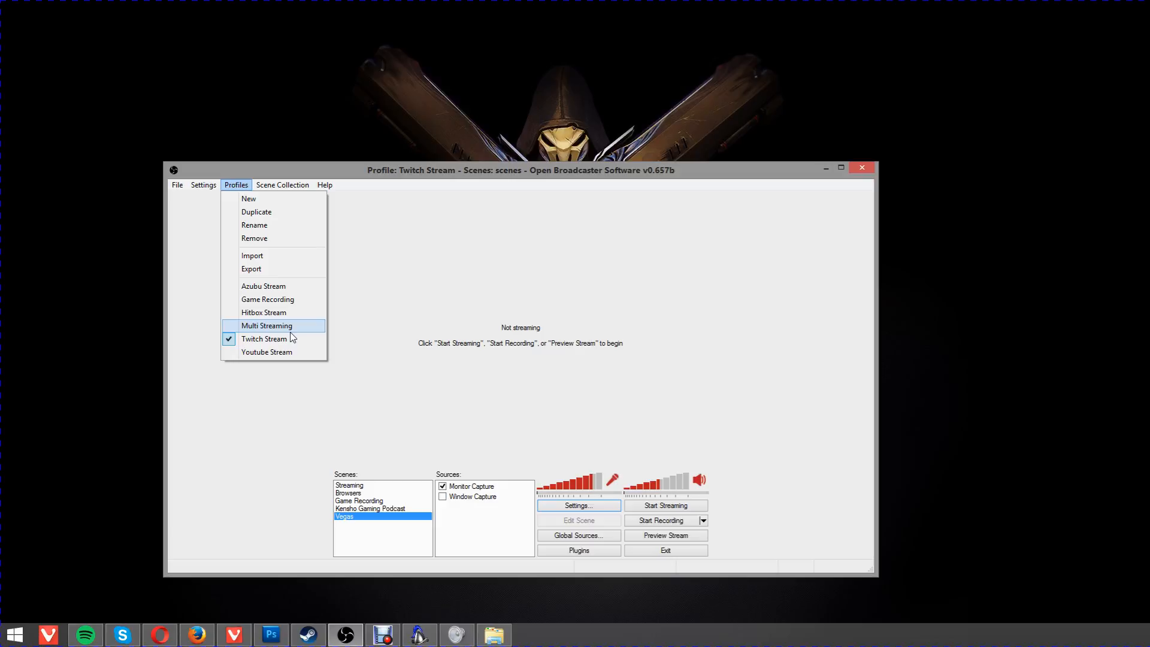
pyautogui.moveTo(267, 299)
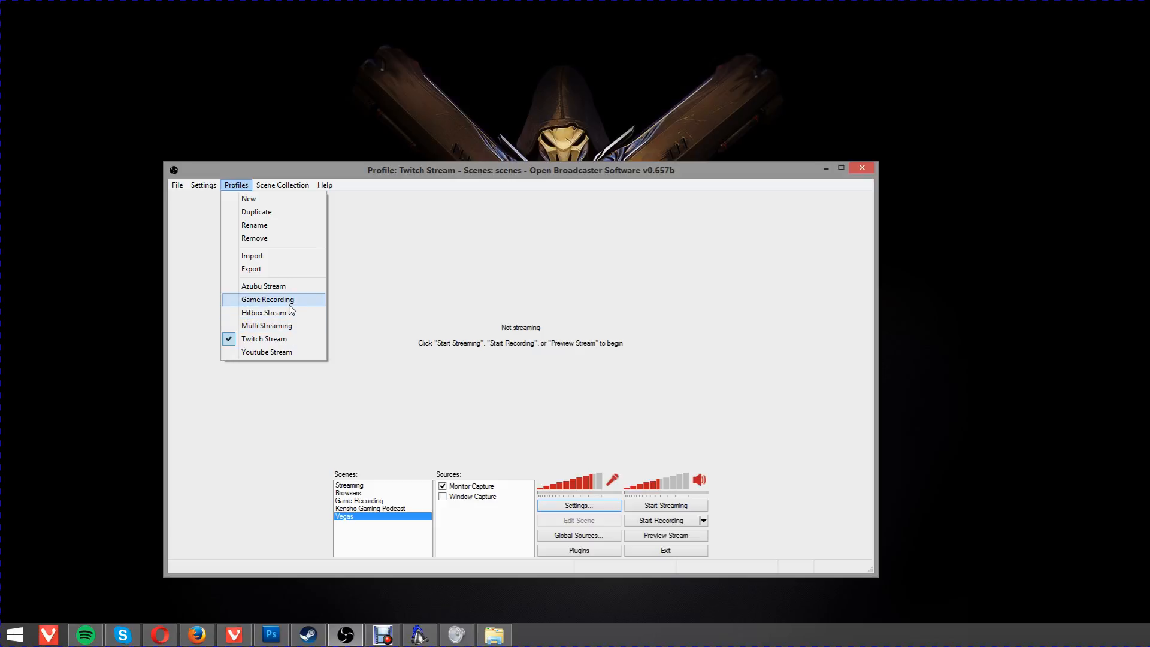
pyautogui.moveTo(292, 304)
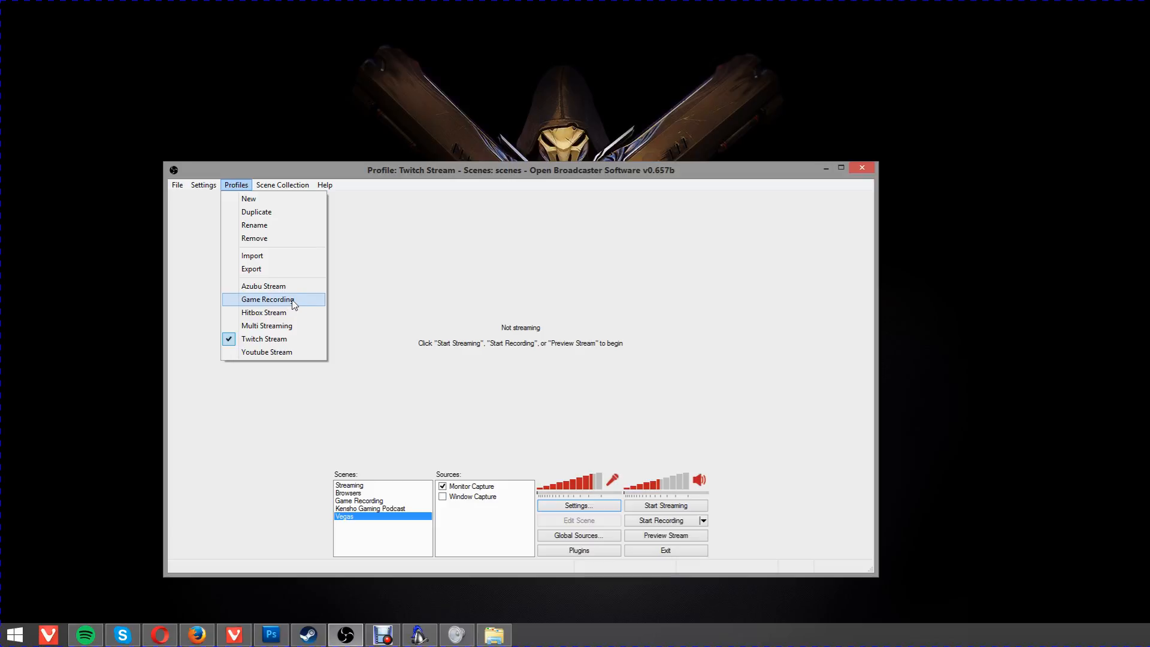
pyautogui.moveTo(277, 237)
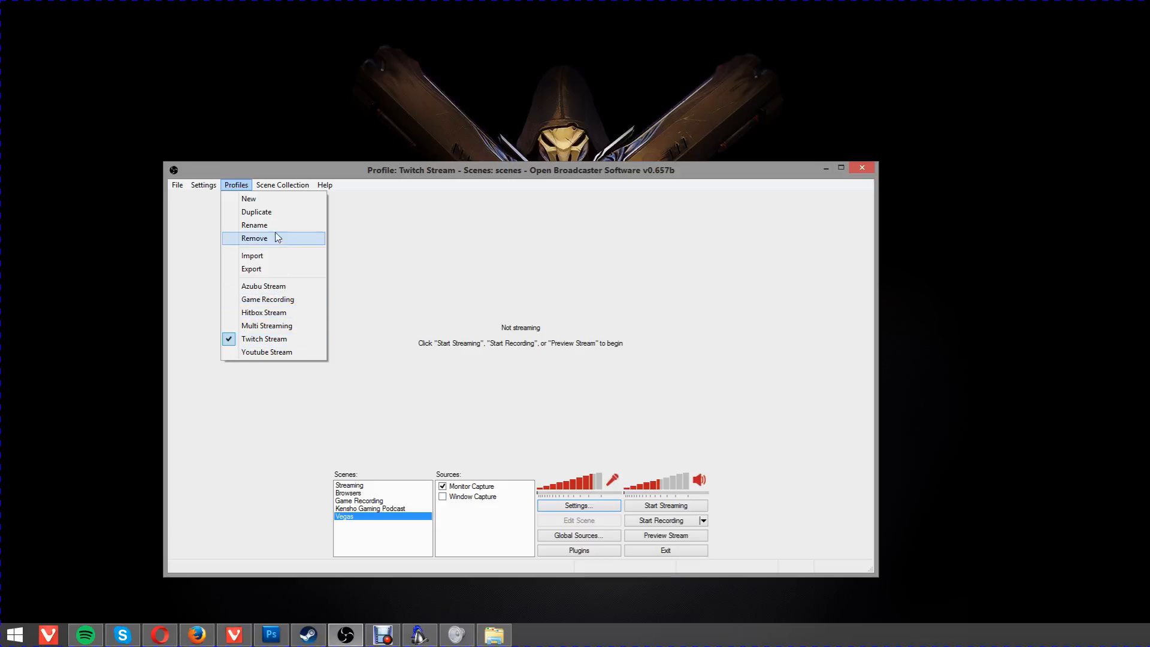
pyautogui.moveTo(272, 255)
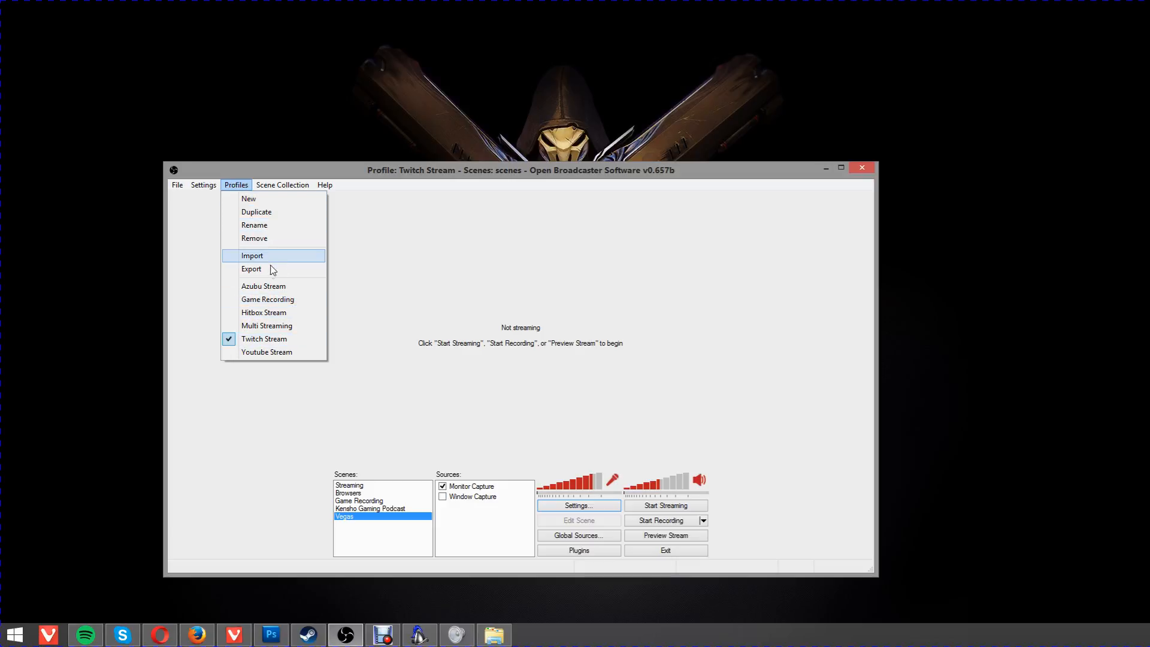
pyautogui.click(204, 185)
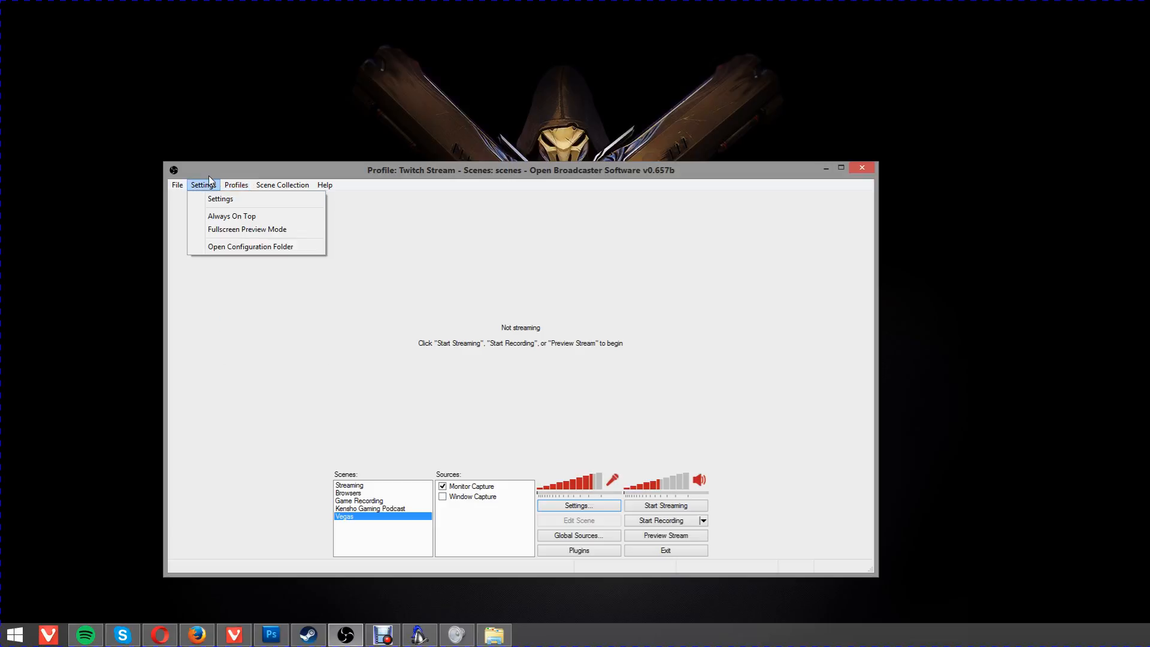
pyautogui.click(220, 198)
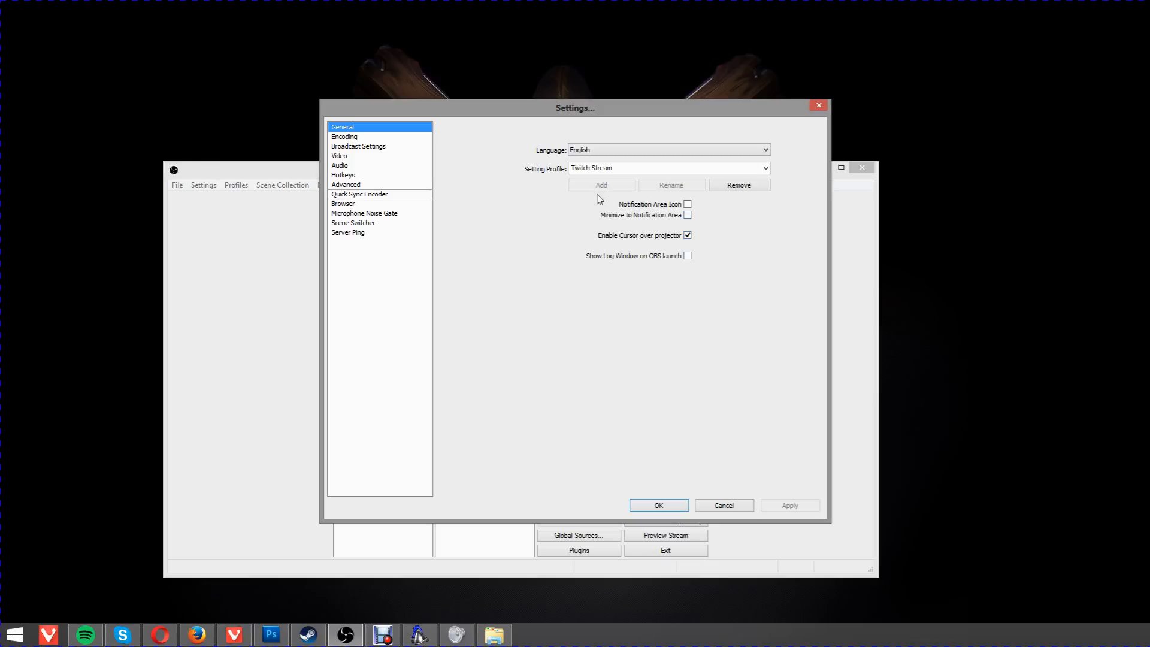
pyautogui.moveTo(513, 175)
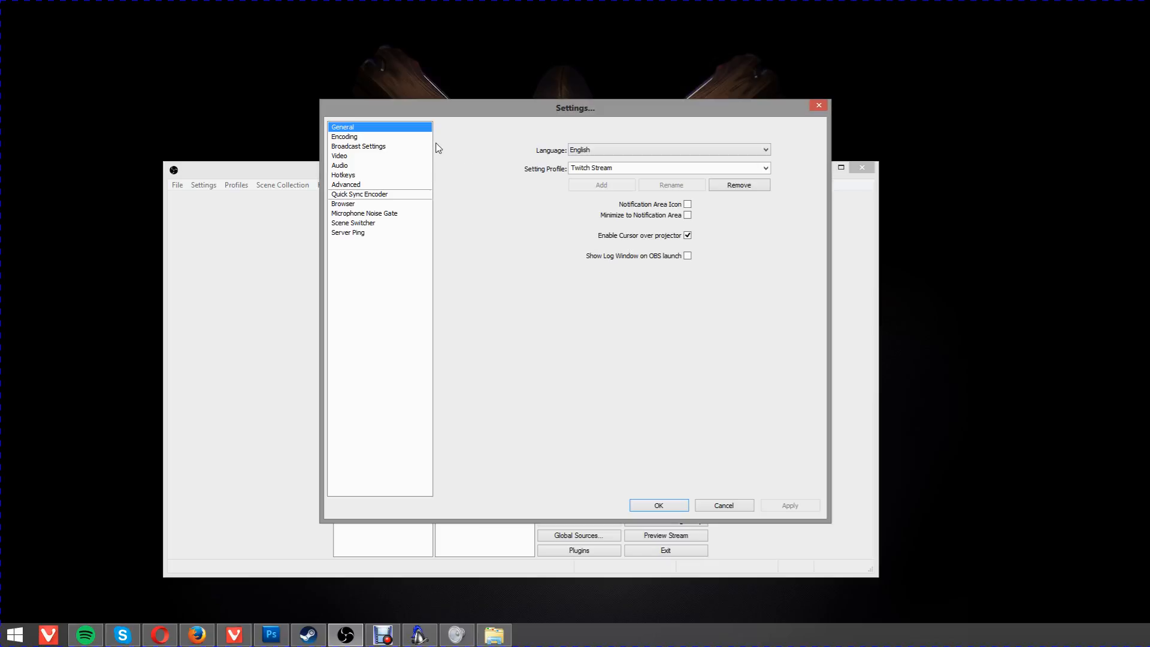
pyautogui.moveTo(425, 145)
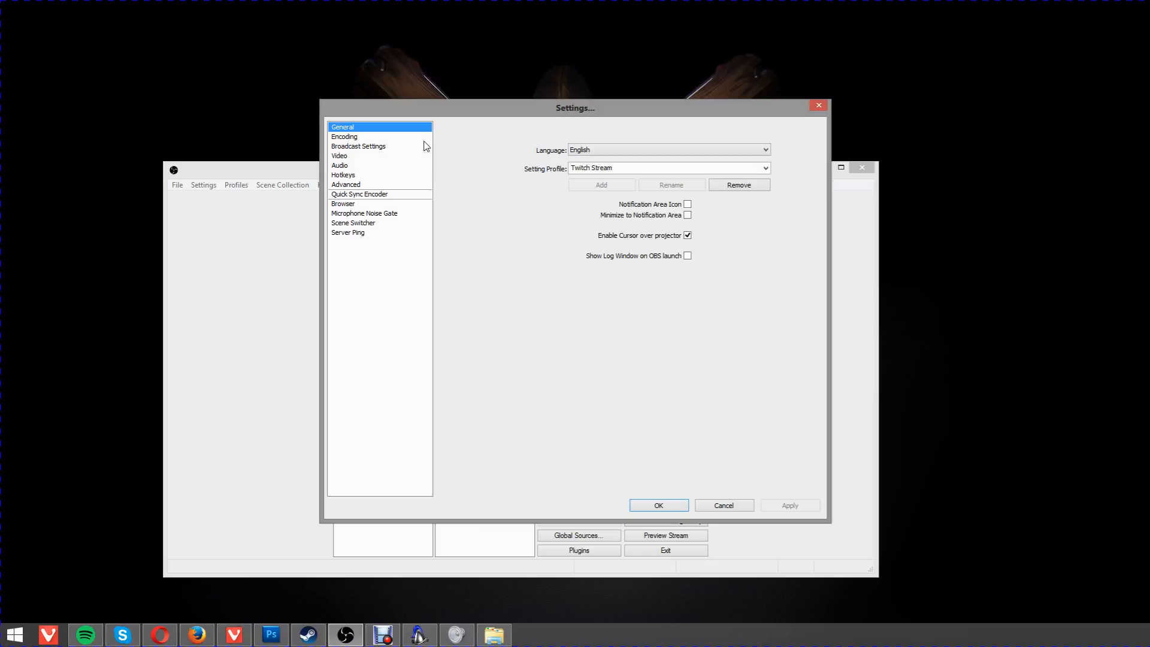
pyautogui.moveTo(397, 144)
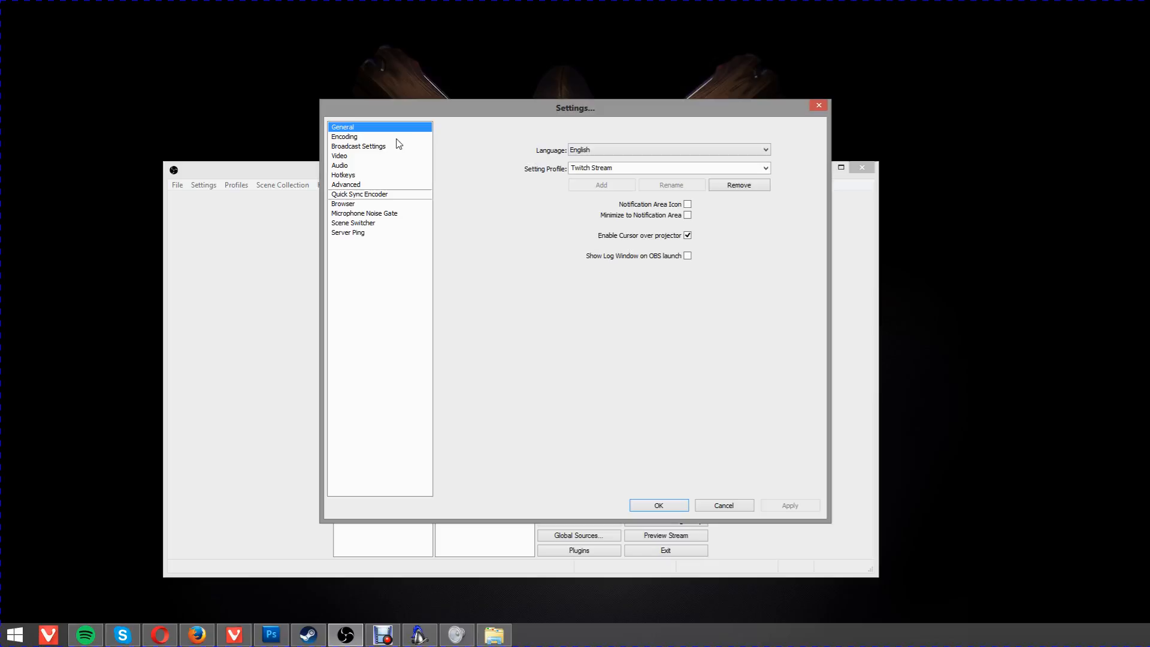
# Show the Encoding page: x264 with CBR, 3500 kbps max bitrate, AAC 128 stereo.
pyautogui.click(344, 137)
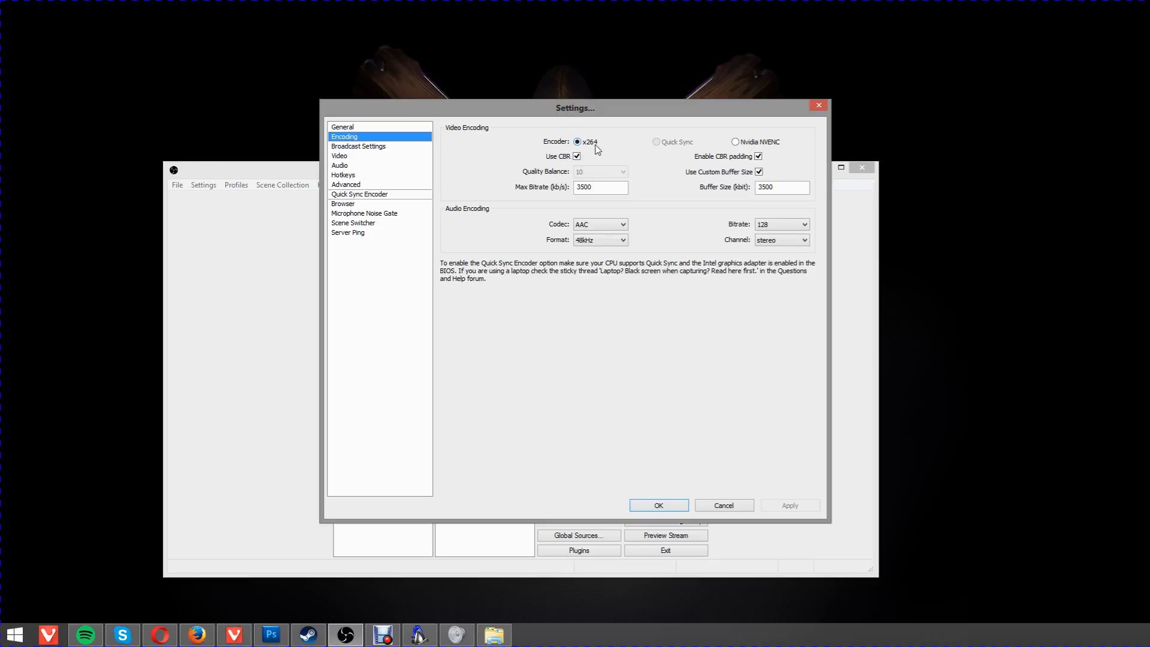
pyautogui.moveTo(696, 141)
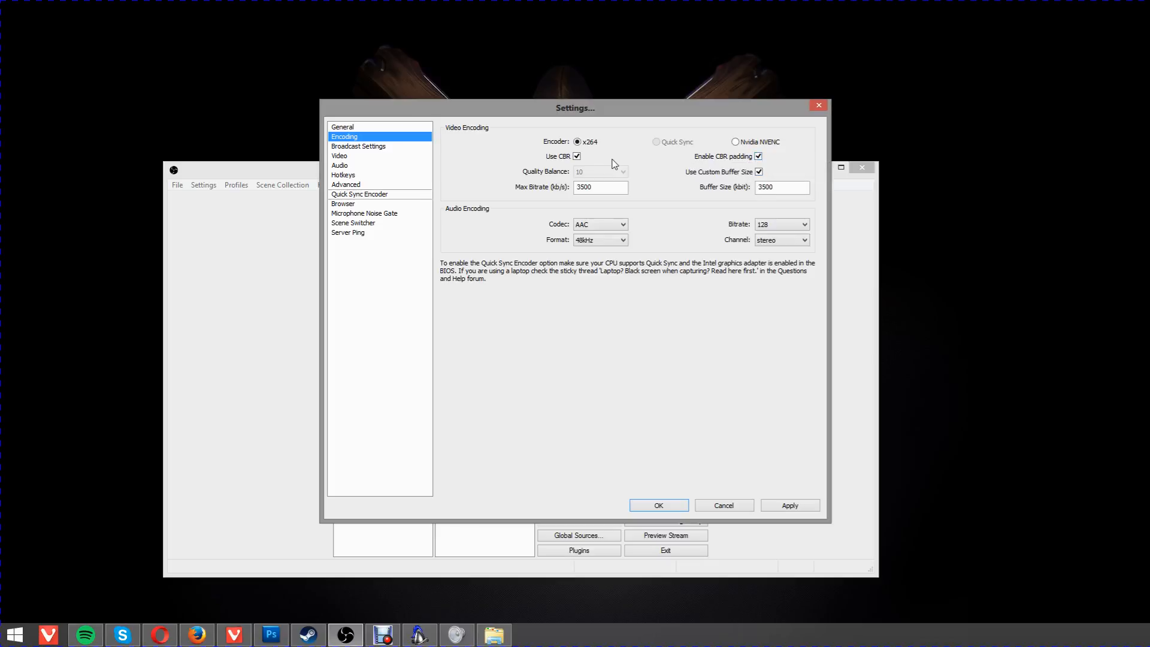
pyautogui.moveTo(579, 187)
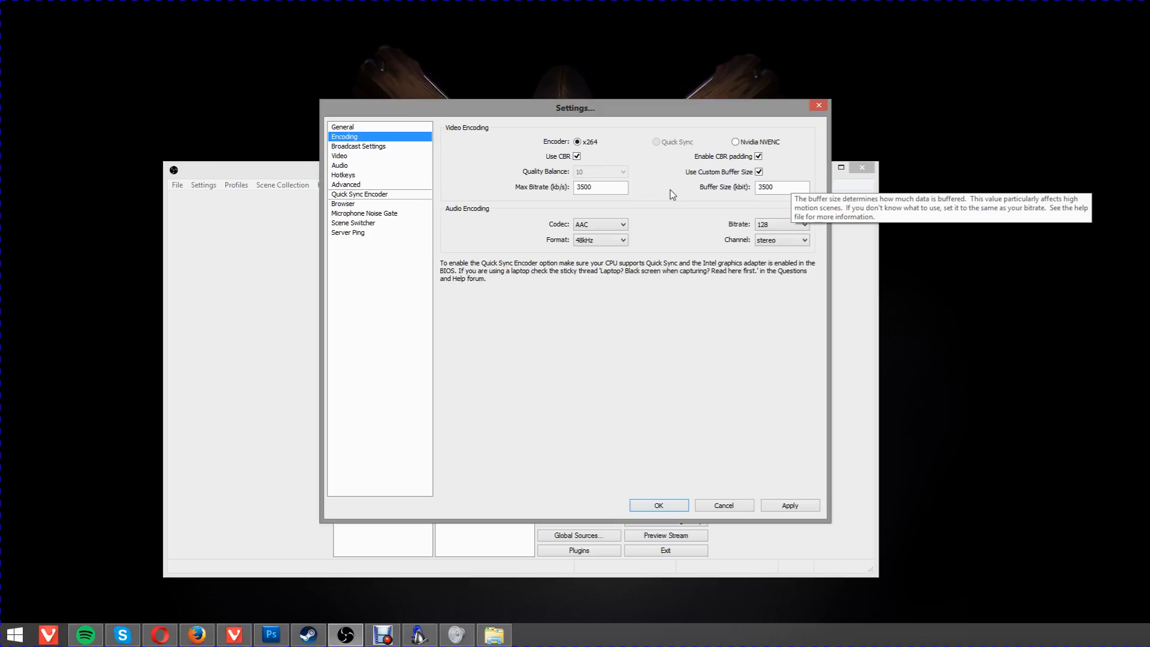
pyautogui.moveTo(645, 217)
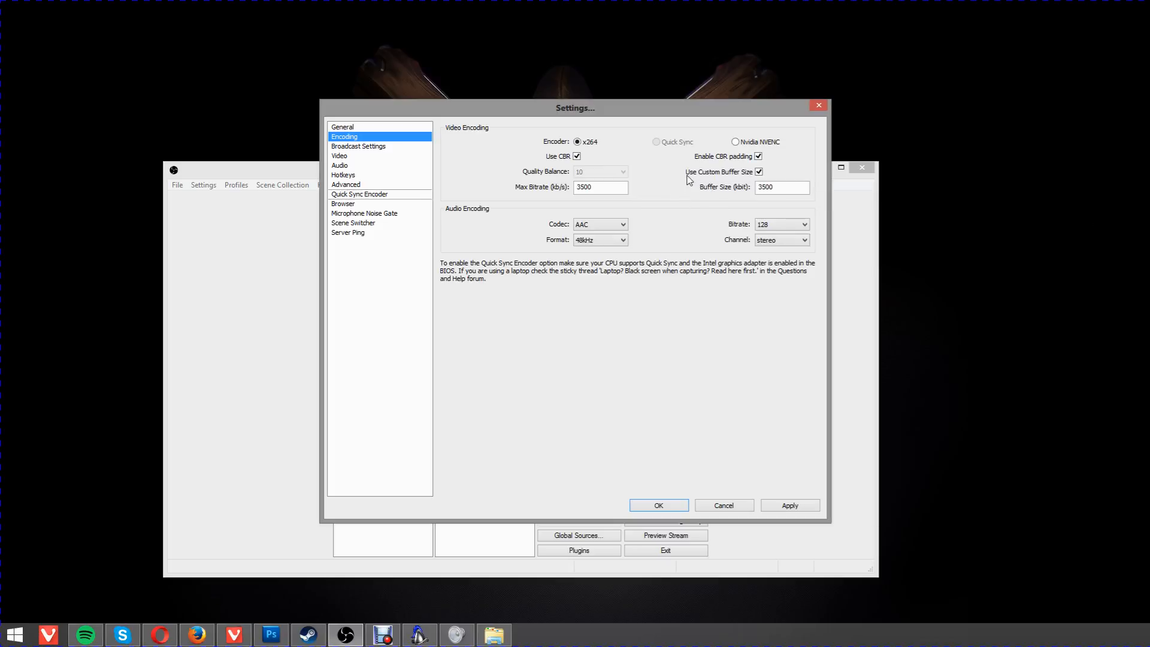
pyautogui.moveTo(676, 193)
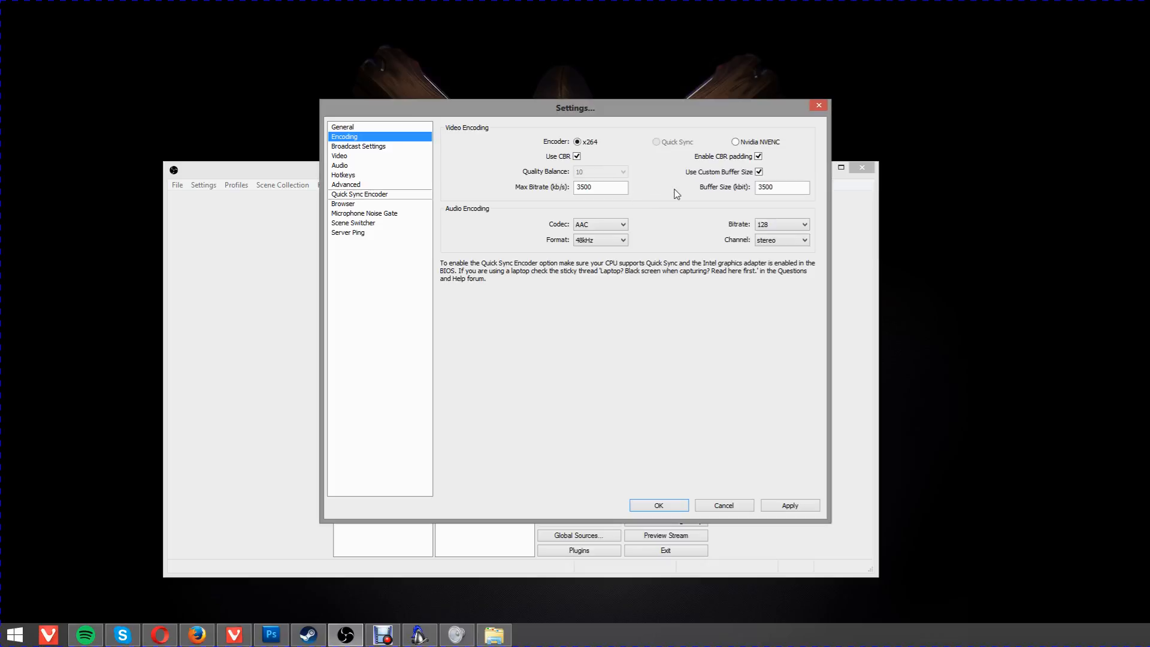
pyautogui.moveTo(682, 189)
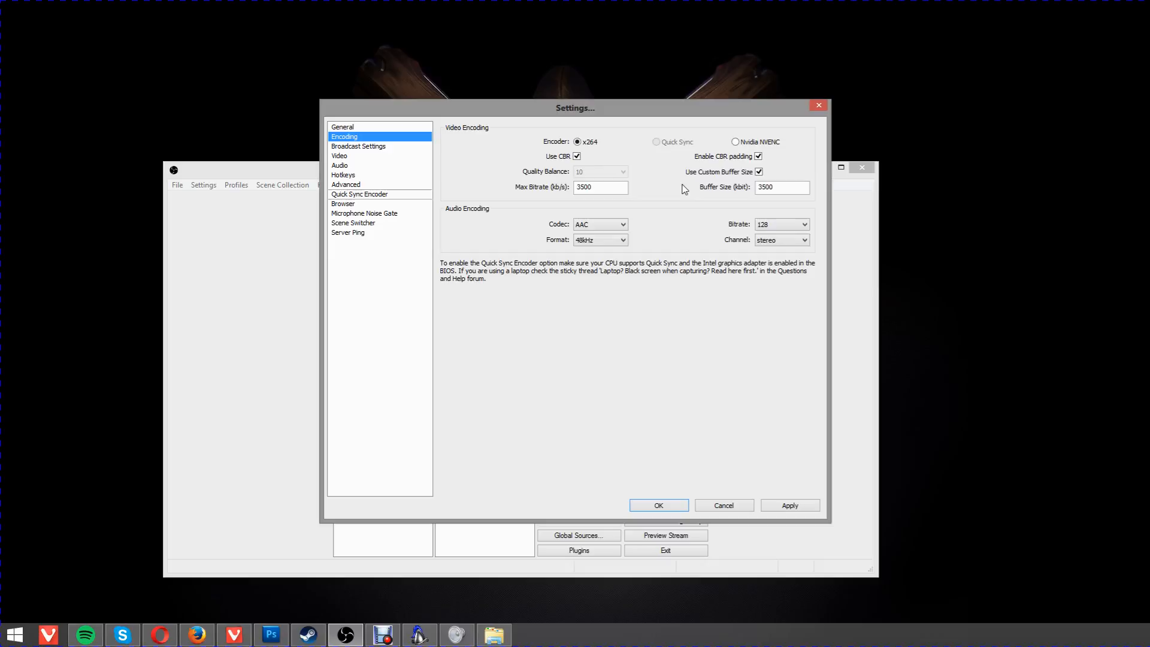
pyautogui.moveTo(676, 188)
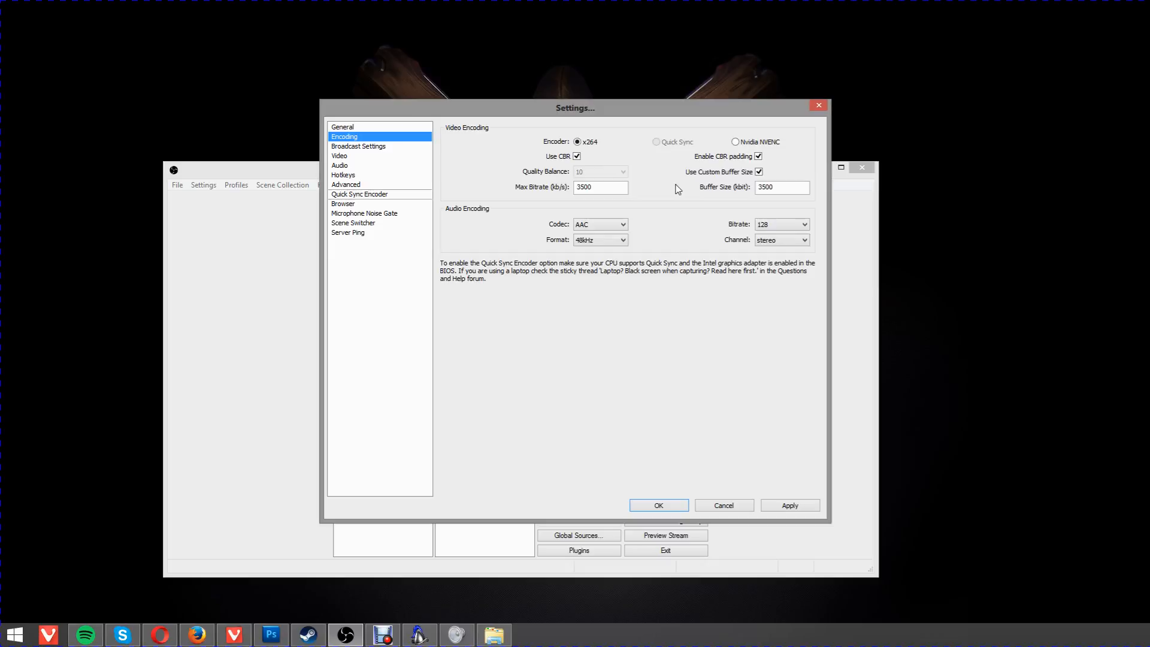
pyautogui.moveTo(600, 187)
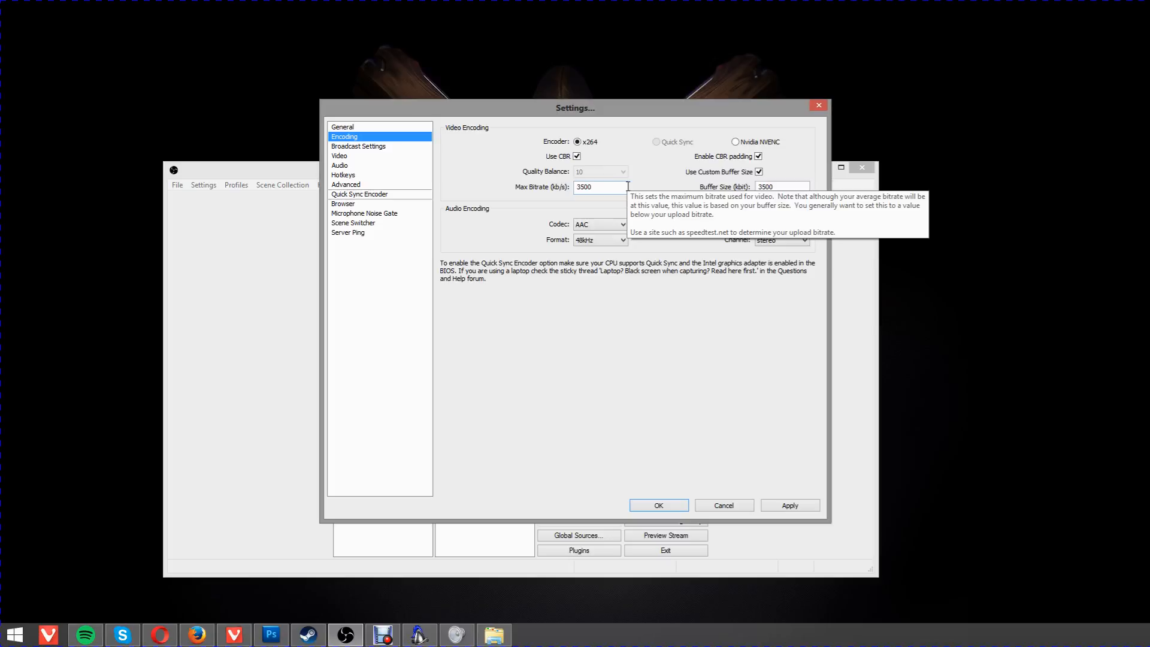
pyautogui.moveTo(773, 200)
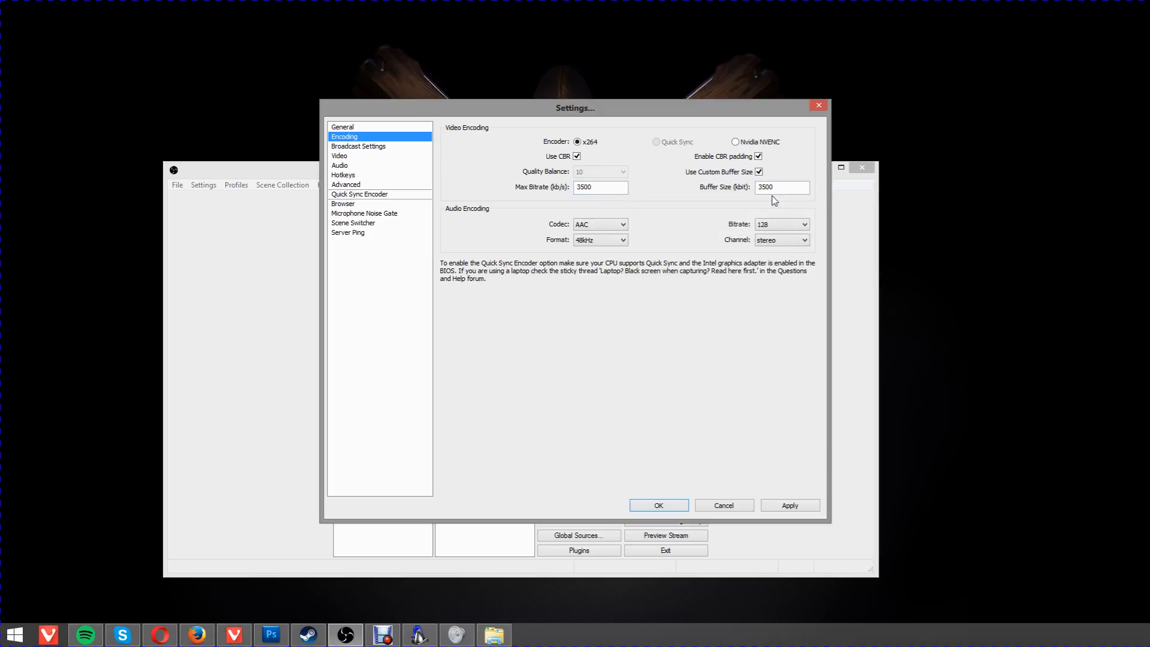
pyautogui.moveTo(693, 195)
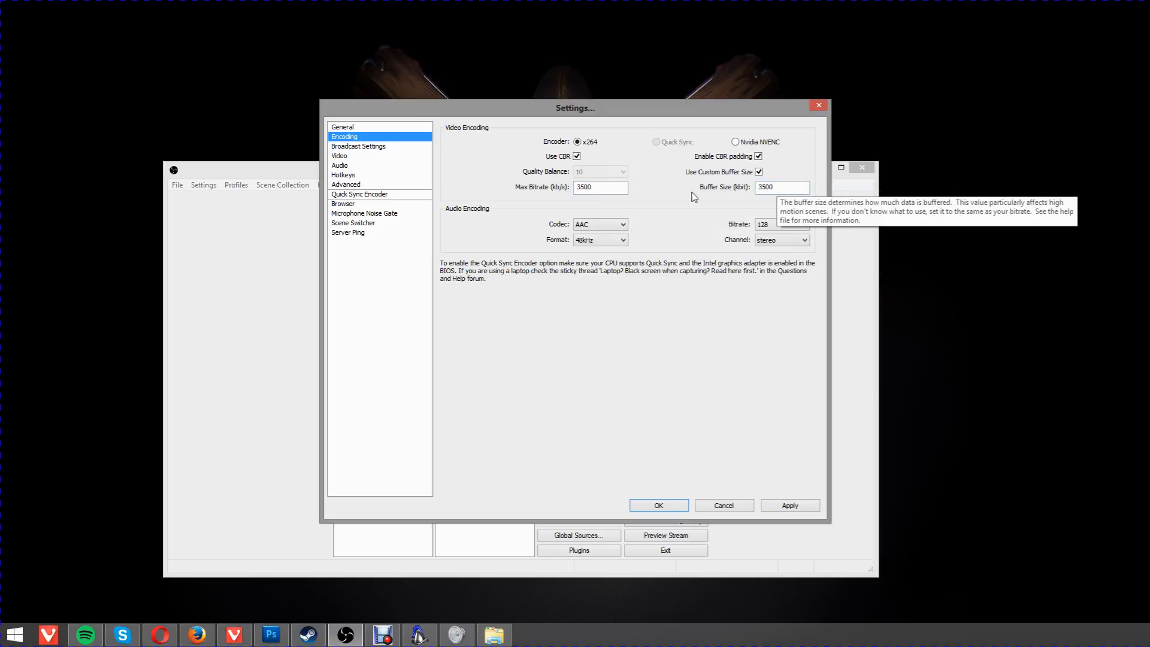
pyautogui.moveTo(599, 187)
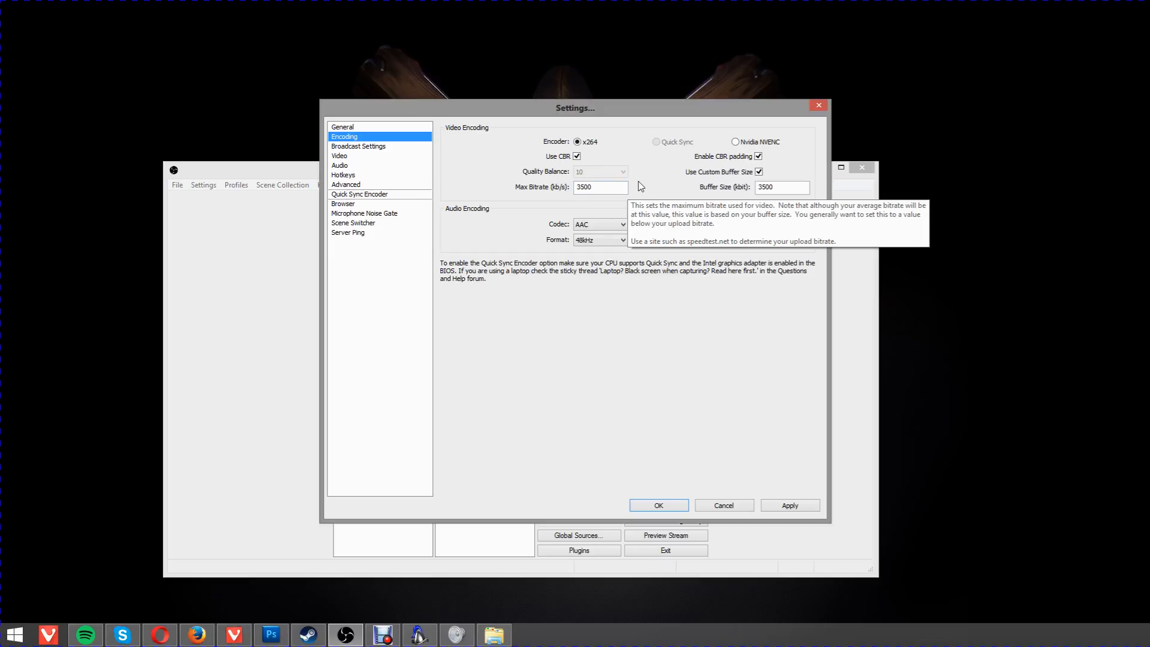
pyautogui.moveTo(648, 180)
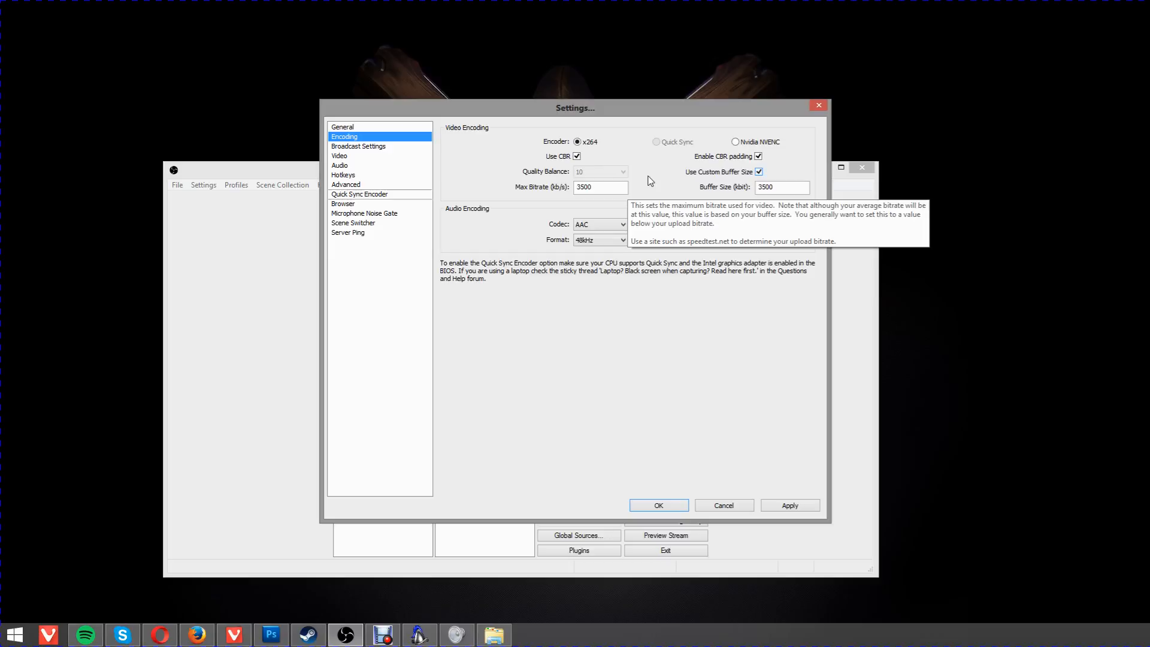
# Set the audio encoding to MP3 at 44.1 kHz, keeping 128 bitrate stereo.
pyautogui.click(598, 187)
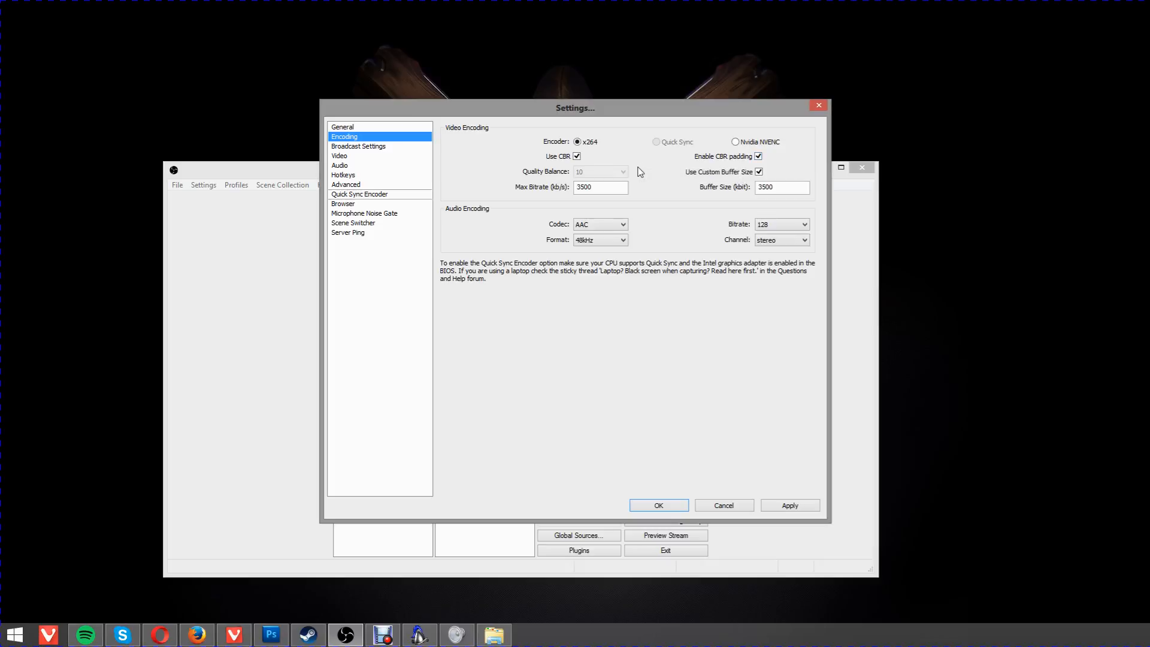
pyautogui.moveTo(633, 189)
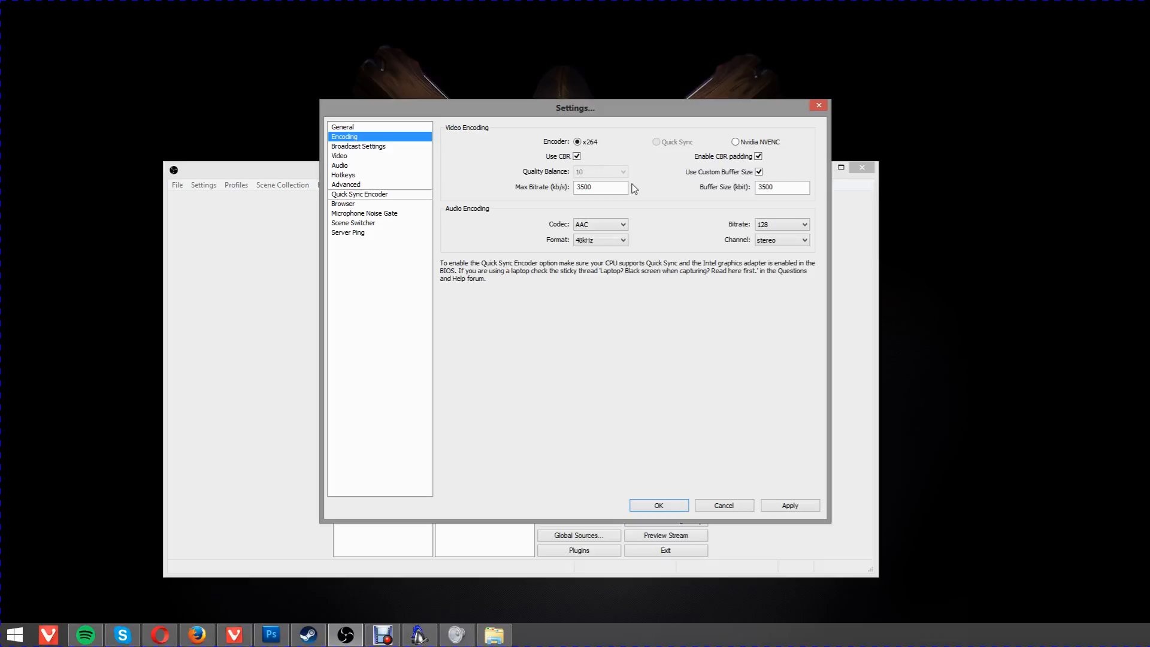
pyautogui.moveTo(765, 187)
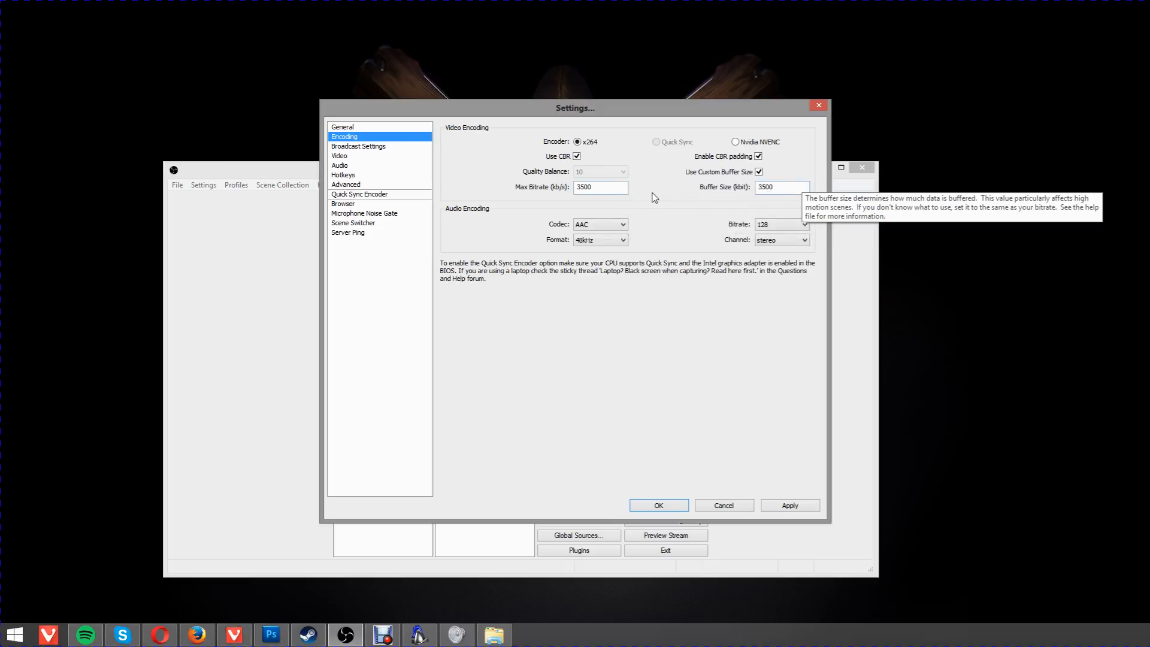
pyautogui.moveTo(636, 229)
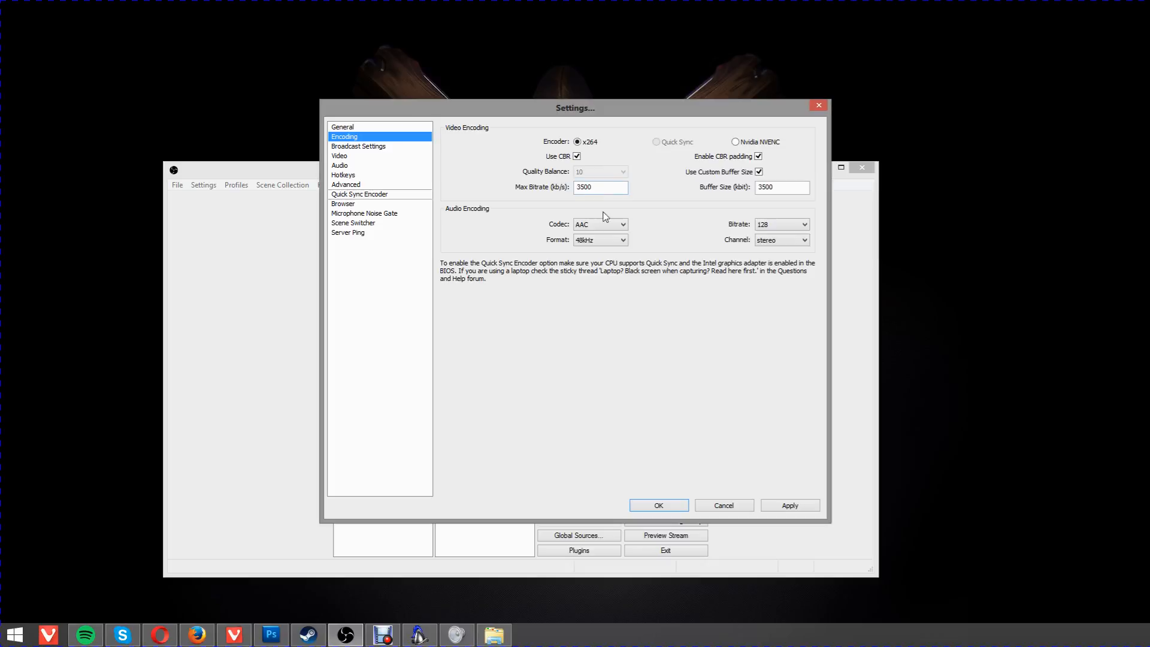
pyautogui.click(622, 224)
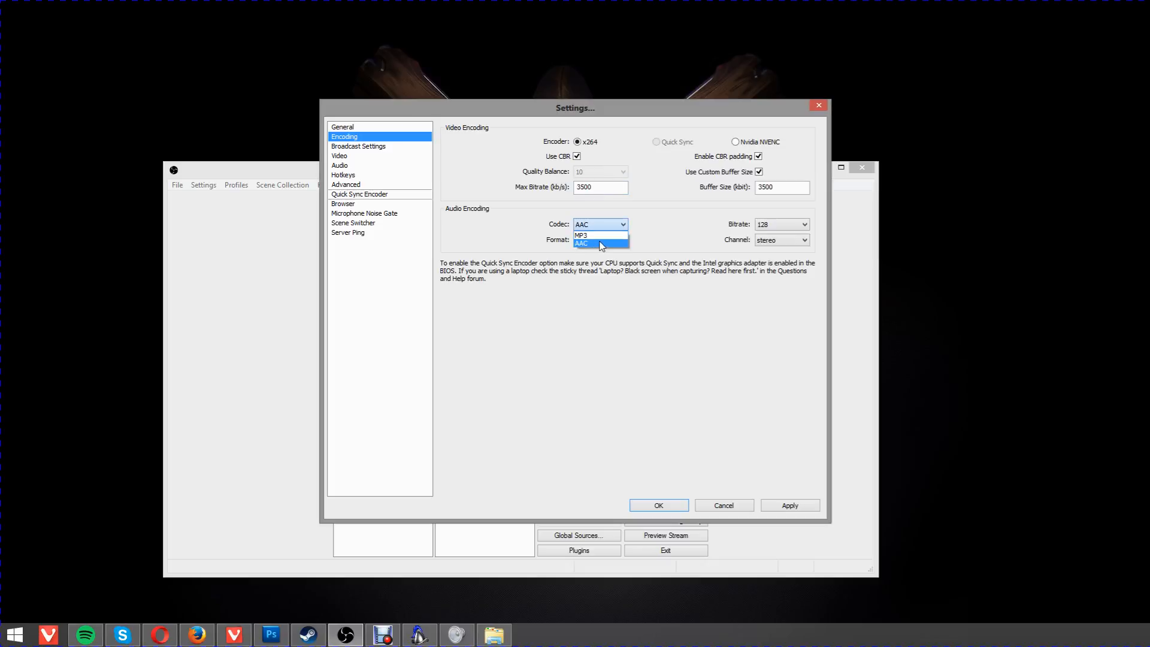
pyautogui.moveTo(598, 235)
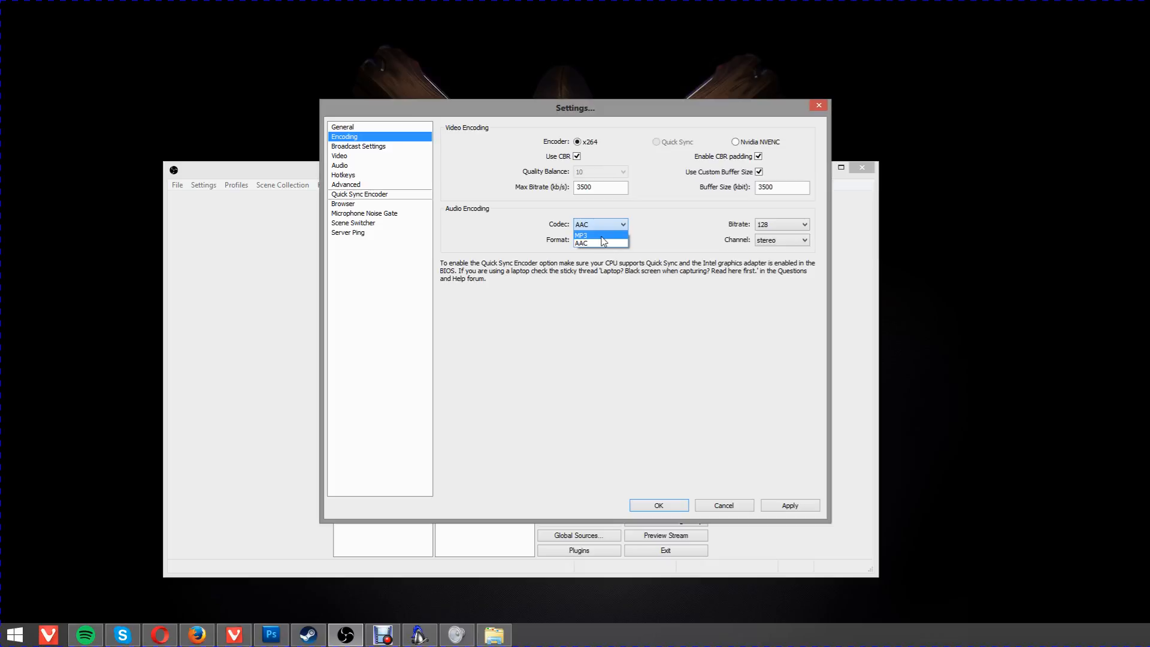
pyautogui.click(582, 235)
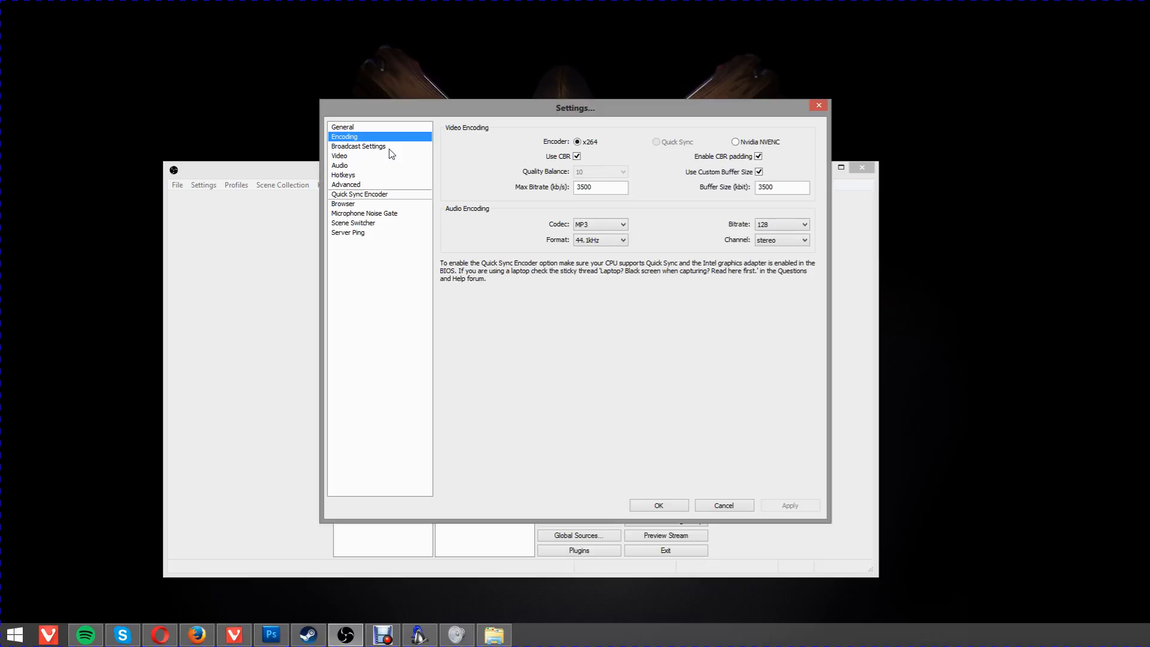
# Show Broadcast Settings and keep Live Stream mode with Twitch as the streaming service.
pyautogui.click(358, 147)
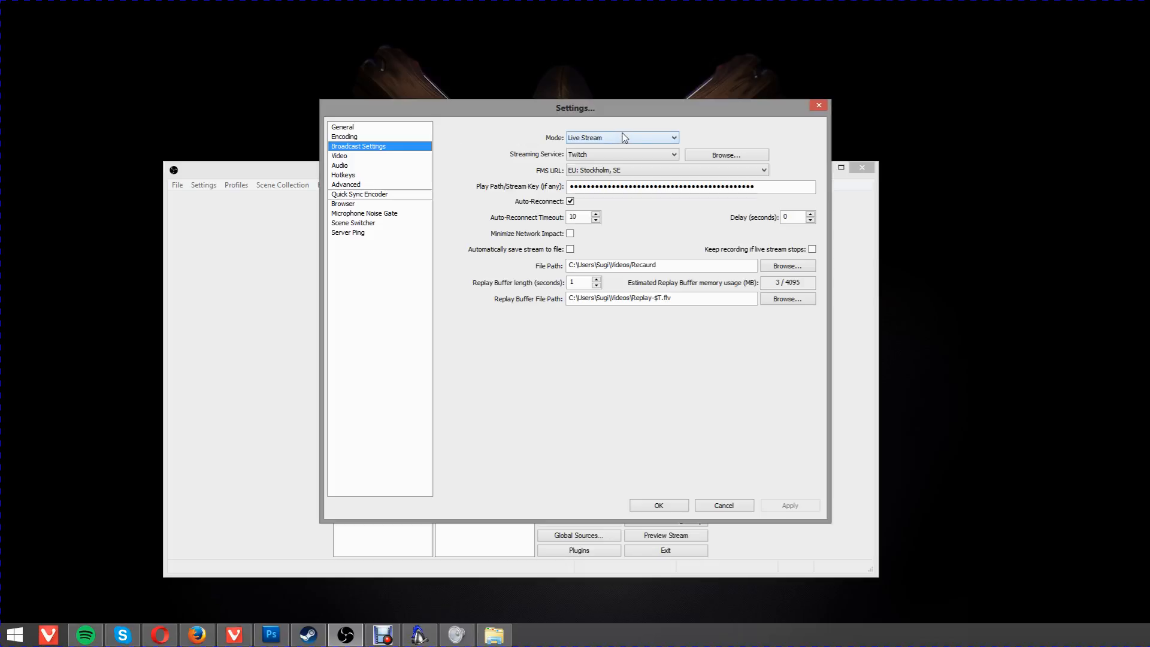
pyautogui.click(619, 136)
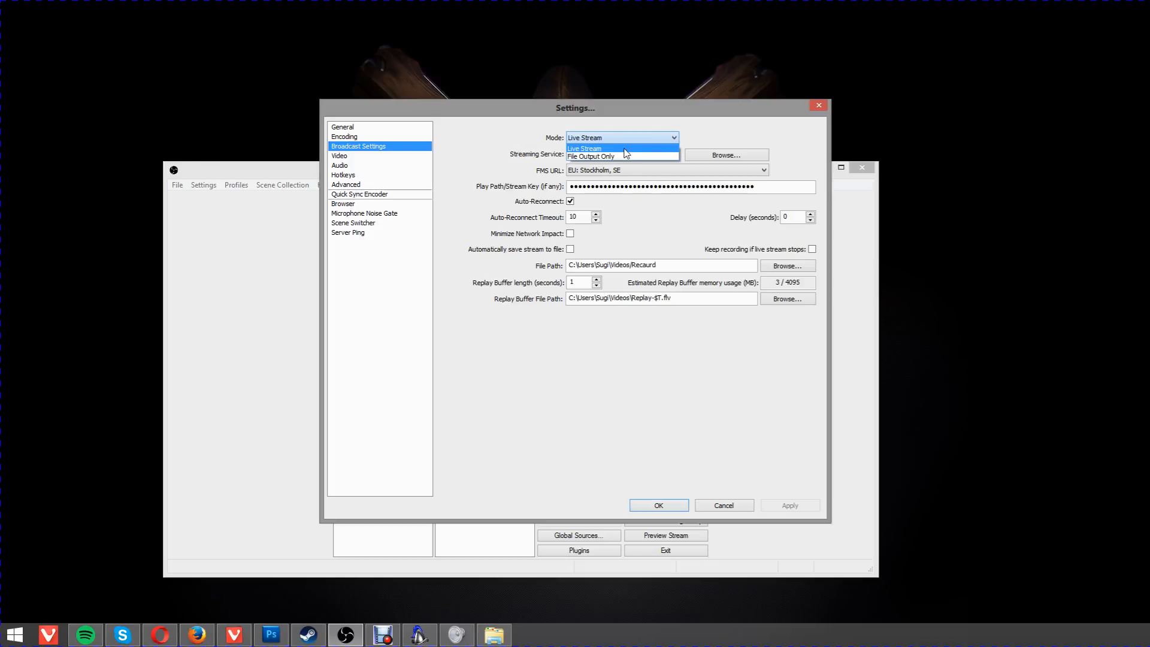
pyautogui.moveTo(600, 155)
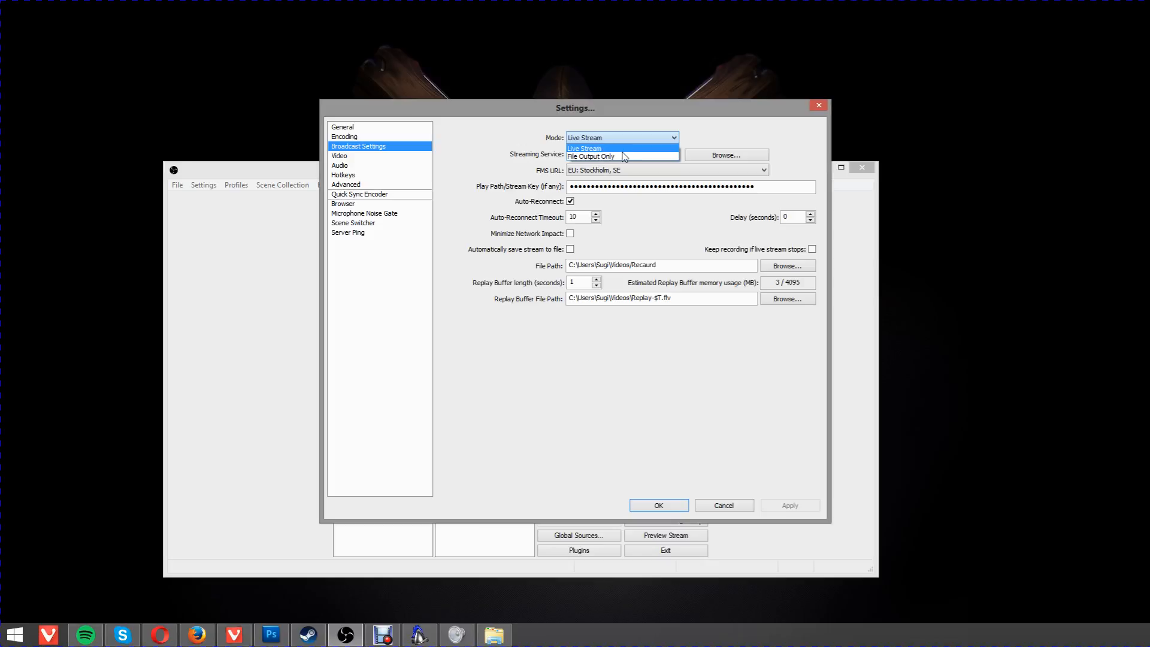
pyautogui.moveTo(636, 142)
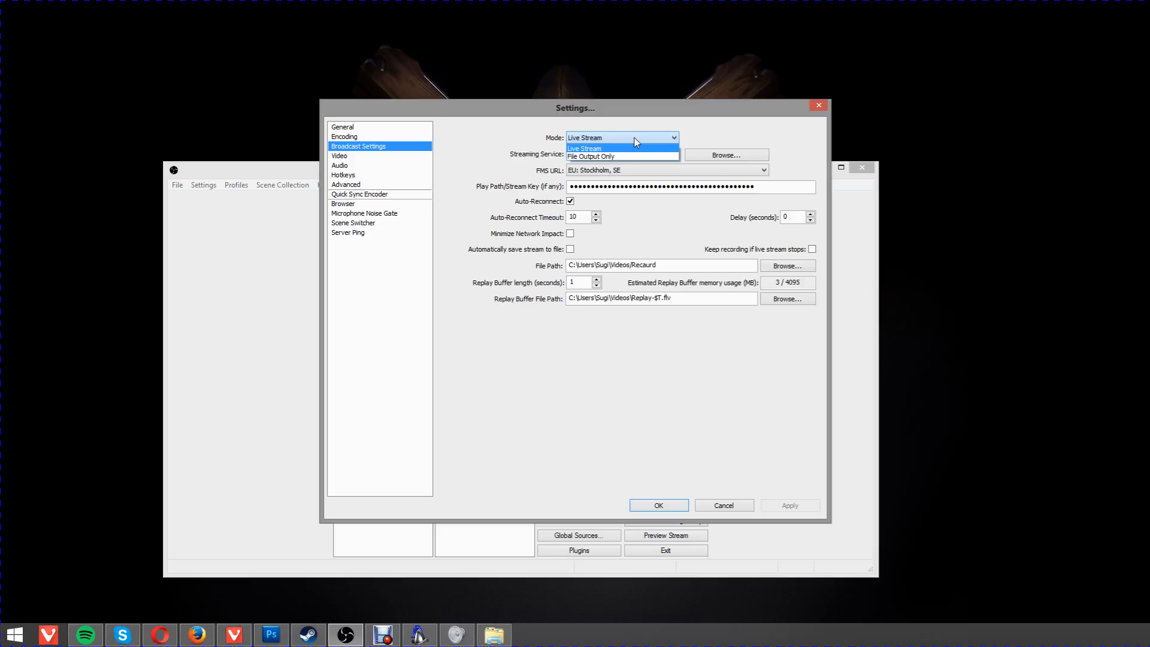
pyautogui.moveTo(603, 142)
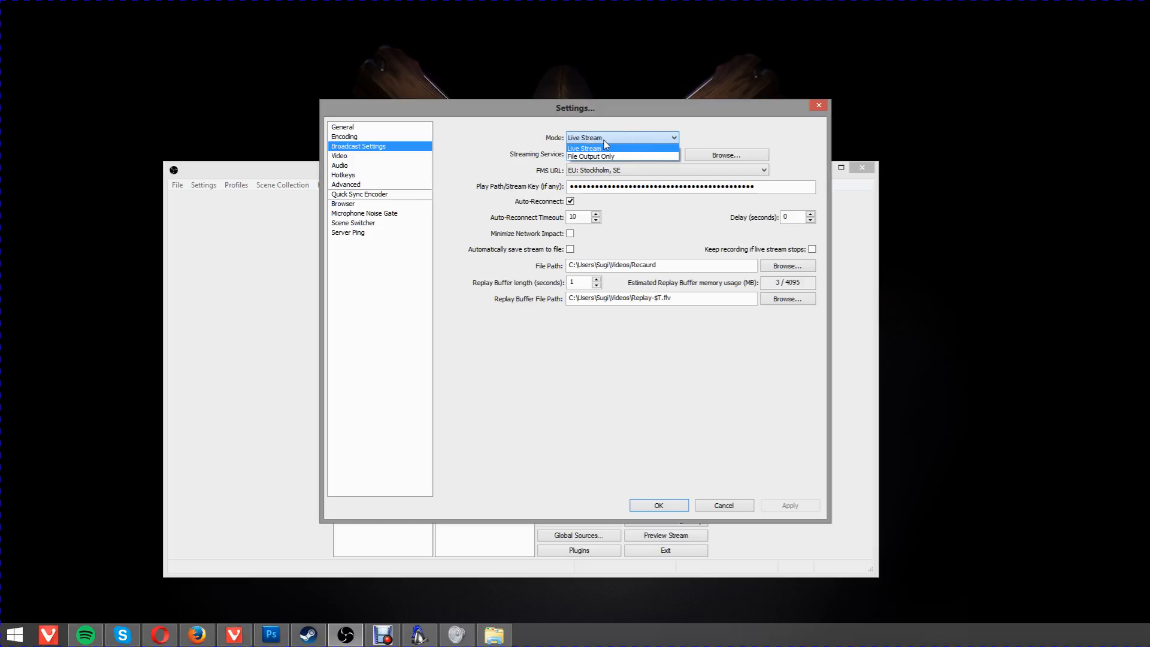
pyautogui.click(584, 147)
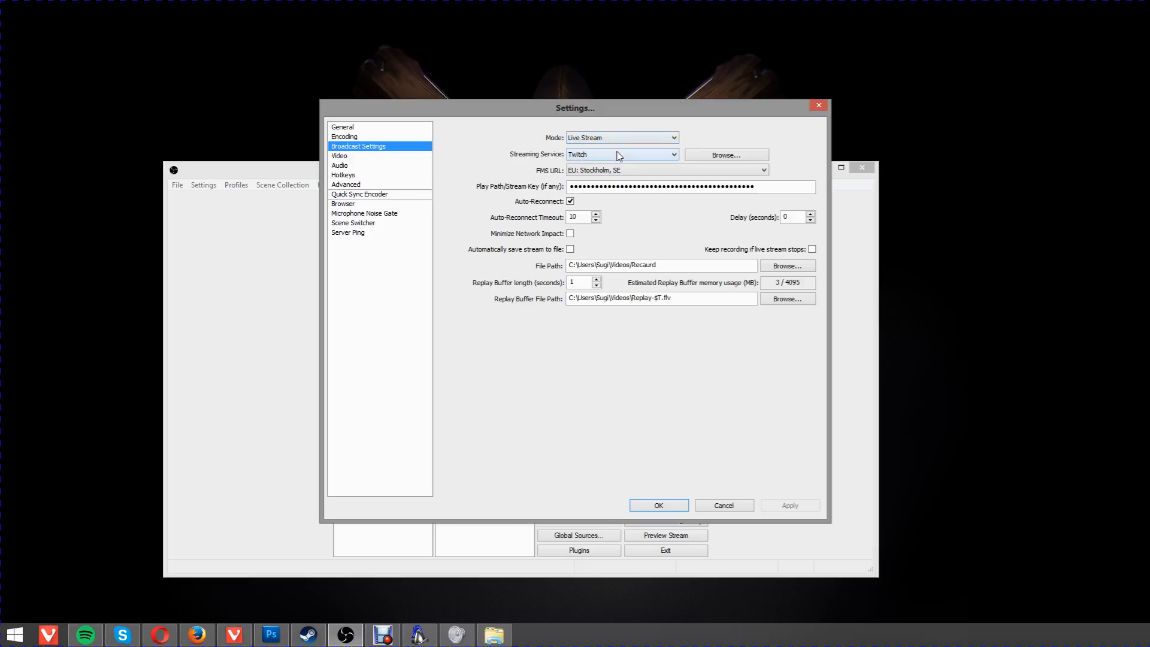
pyautogui.click(619, 154)
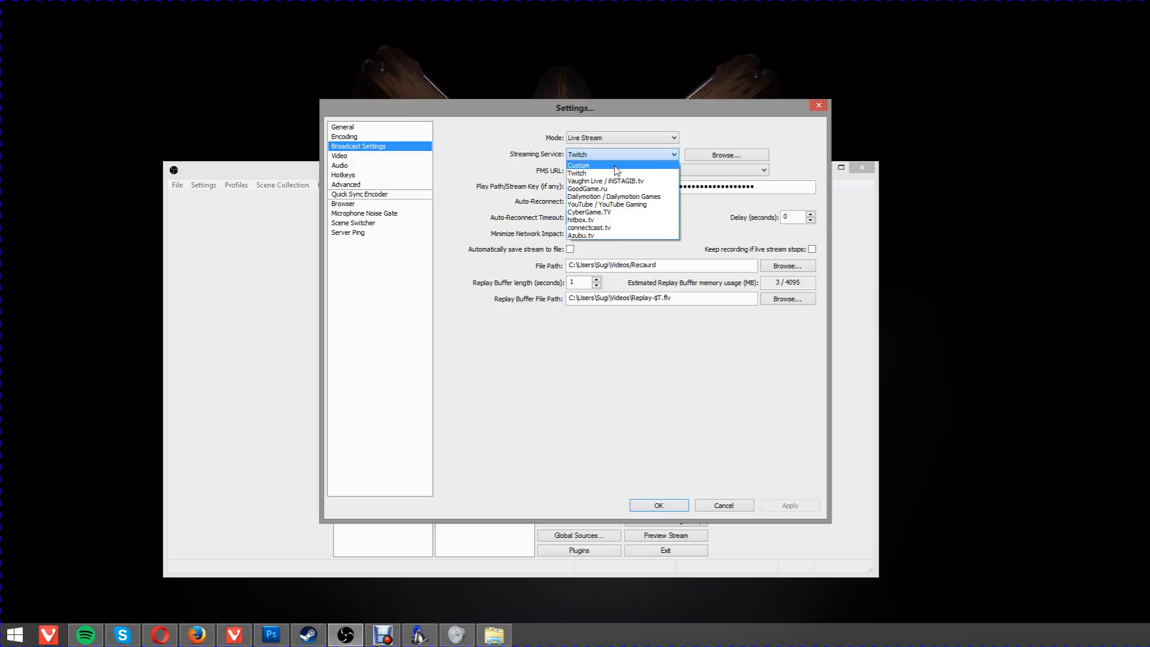
pyautogui.moveTo(597, 172)
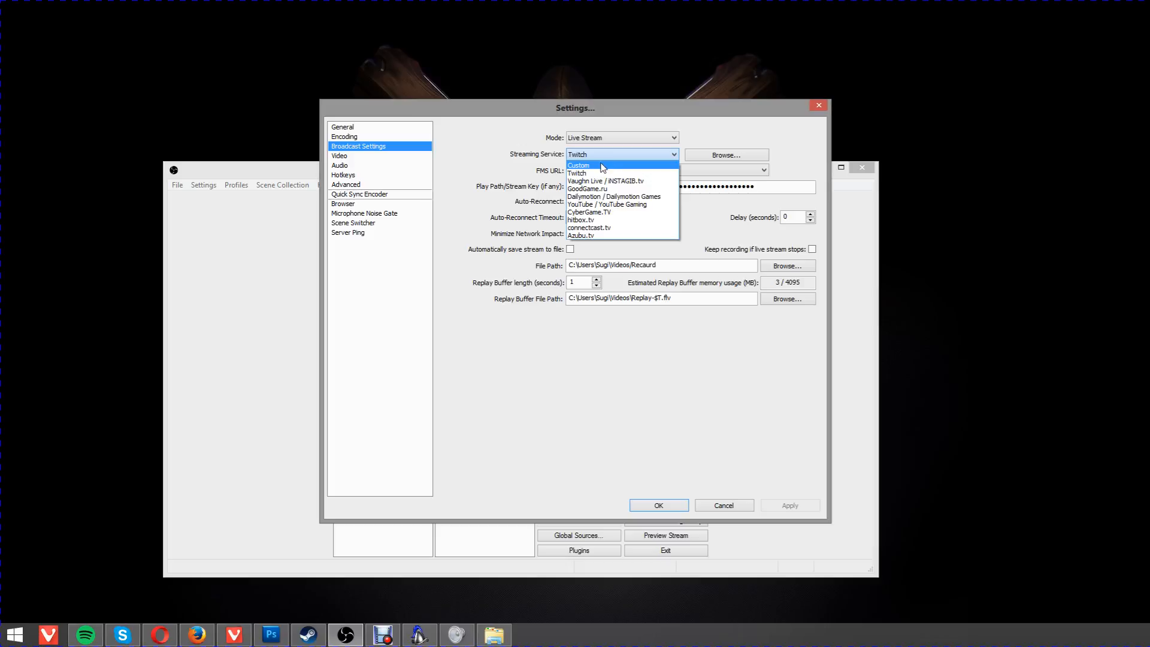
pyautogui.moveTo(611, 169)
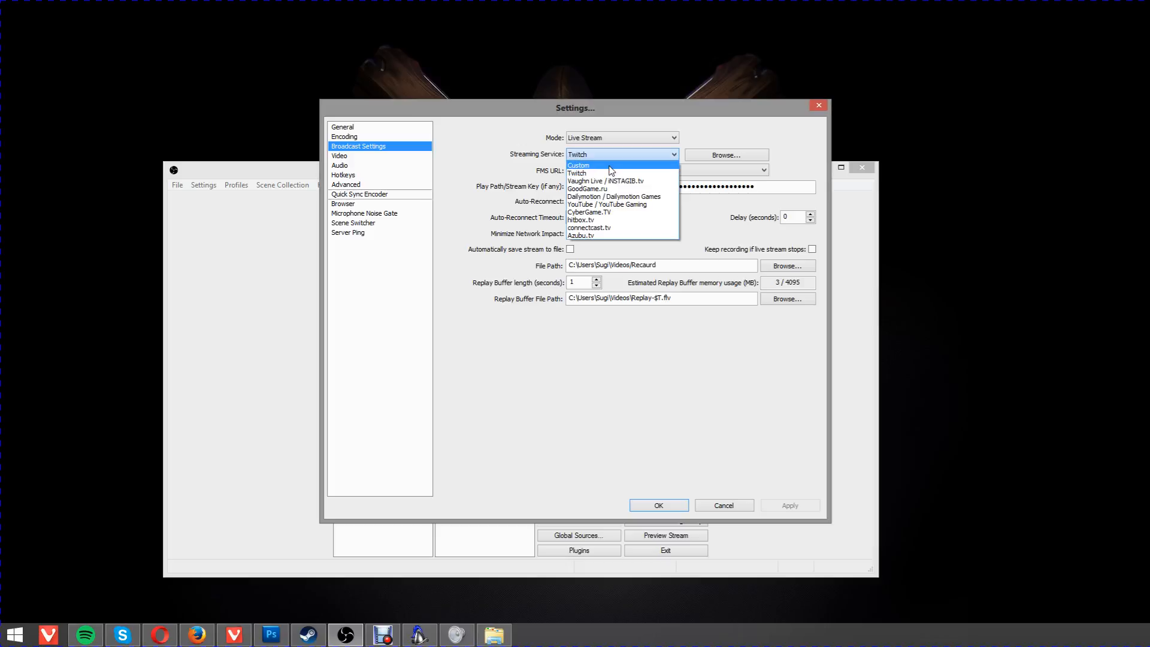
pyautogui.click(576, 172)
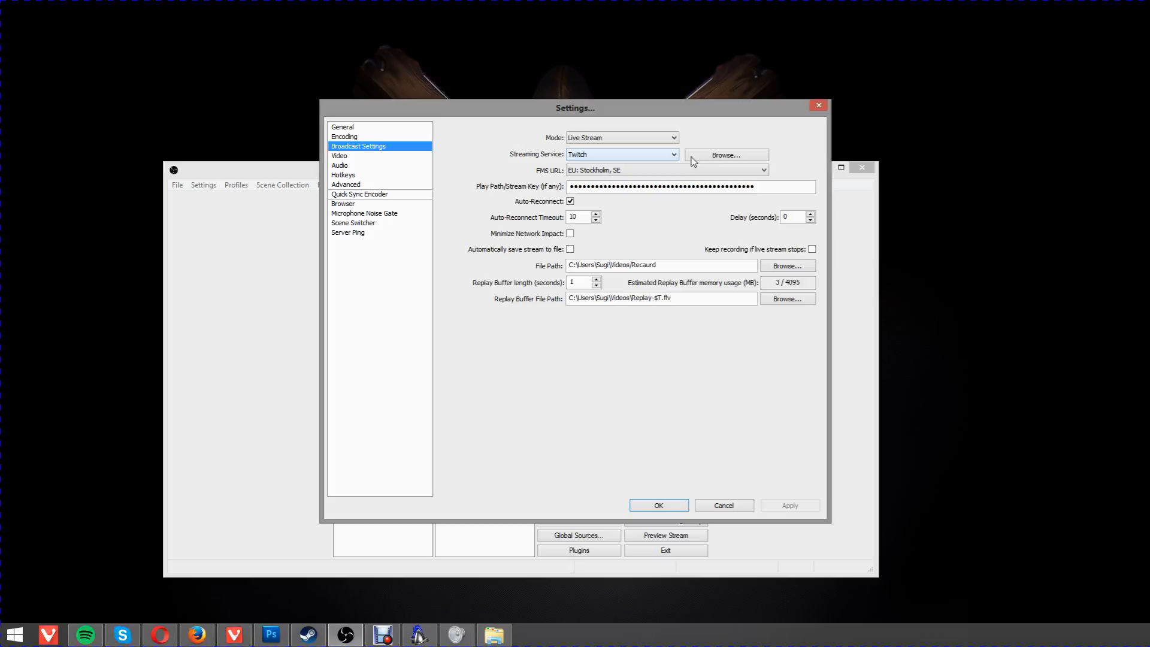
pyautogui.click(763, 169)
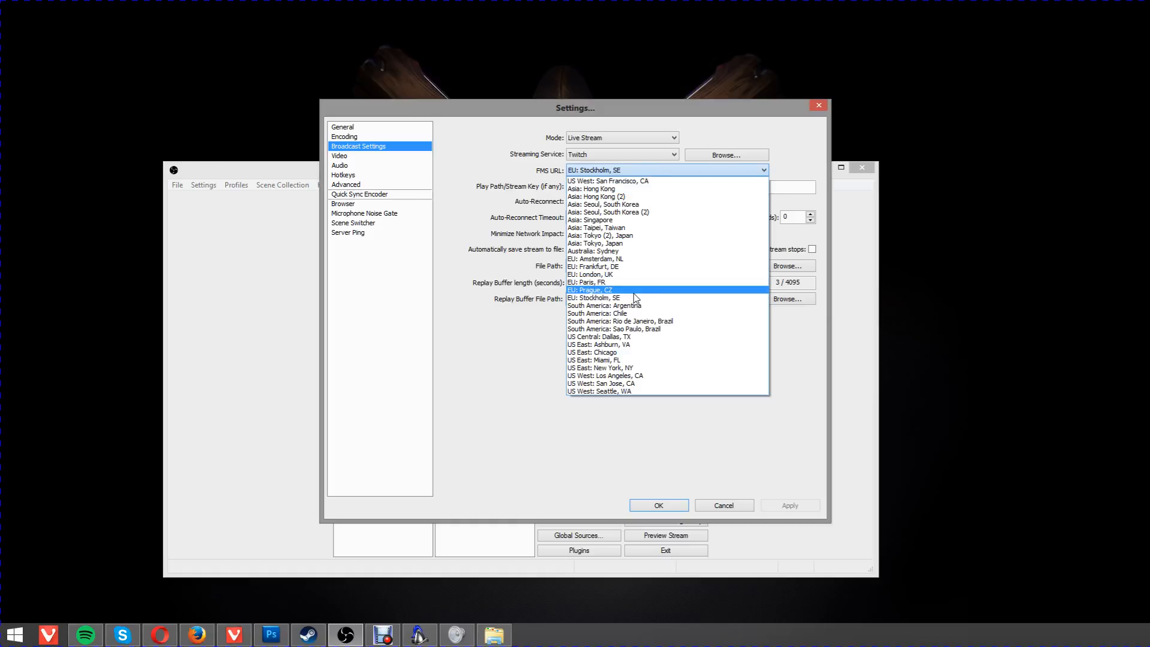
pyautogui.moveTo(648, 298)
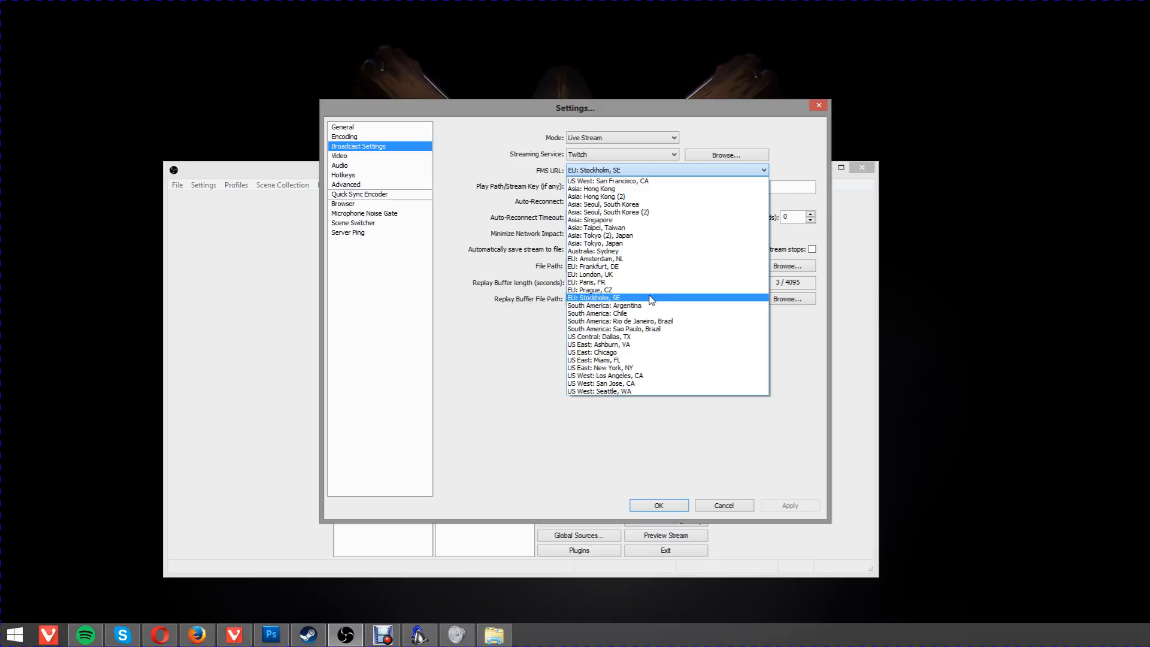
pyautogui.moveTo(622, 302)
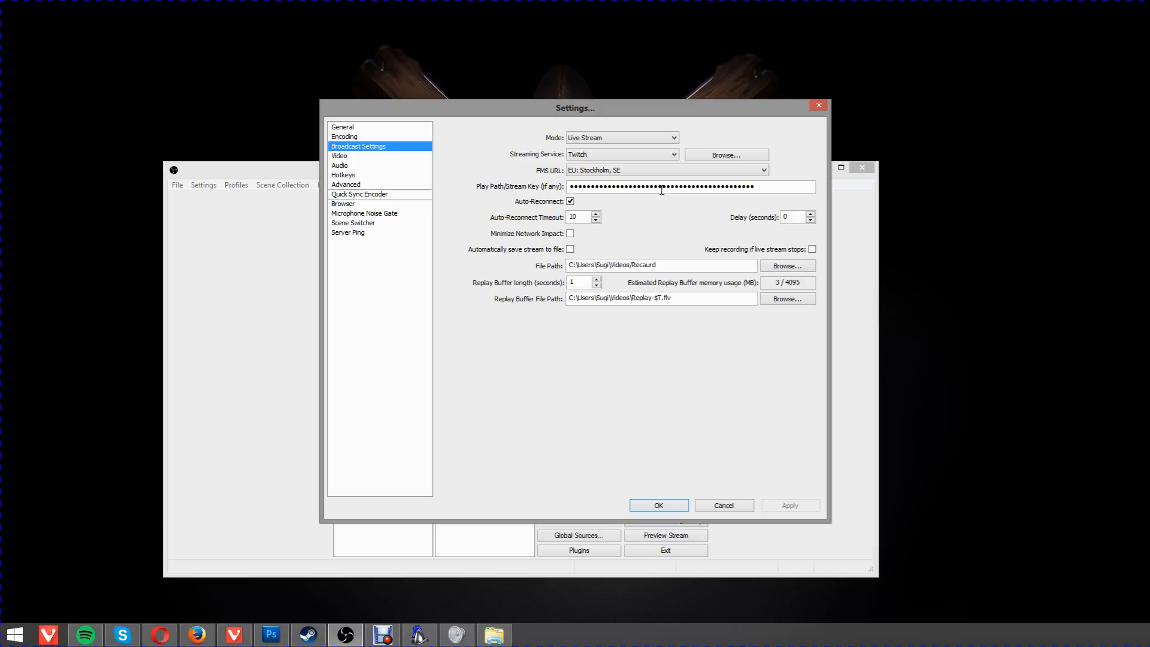
pyautogui.moveTo(644, 198)
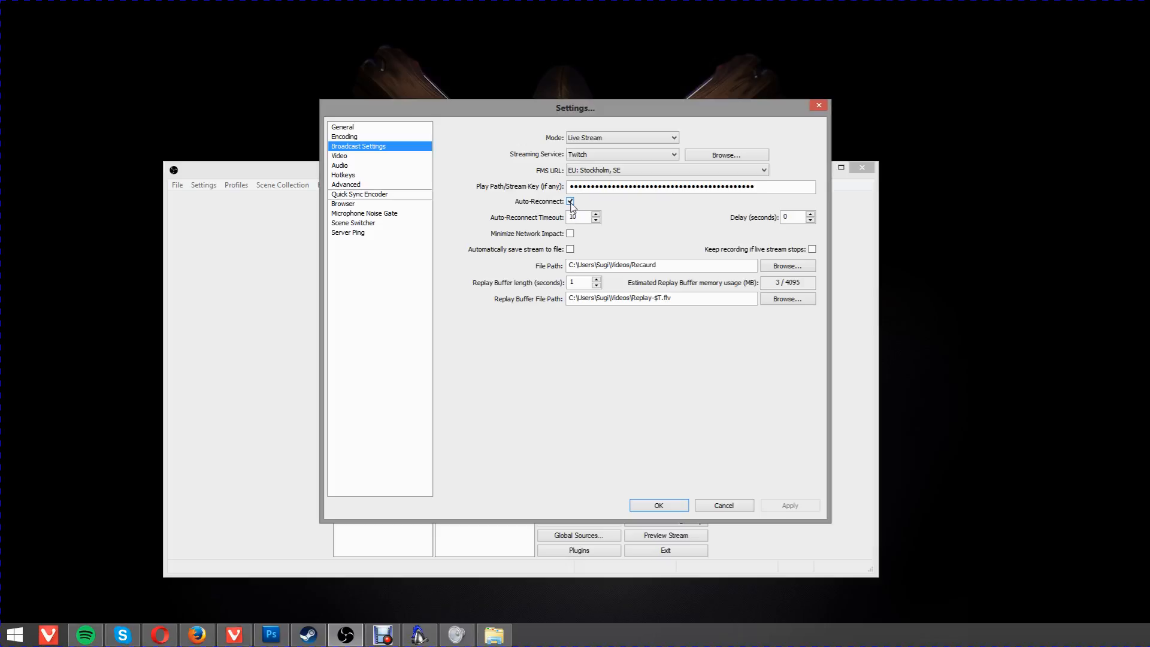
# Set the auto-reconnect timeout to 5 seconds and keep the stream delay at 0.
pyautogui.click(579, 216)
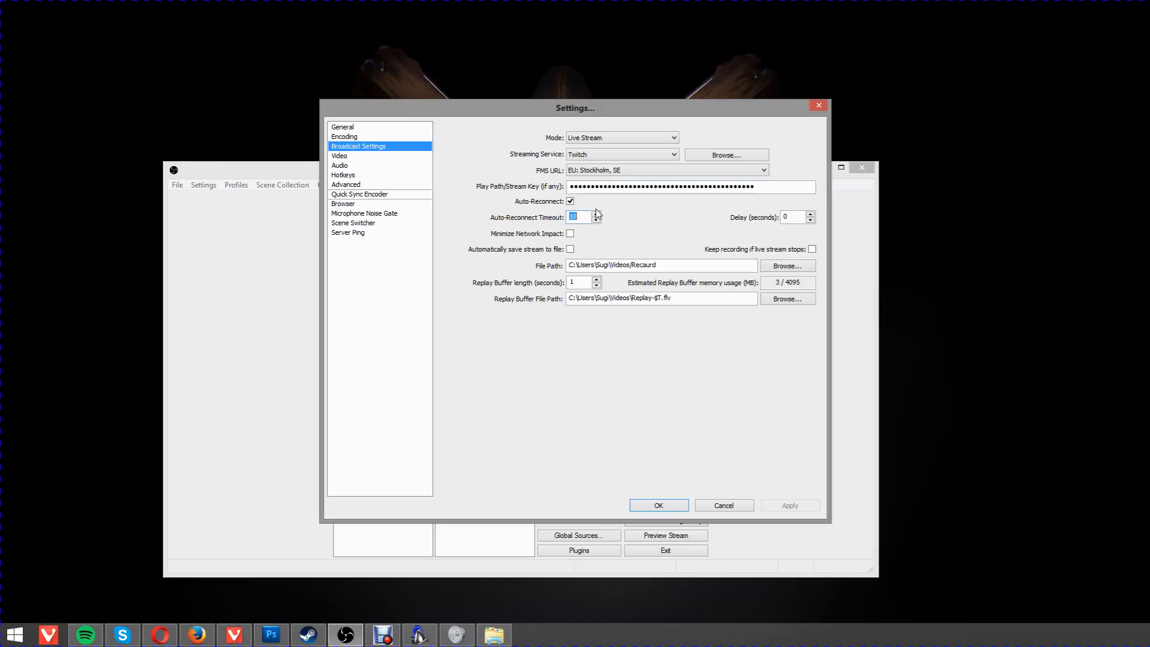
pyautogui.write('5')
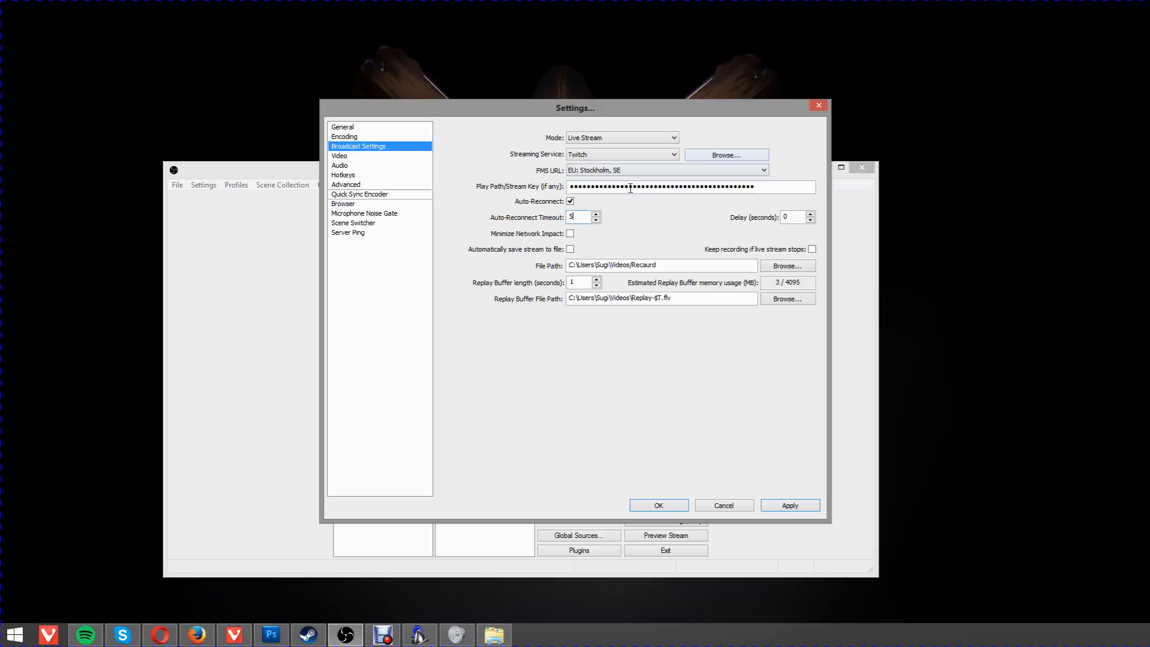
pyautogui.click(789, 504)
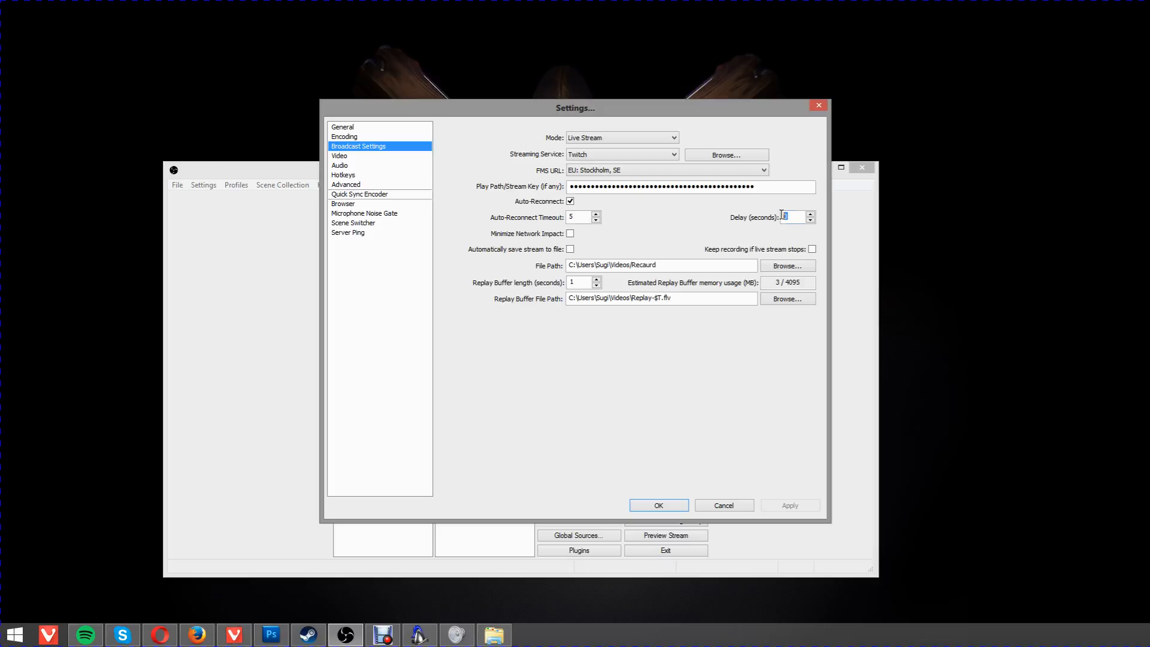
pyautogui.write('0')
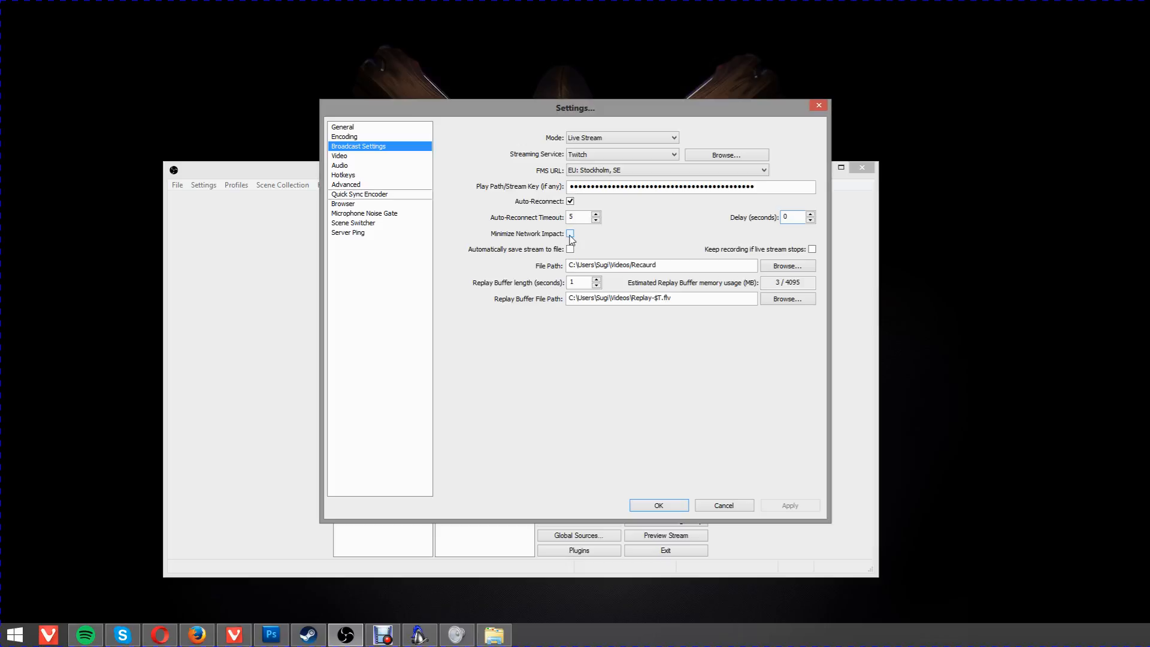
# Leave the remaining broadcast options as set and show the Video page with the GTX 970 adapter.
pyautogui.click(570, 233)
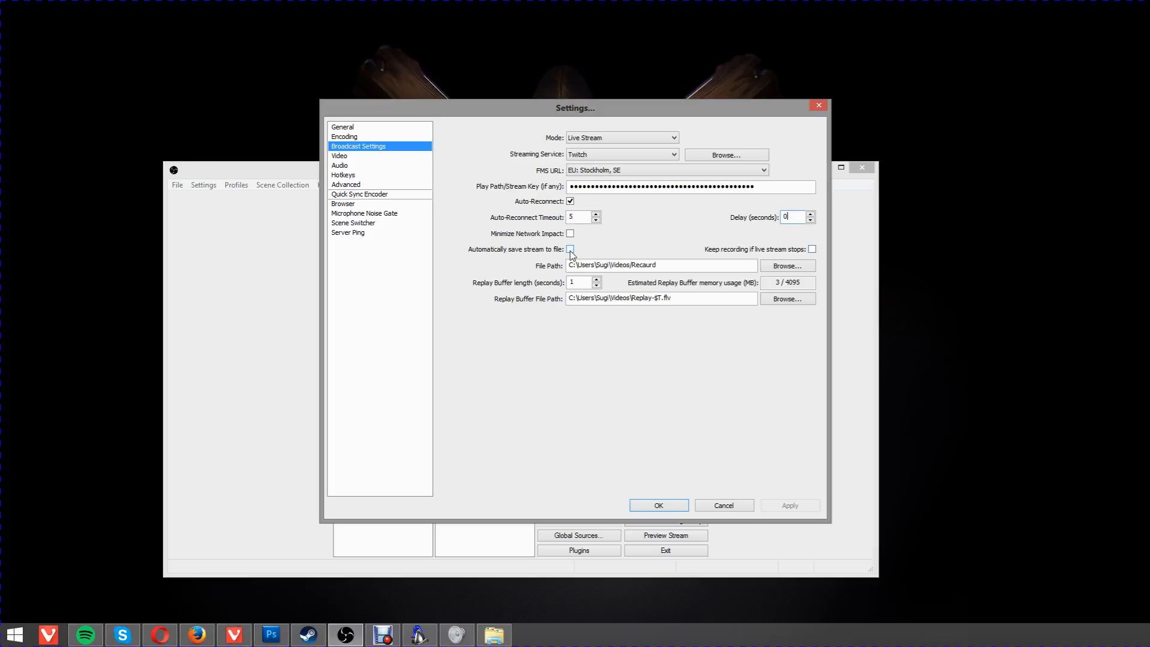
pyautogui.moveTo(564, 253)
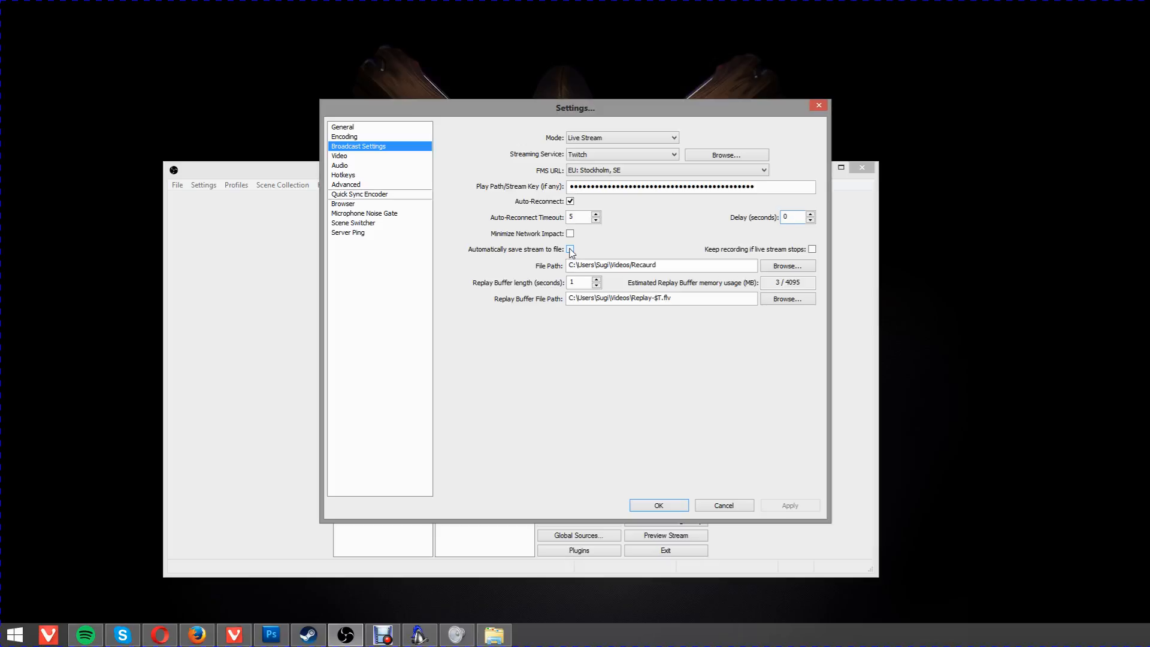
pyautogui.click(570, 249)
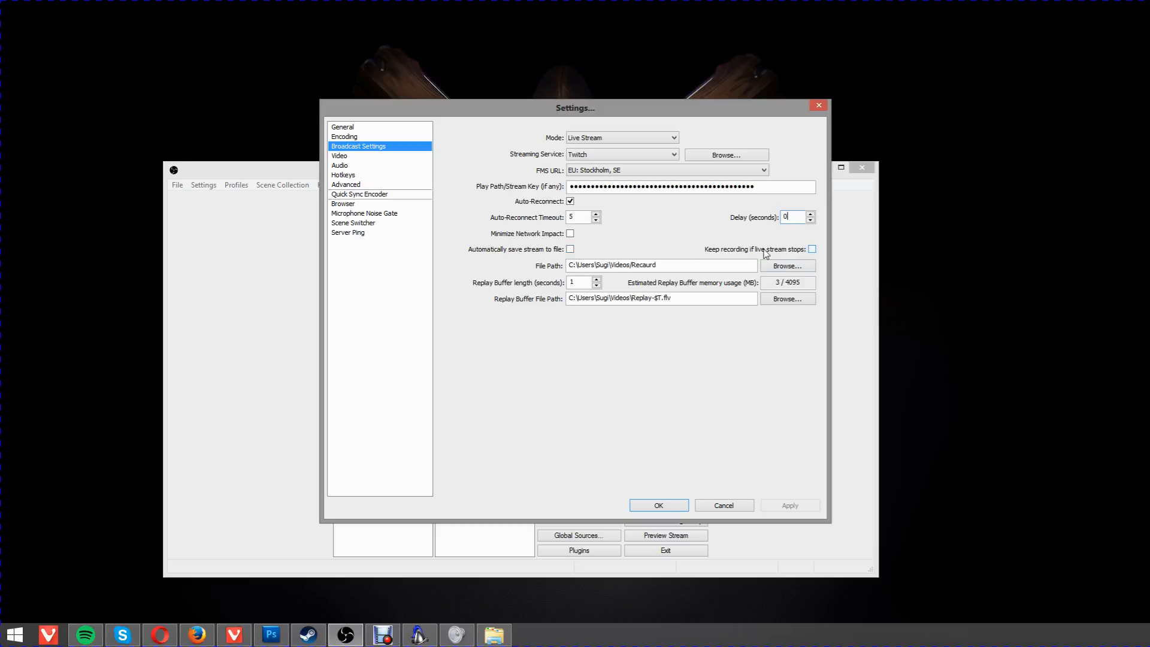
pyautogui.moveTo(635, 292)
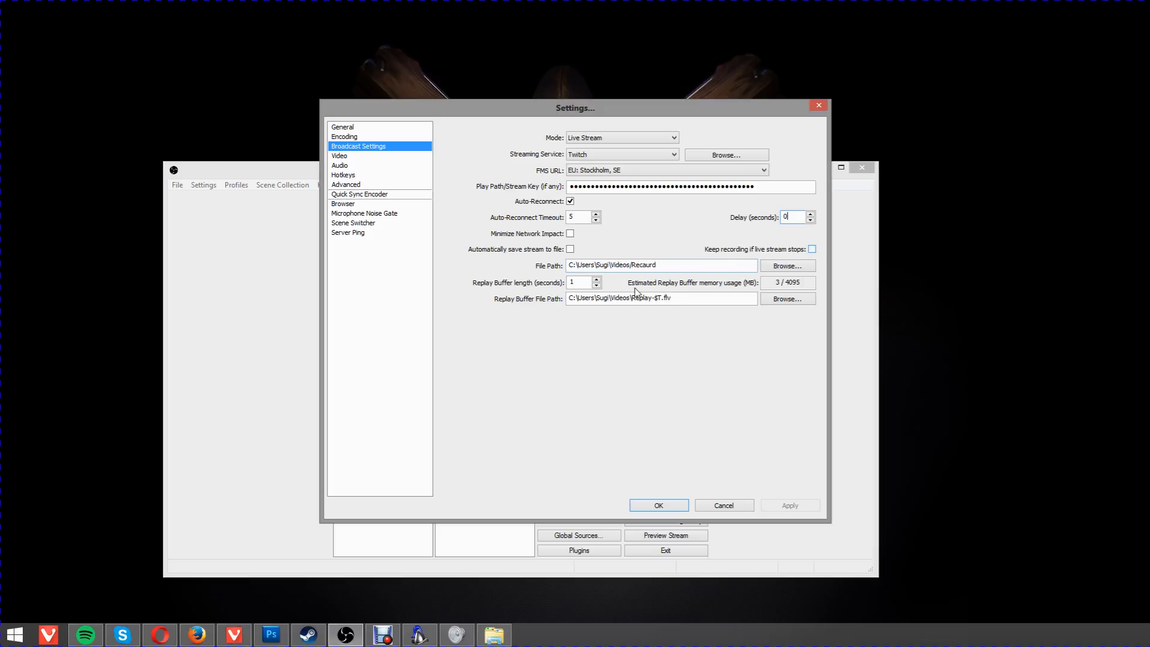
pyautogui.moveTo(579, 283)
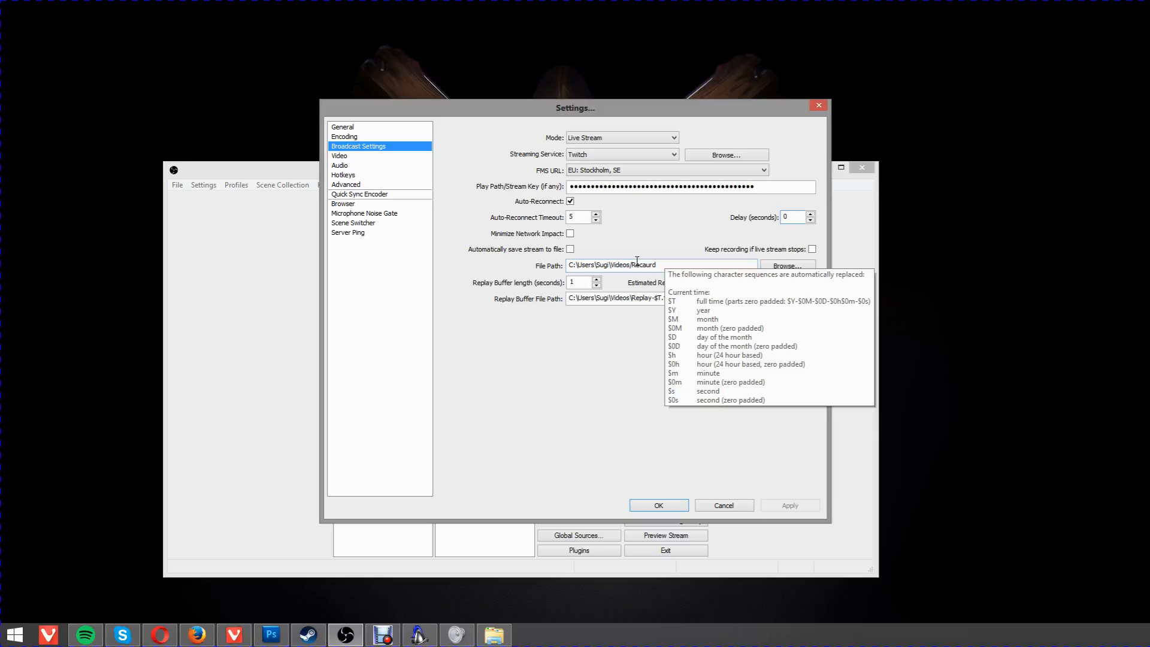
pyautogui.moveTo(733, 262)
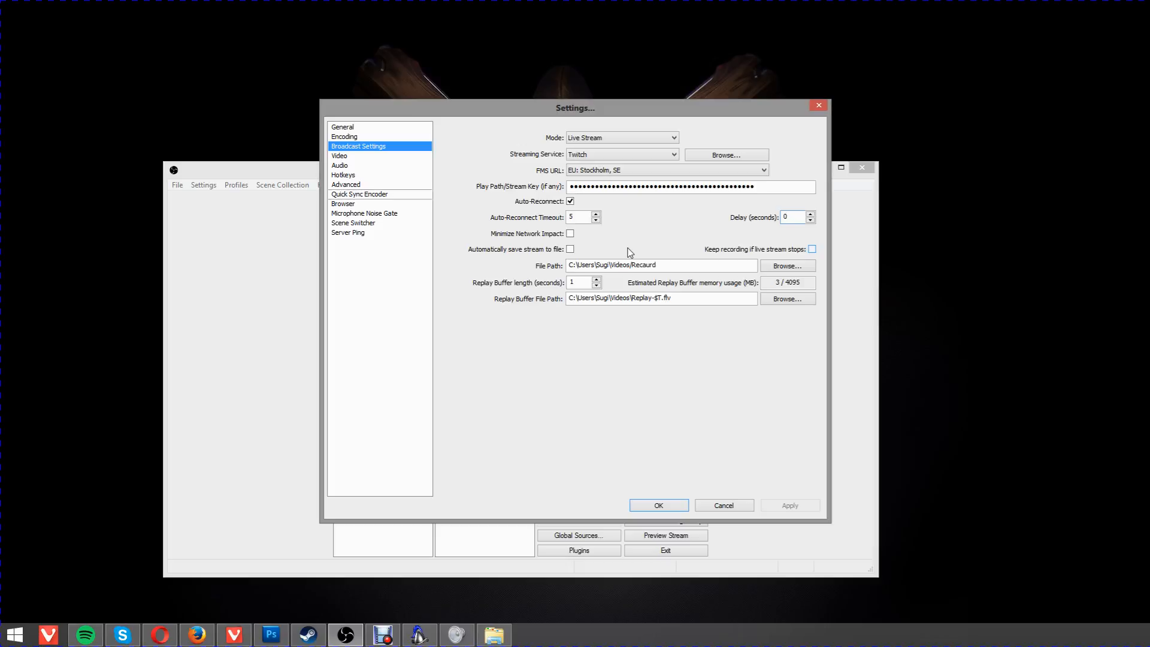
pyautogui.click(339, 156)
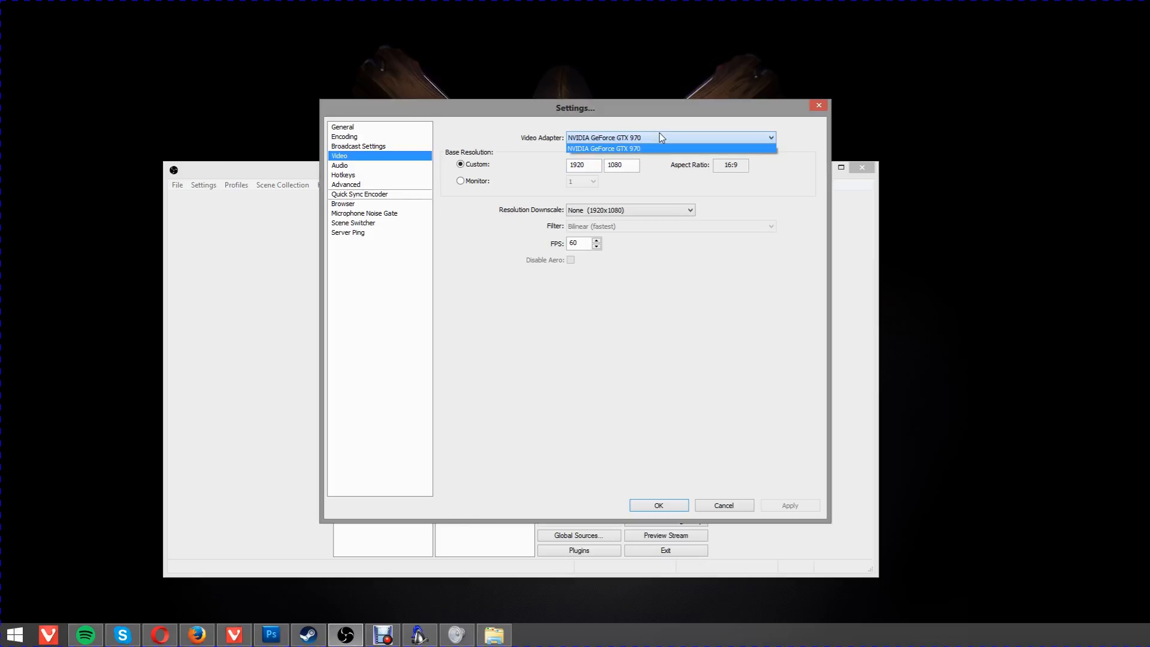
pyautogui.click(602, 149)
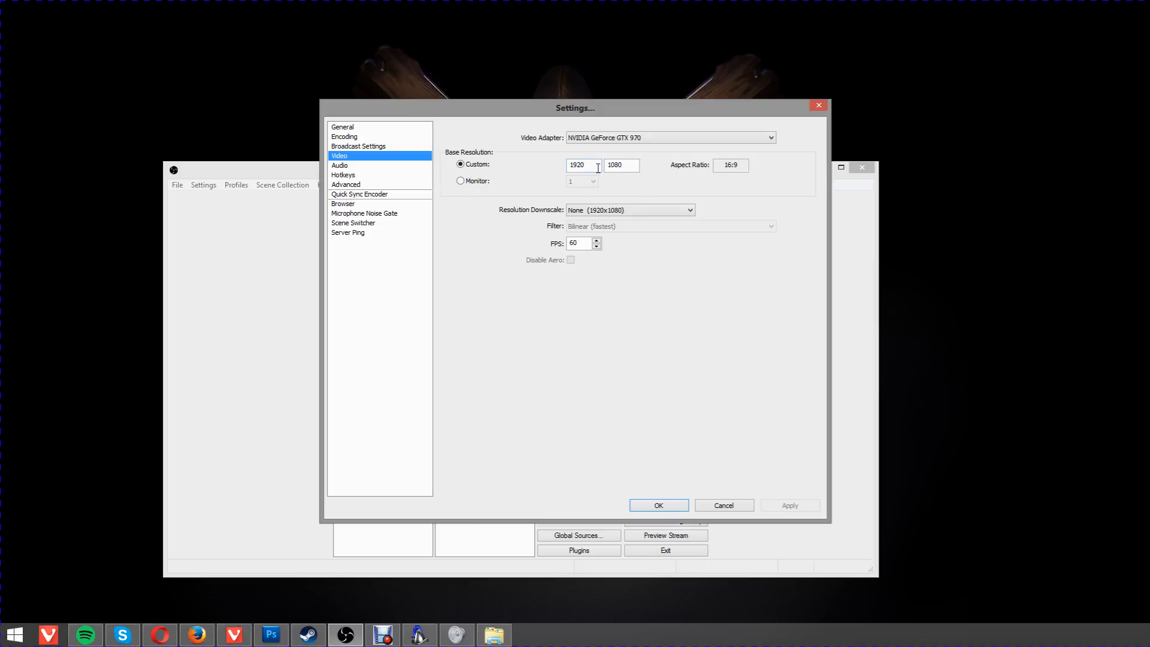
pyautogui.moveTo(474, 184)
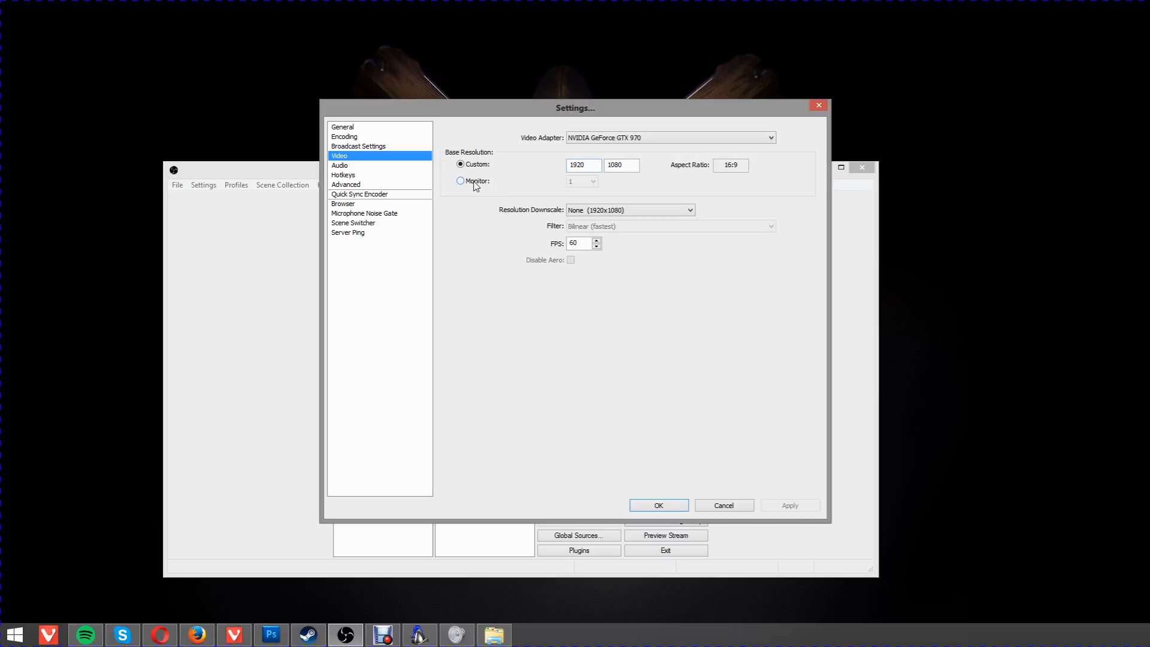
pyautogui.click(460, 181)
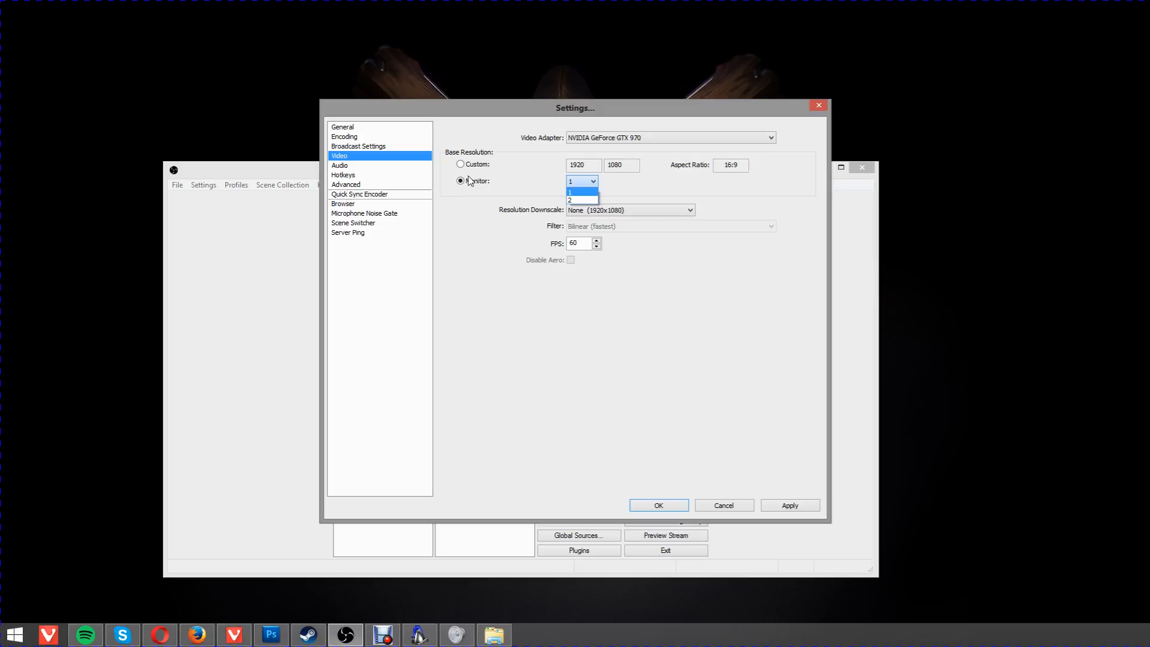
pyautogui.click(580, 191)
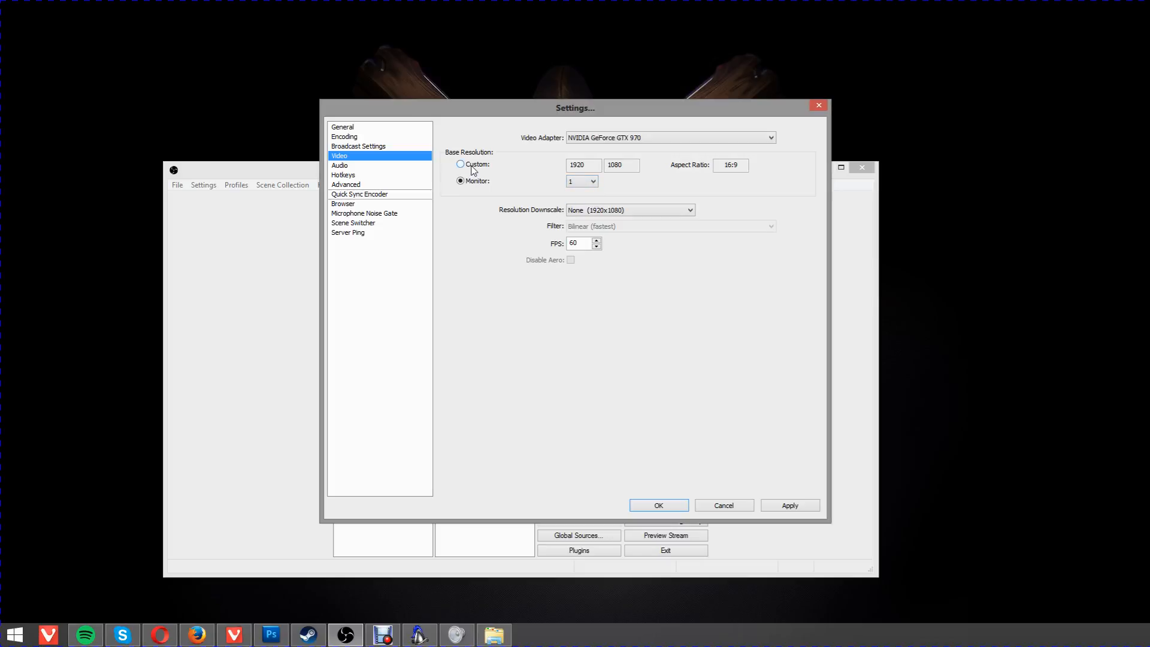
pyautogui.click(460, 164)
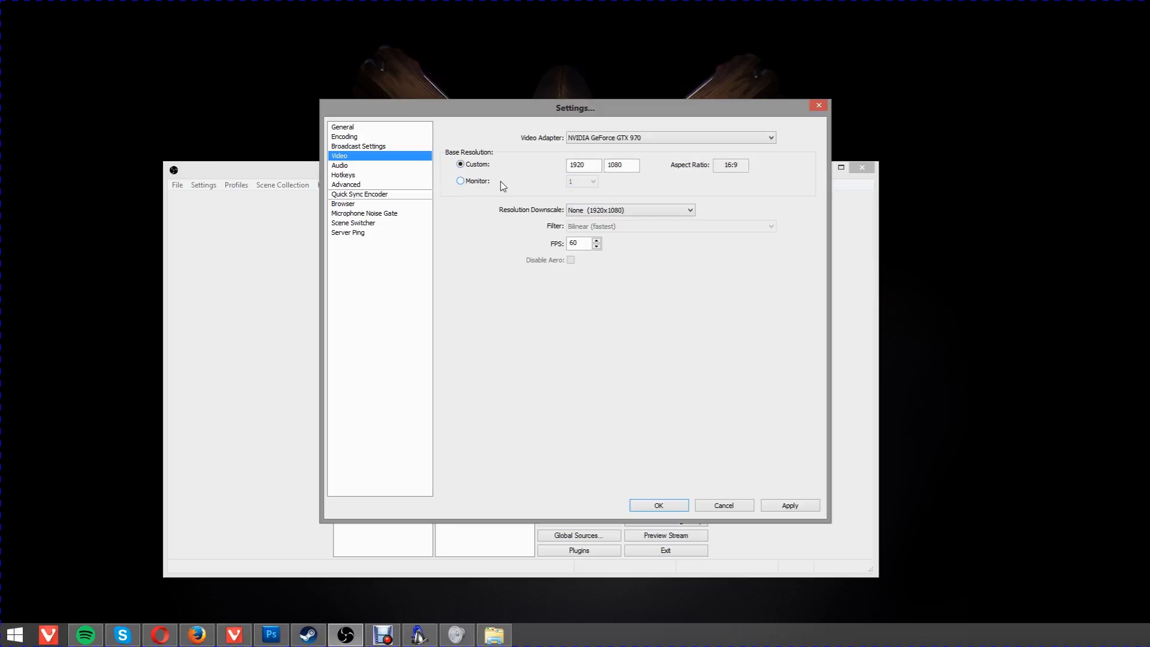
pyautogui.moveTo(514, 201)
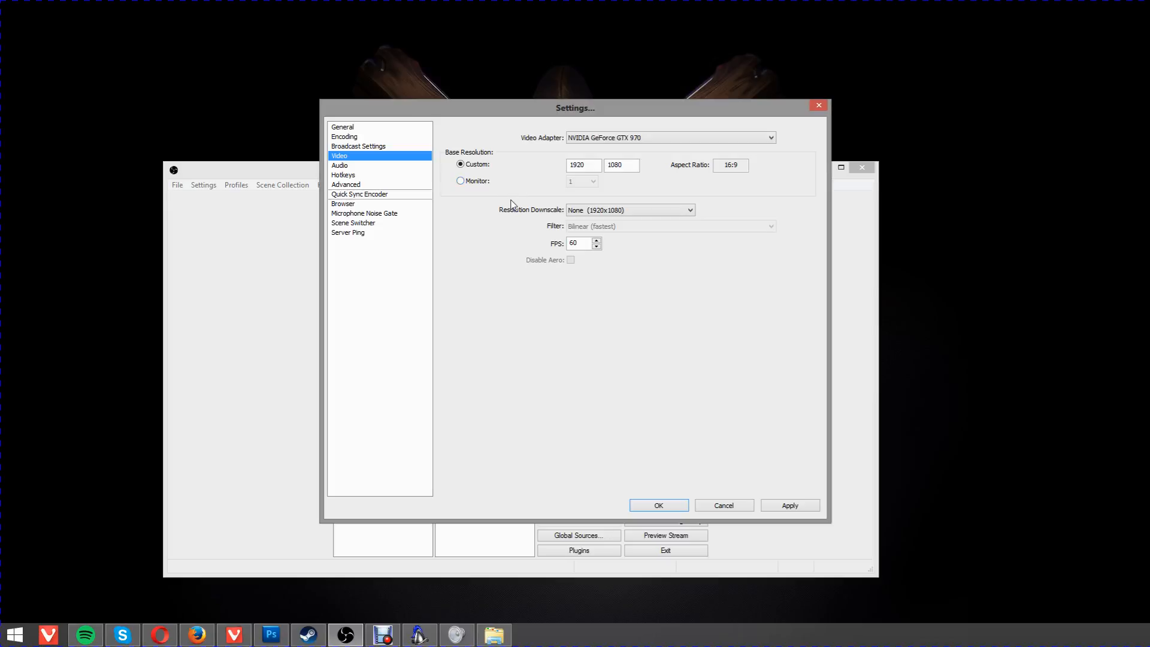
pyautogui.click(628, 211)
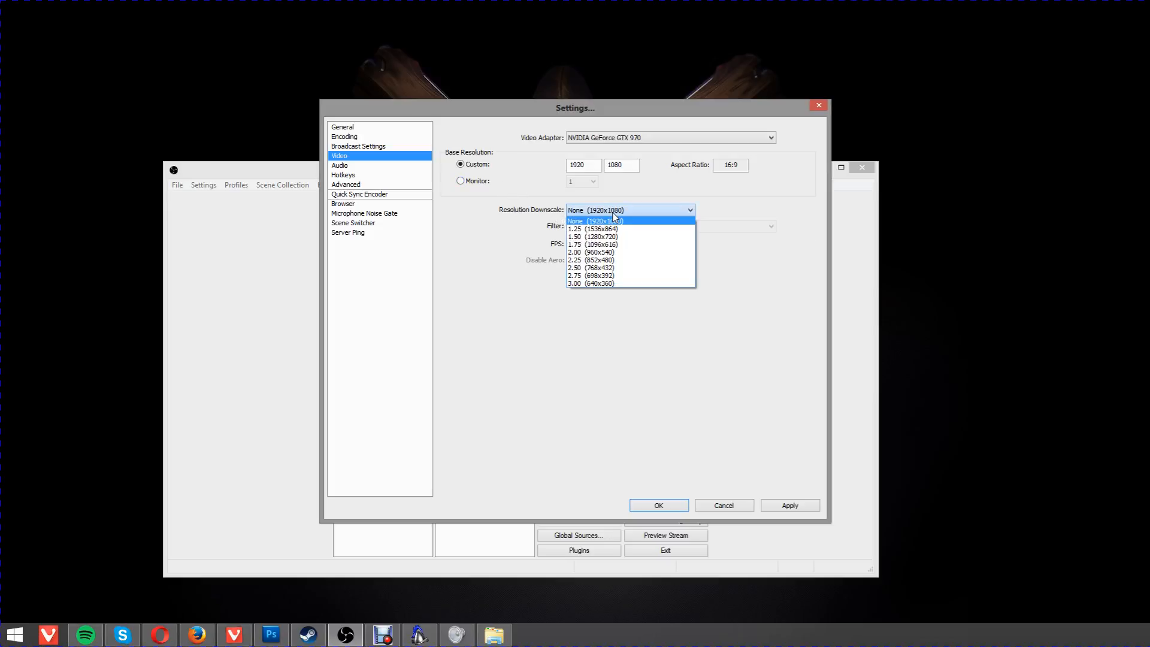
pyautogui.moveTo(615, 218)
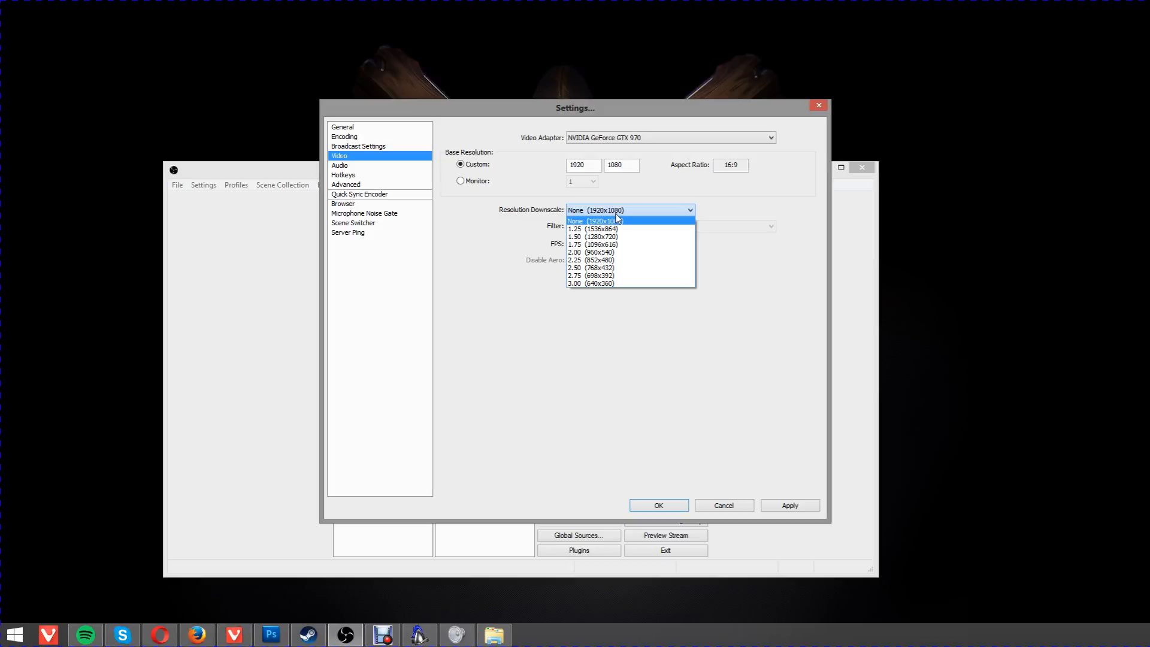
pyautogui.moveTo(600, 230)
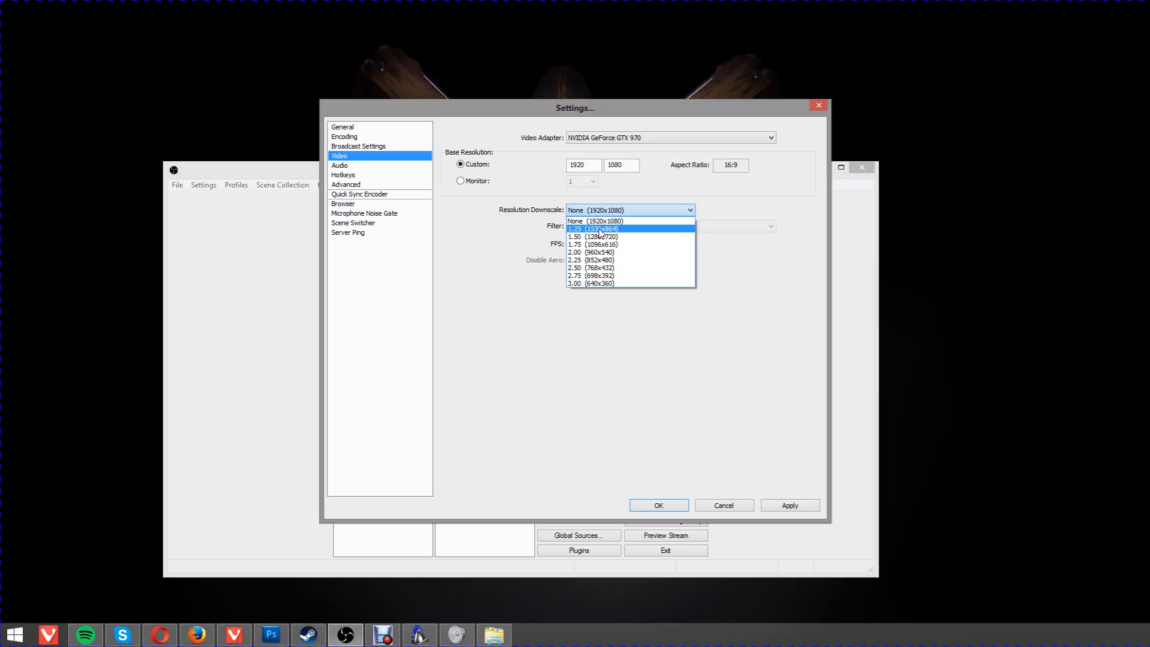
pyautogui.moveTo(600, 244)
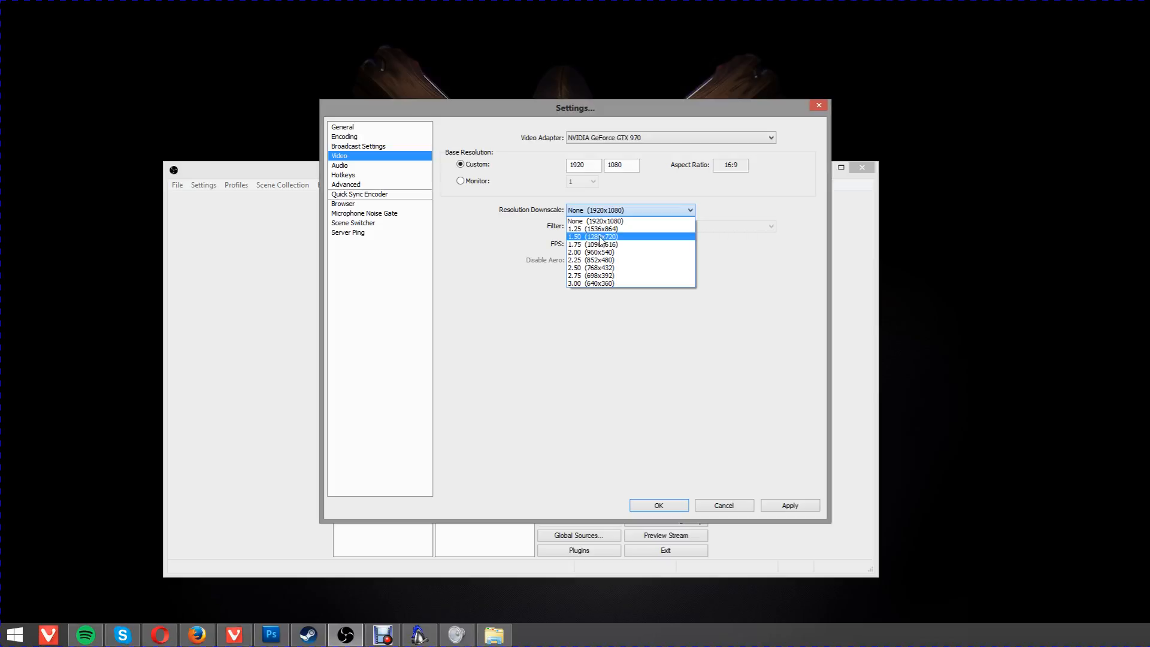
pyautogui.moveTo(614, 220)
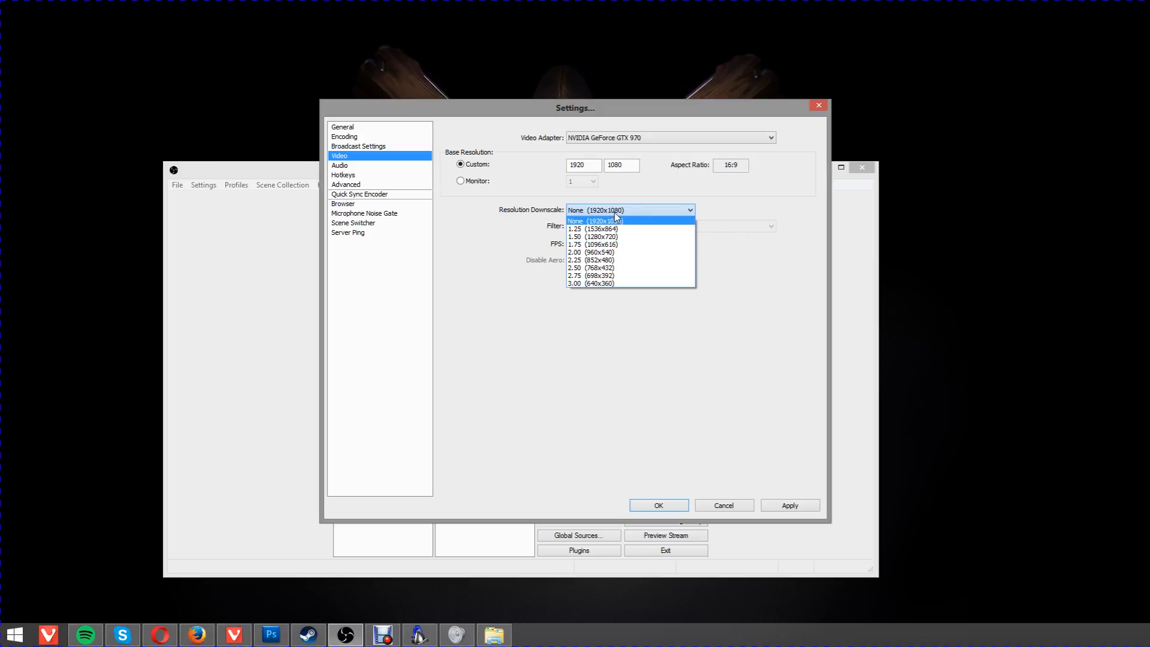
pyautogui.click(602, 220)
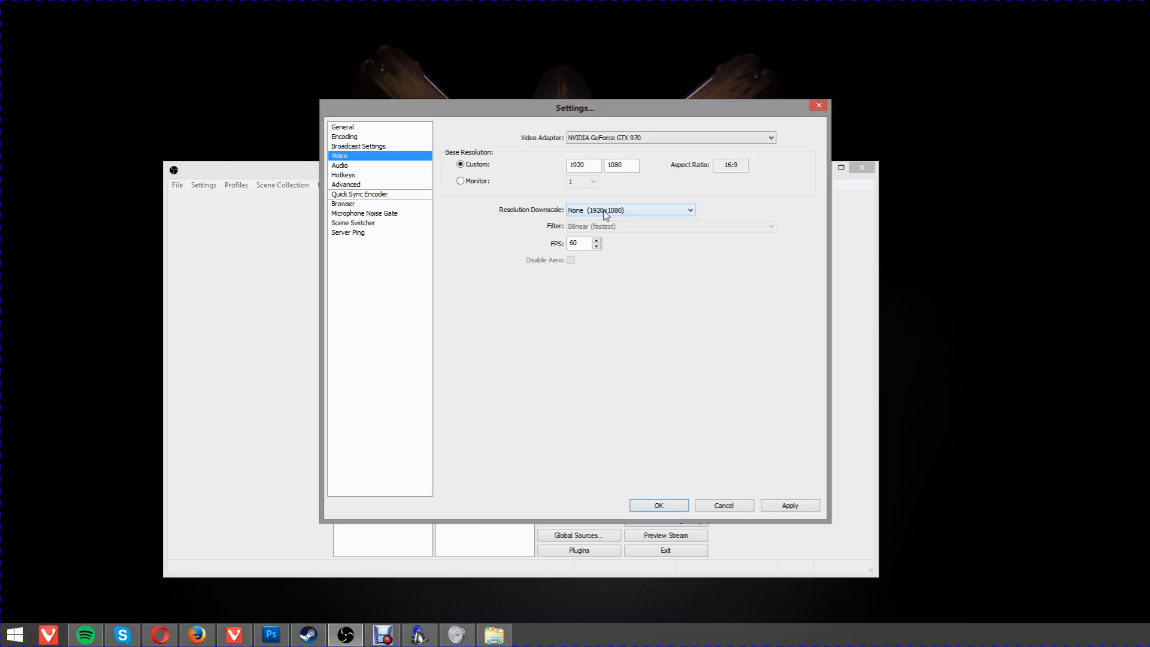
pyautogui.moveTo(662, 212)
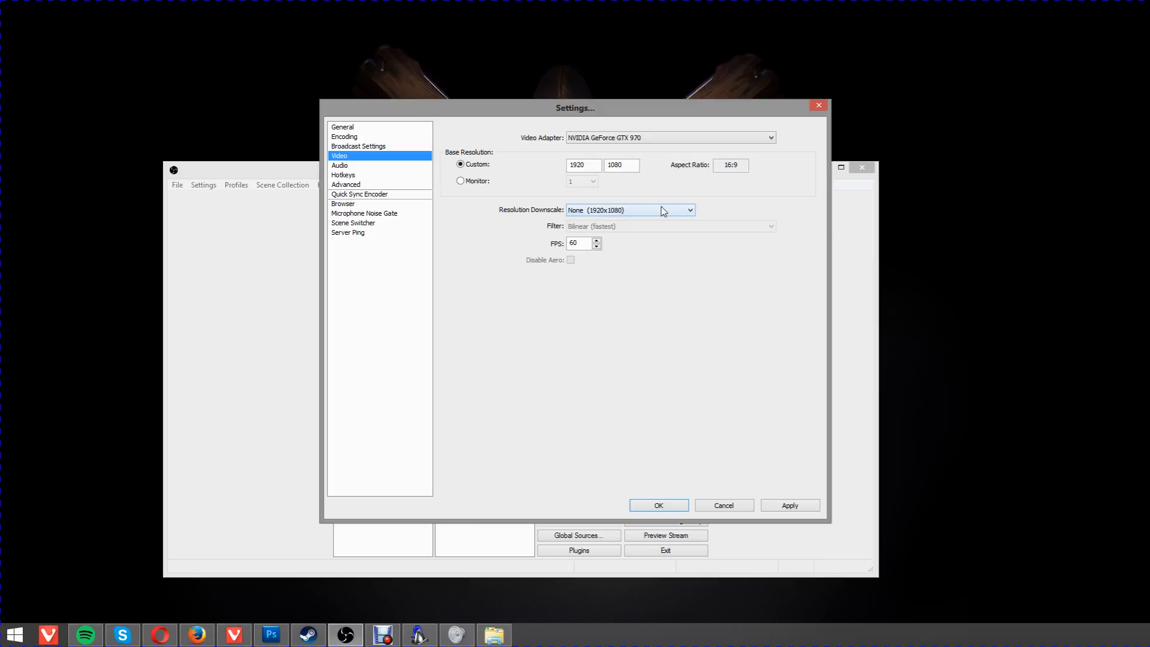
pyautogui.moveTo(645, 221)
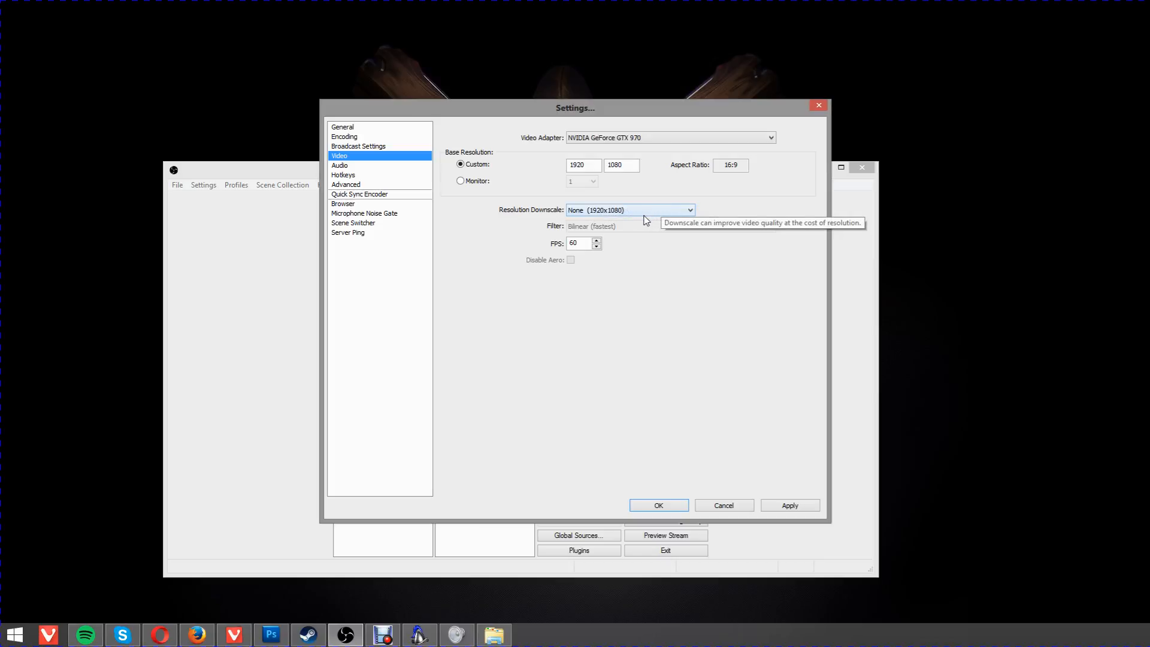
pyautogui.click(628, 210)
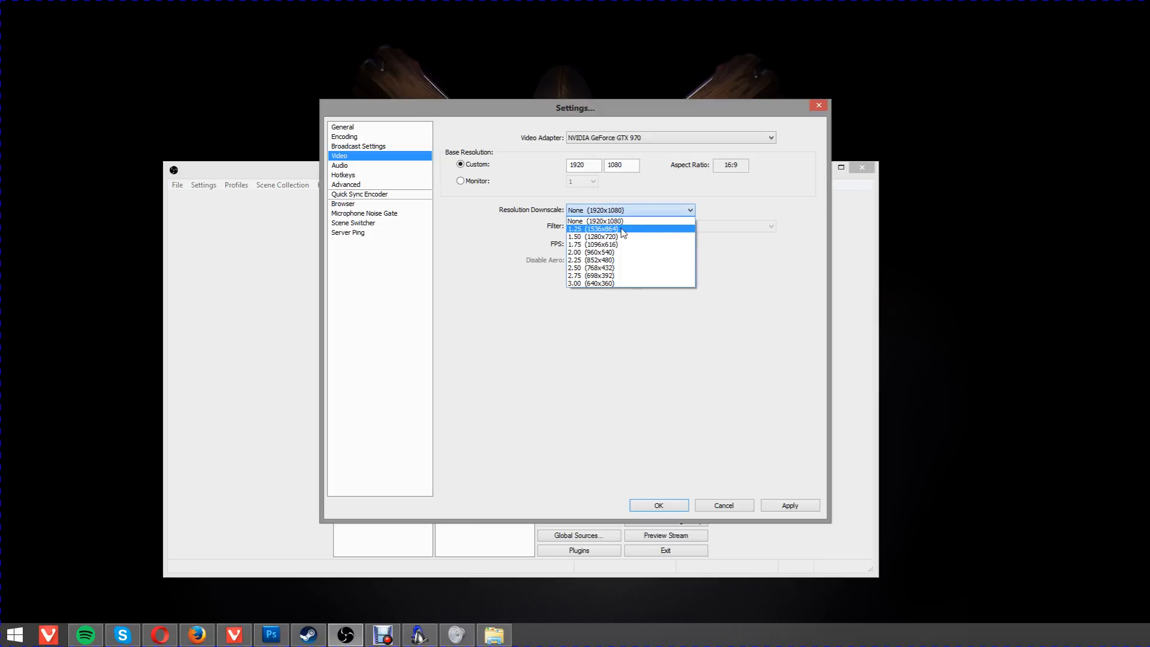
pyautogui.moveTo(624, 244)
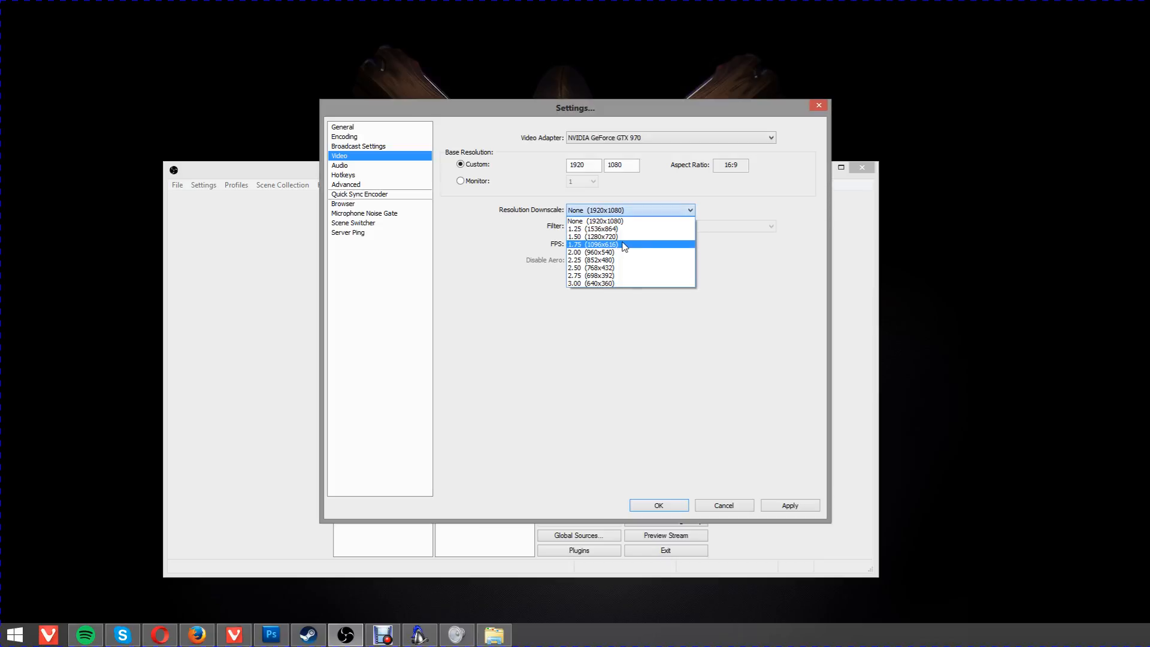
pyautogui.click(596, 220)
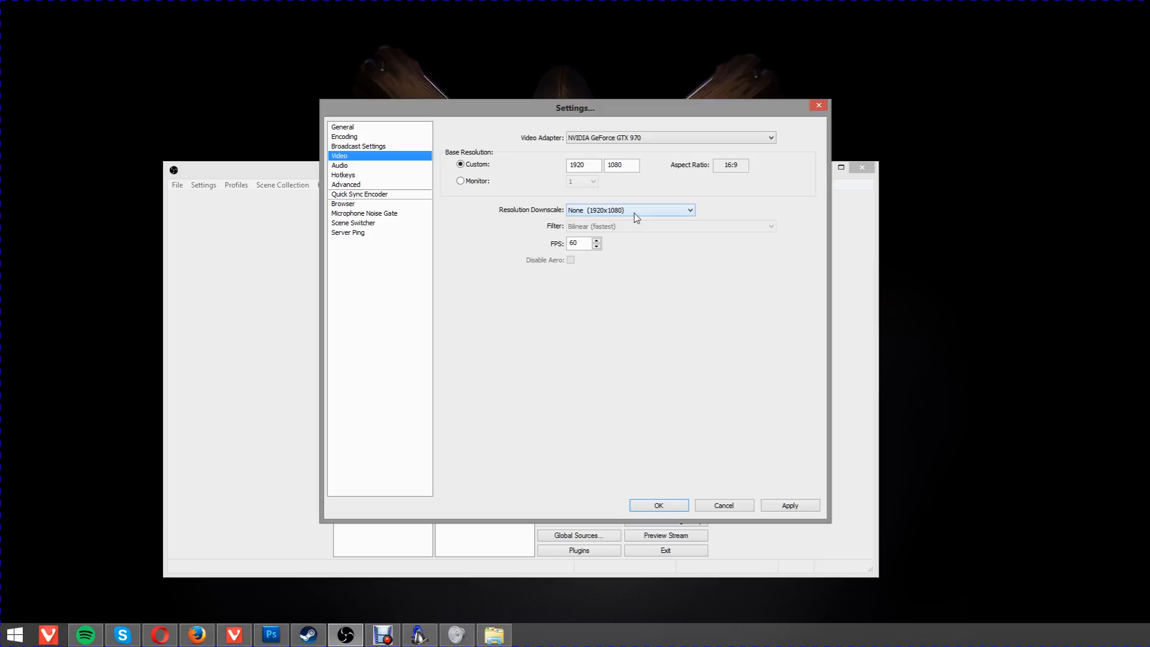
pyautogui.moveTo(636, 217)
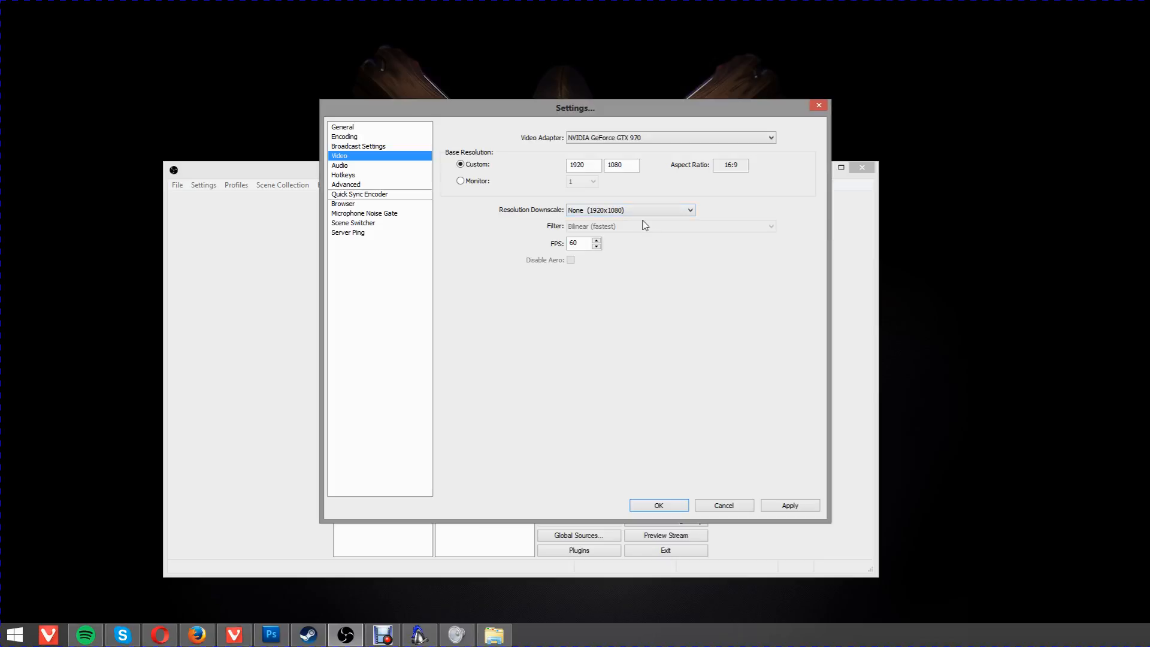
pyautogui.moveTo(647, 250)
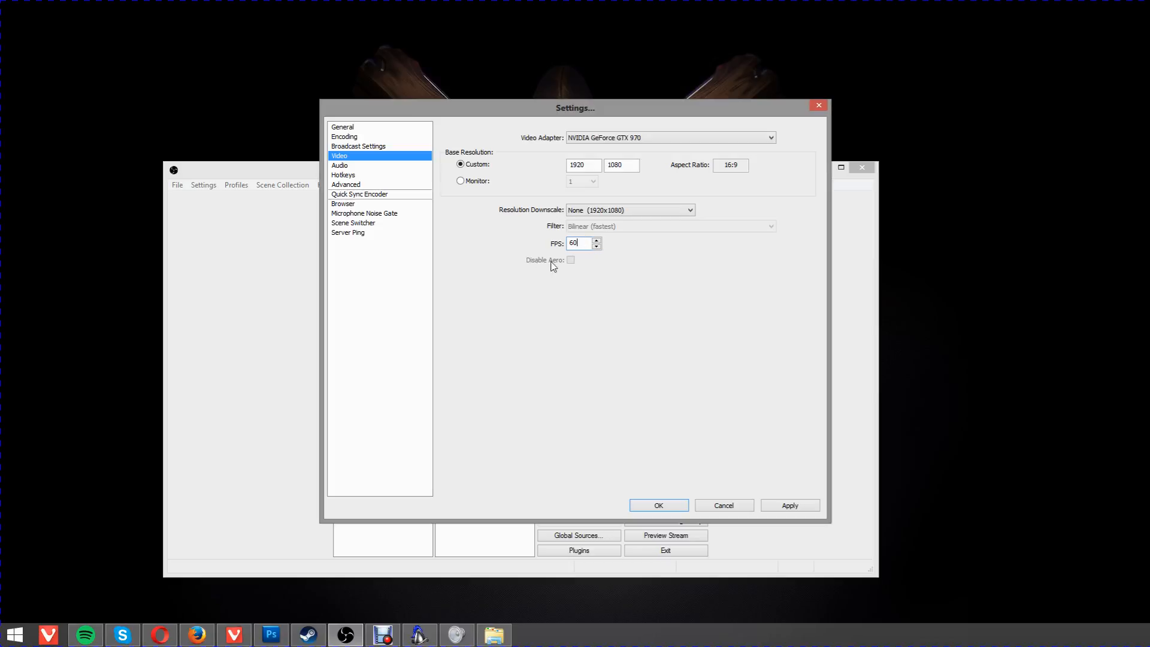
pyautogui.moveTo(572, 266)
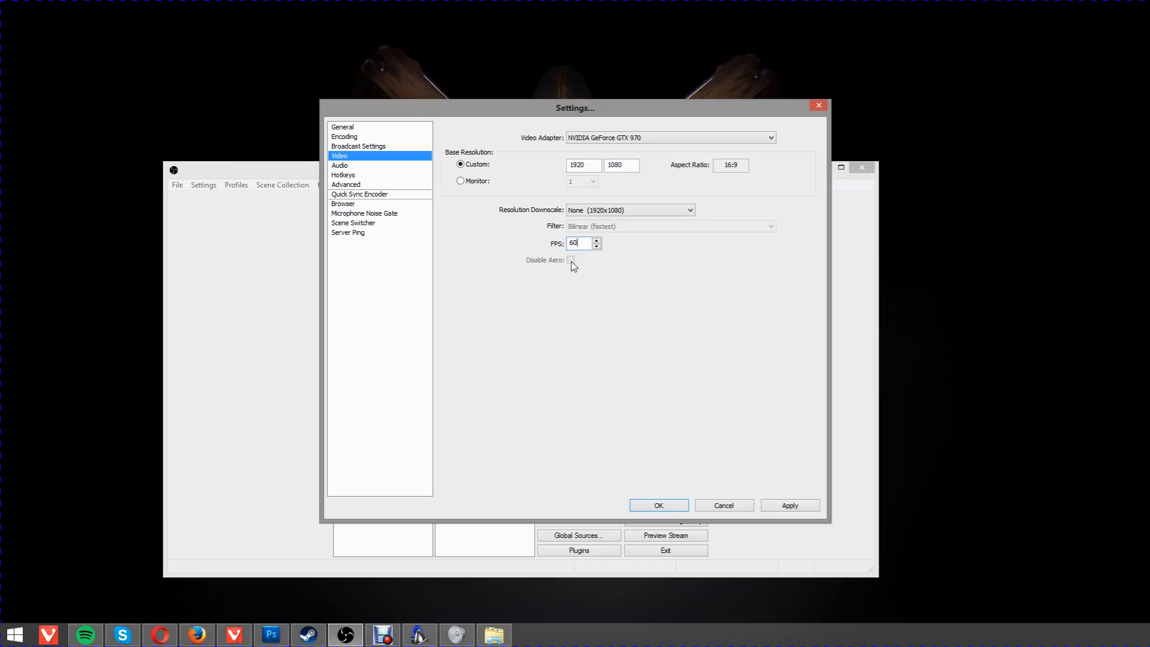
pyautogui.moveTo(594, 279)
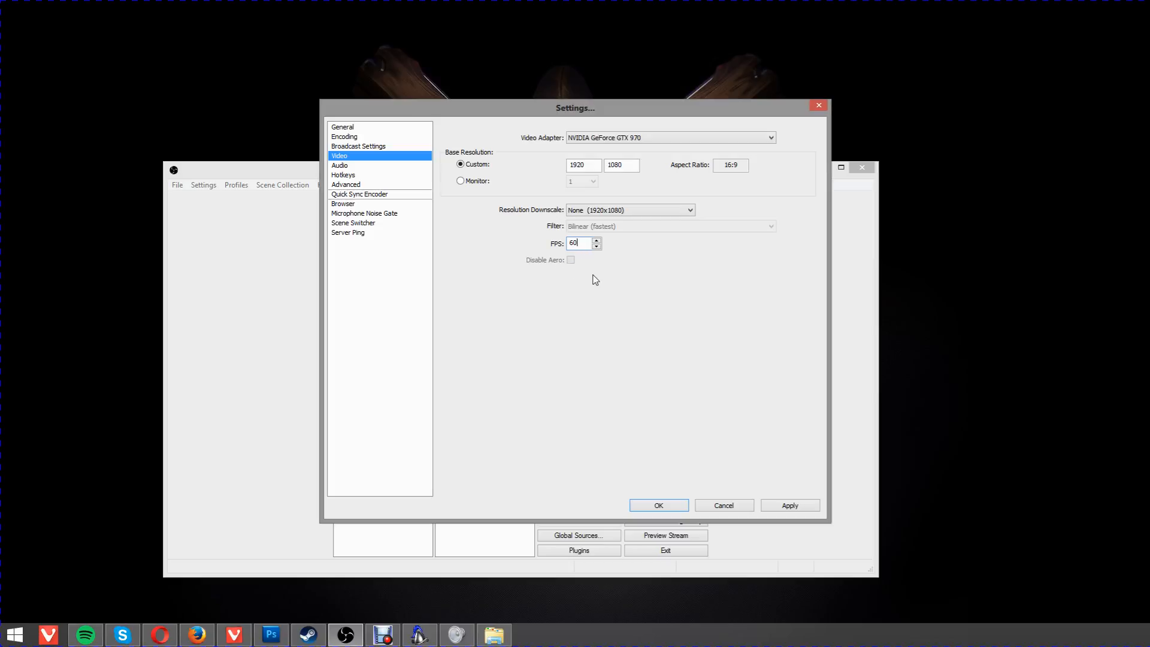
pyautogui.moveTo(584, 266)
pyautogui.write('45')
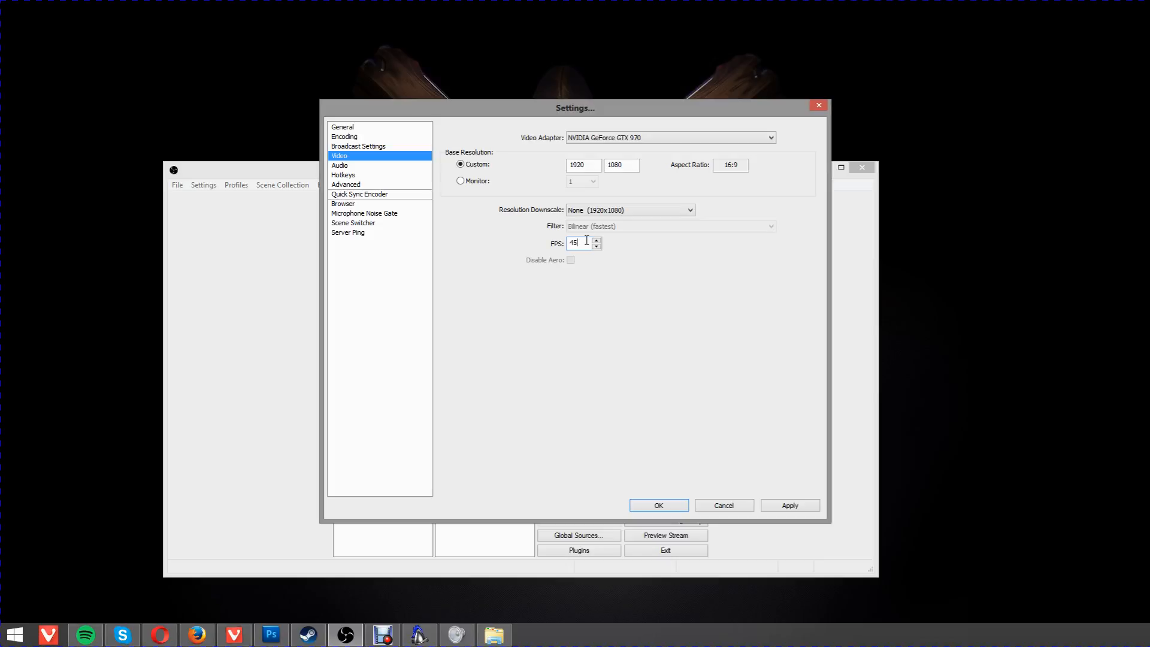
pyautogui.moveTo(595, 243)
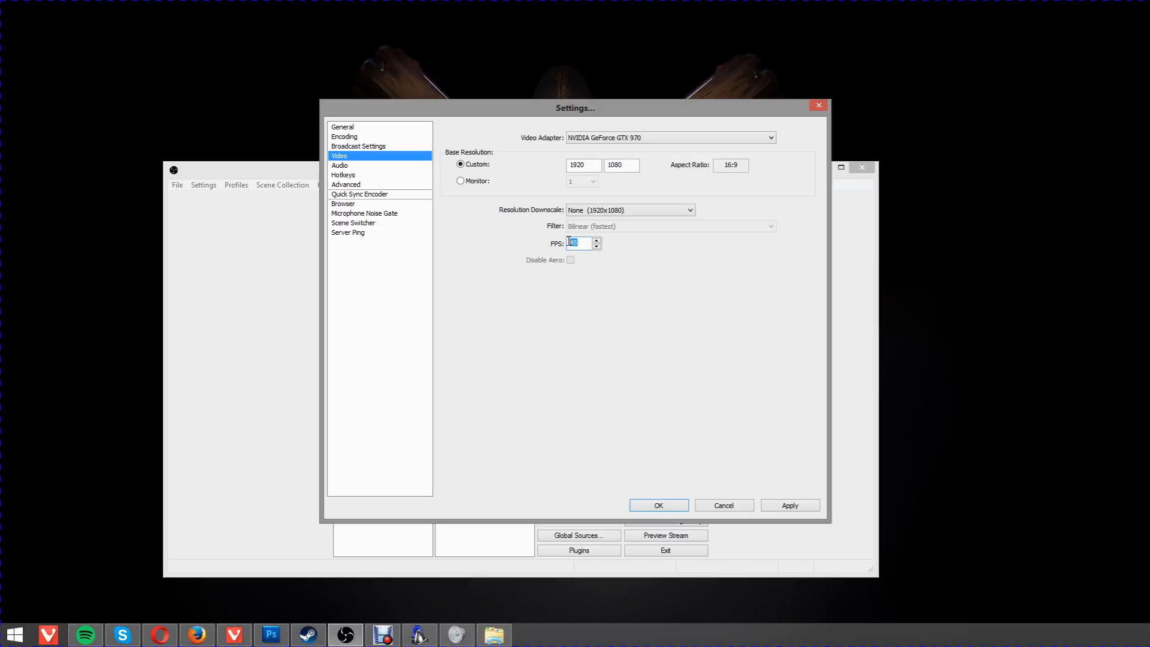
# Set the frame rate to 45 FPS and move on to the Audio page.
pyautogui.write('45')
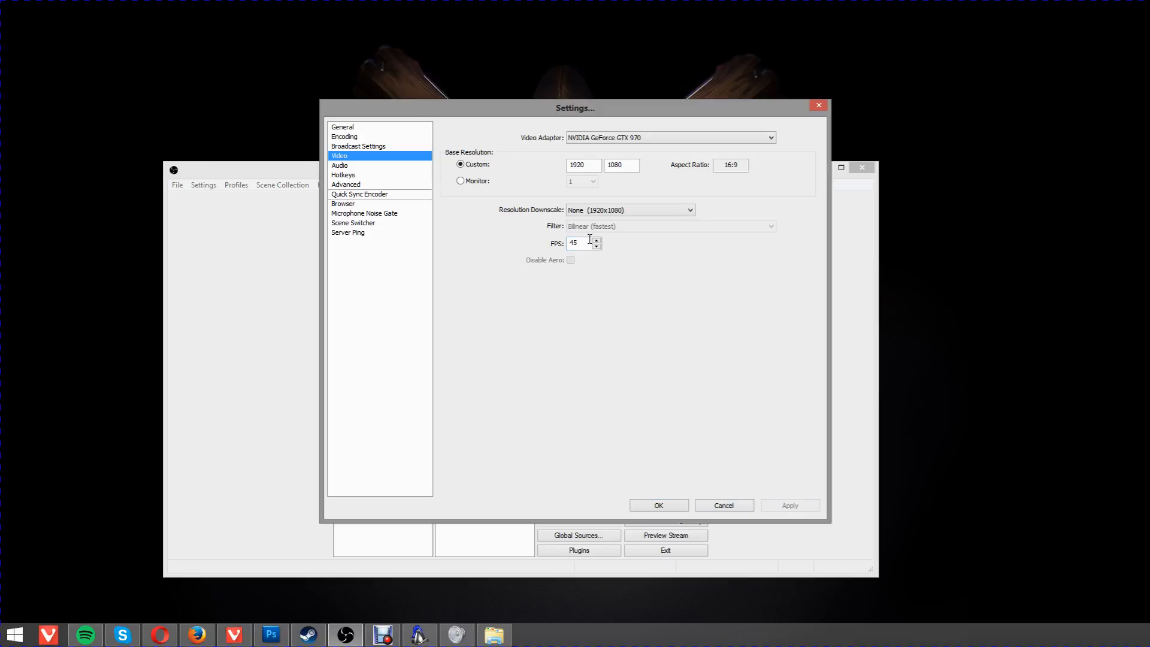
pyautogui.moveTo(586, 196)
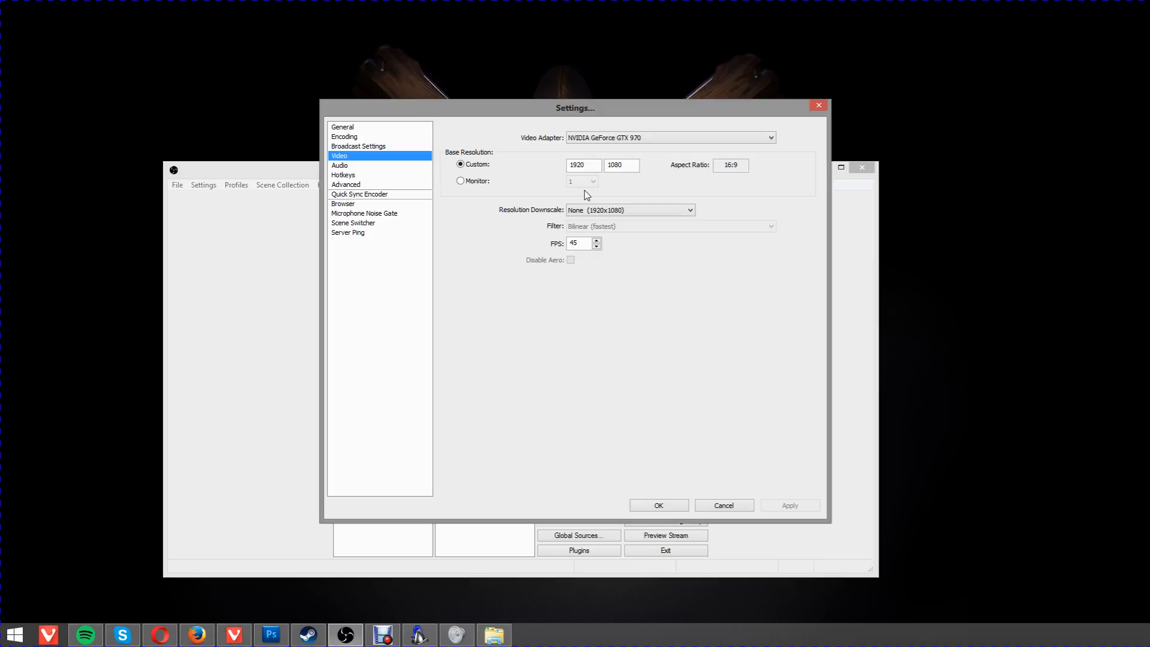
pyautogui.moveTo(564, 251)
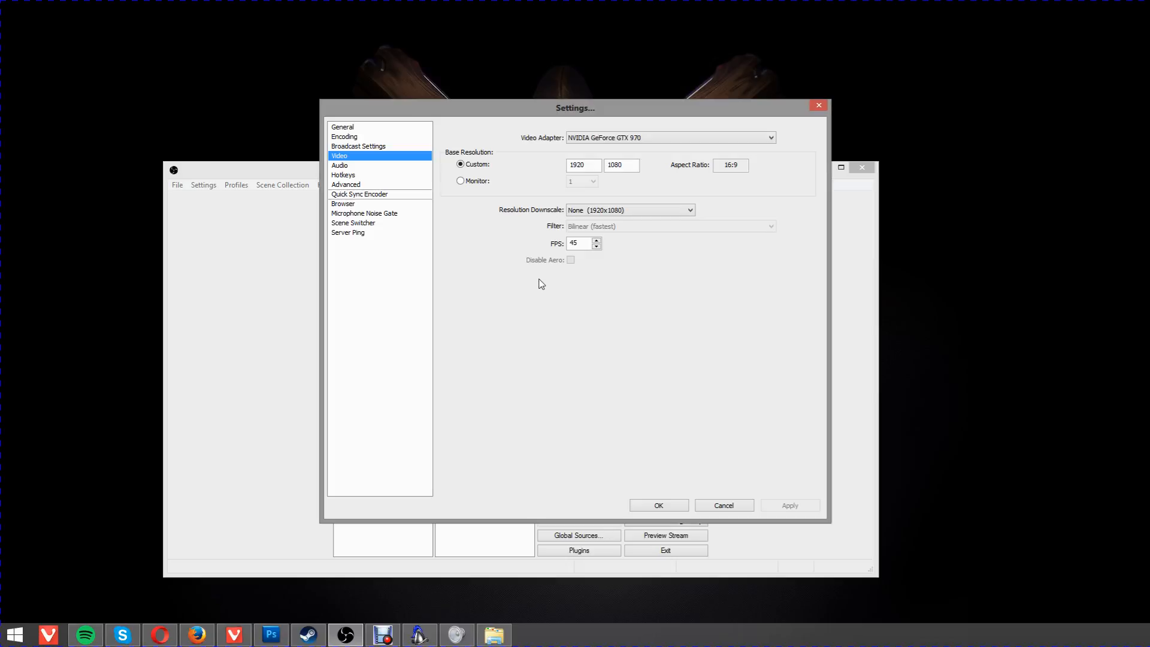
pyautogui.moveTo(537, 255)
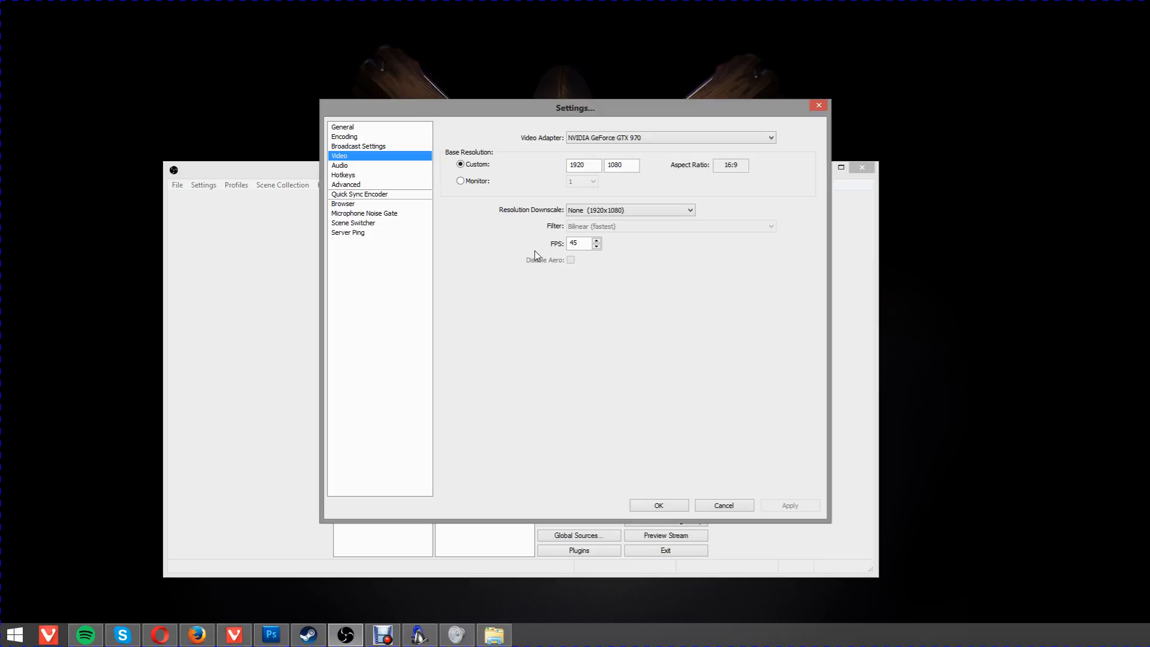
pyautogui.moveTo(647, 263)
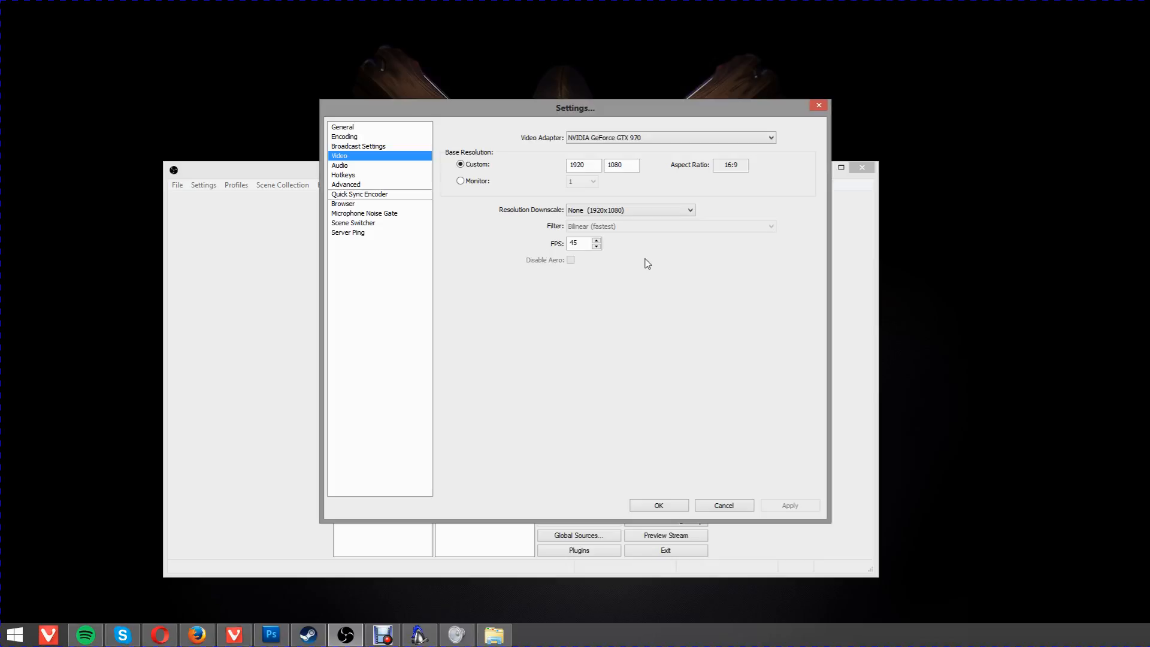
pyautogui.moveTo(530, 209)
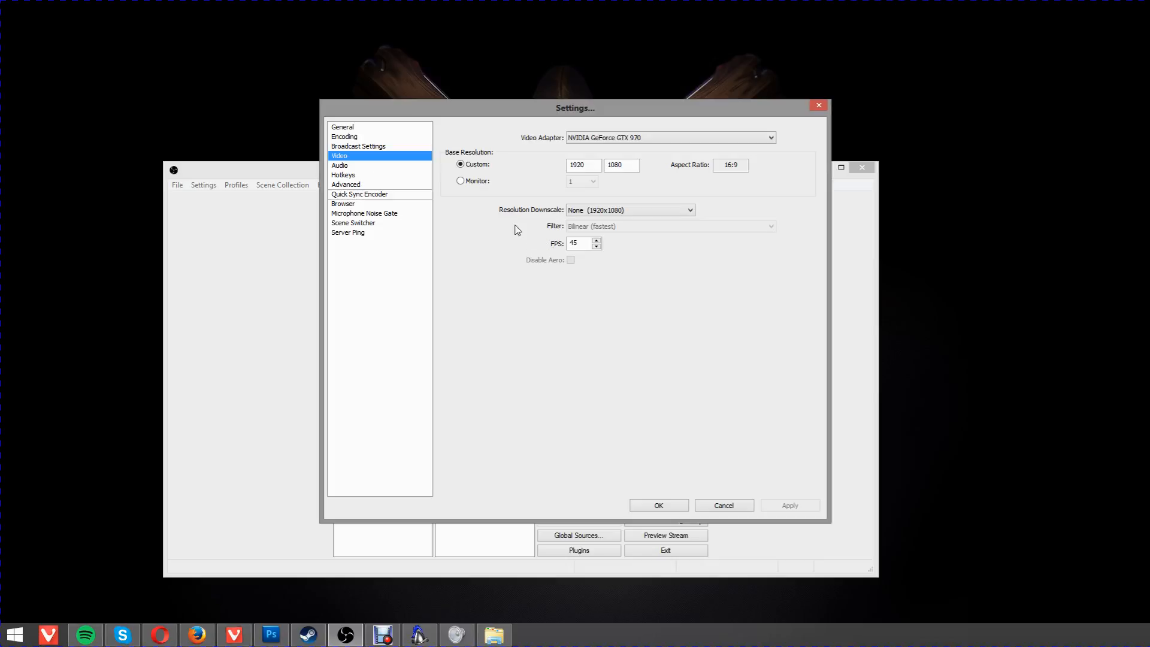
pyautogui.click(339, 165)
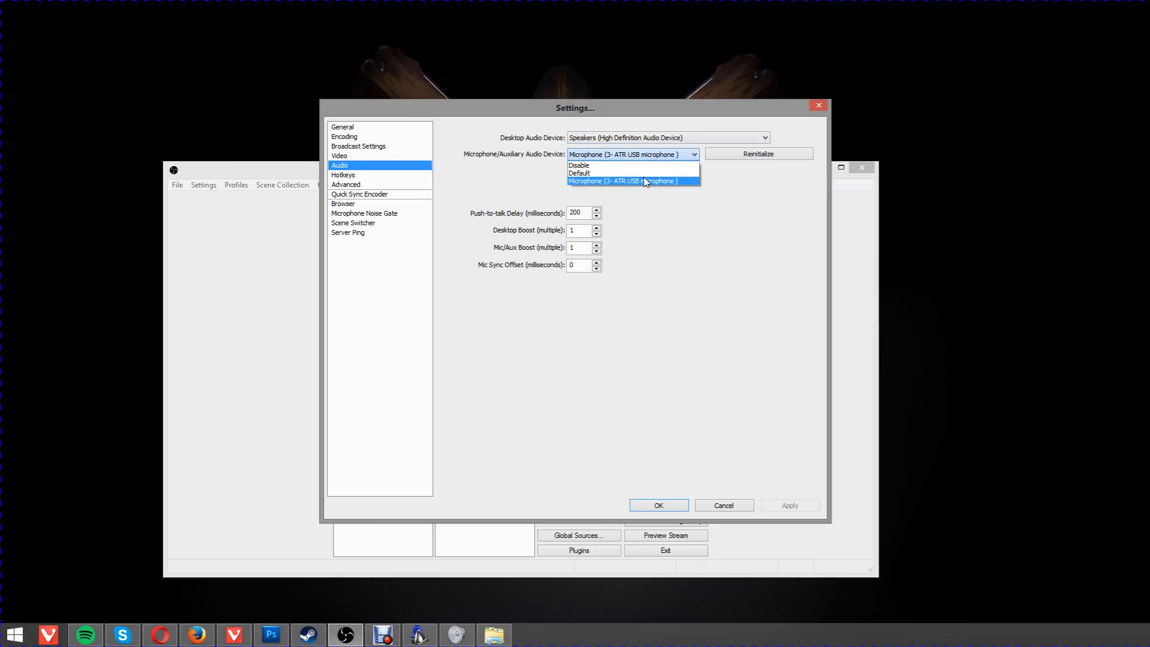
pyautogui.moveTo(710, 149)
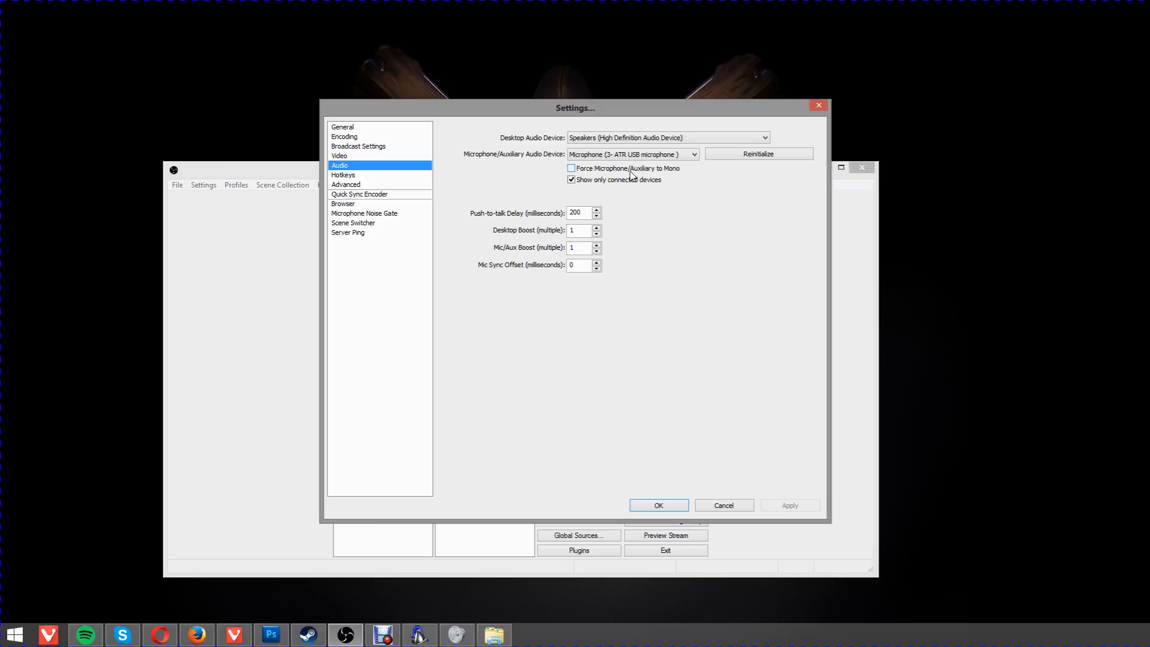
pyautogui.moveTo(680, 175)
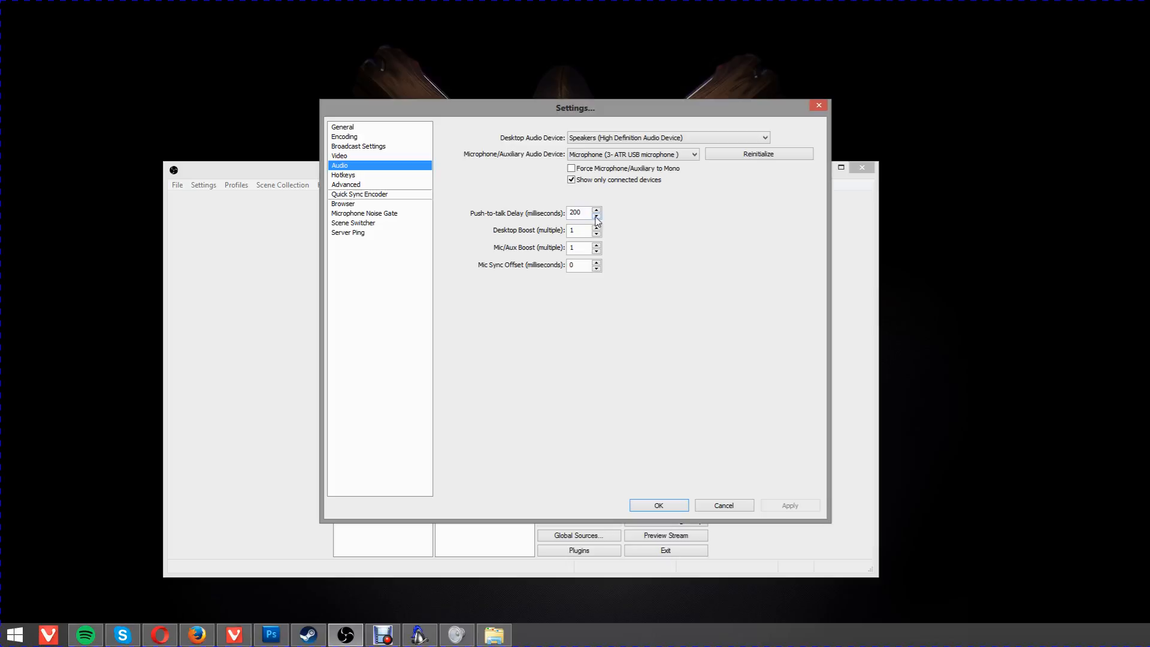
pyautogui.moveTo(583, 230)
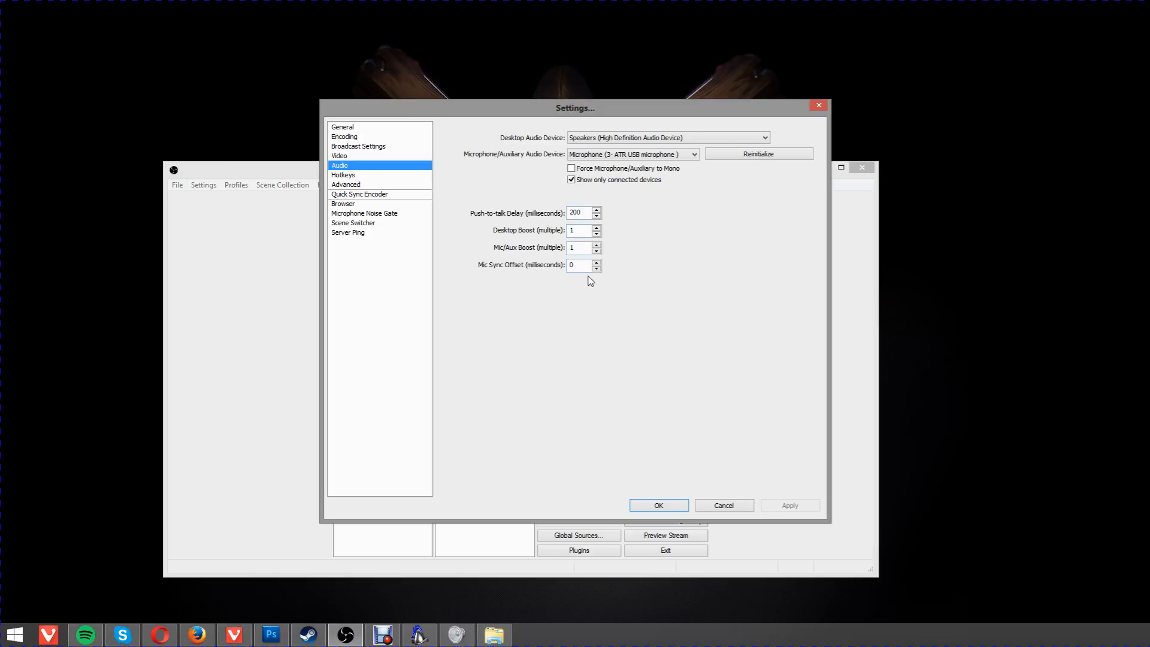
# Keep the ATR USB microphone and move on to the Hotkeys page.
pyautogui.click(344, 175)
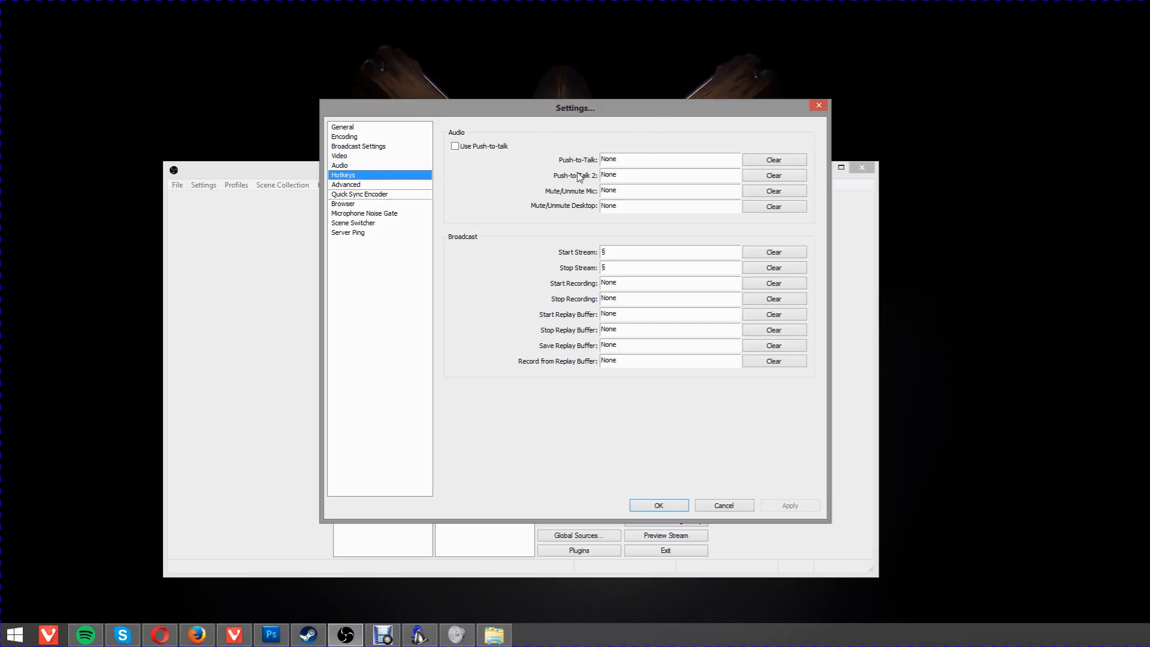
pyautogui.moveTo(639, 285)
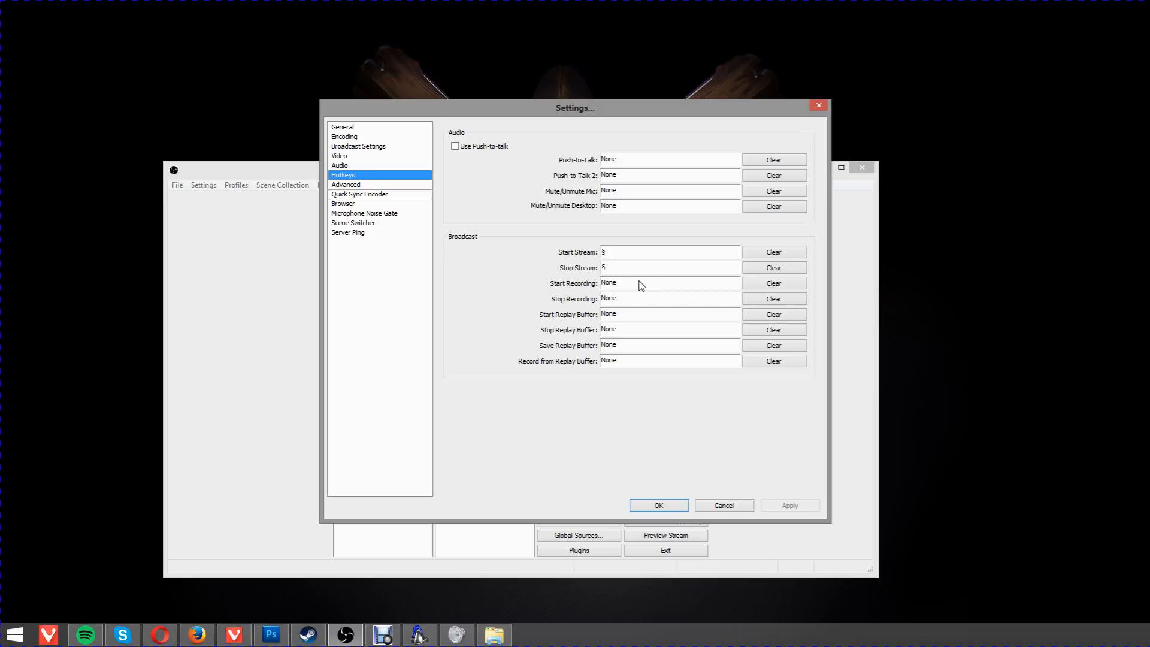
pyautogui.moveTo(618, 322)
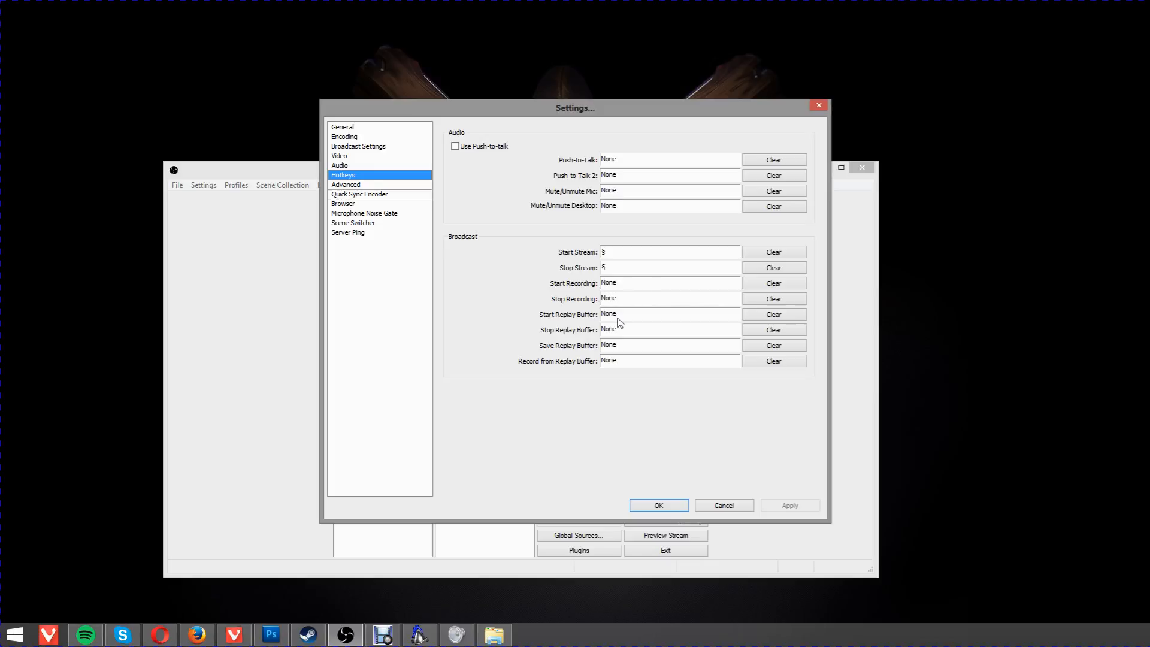
pyautogui.moveTo(615, 209)
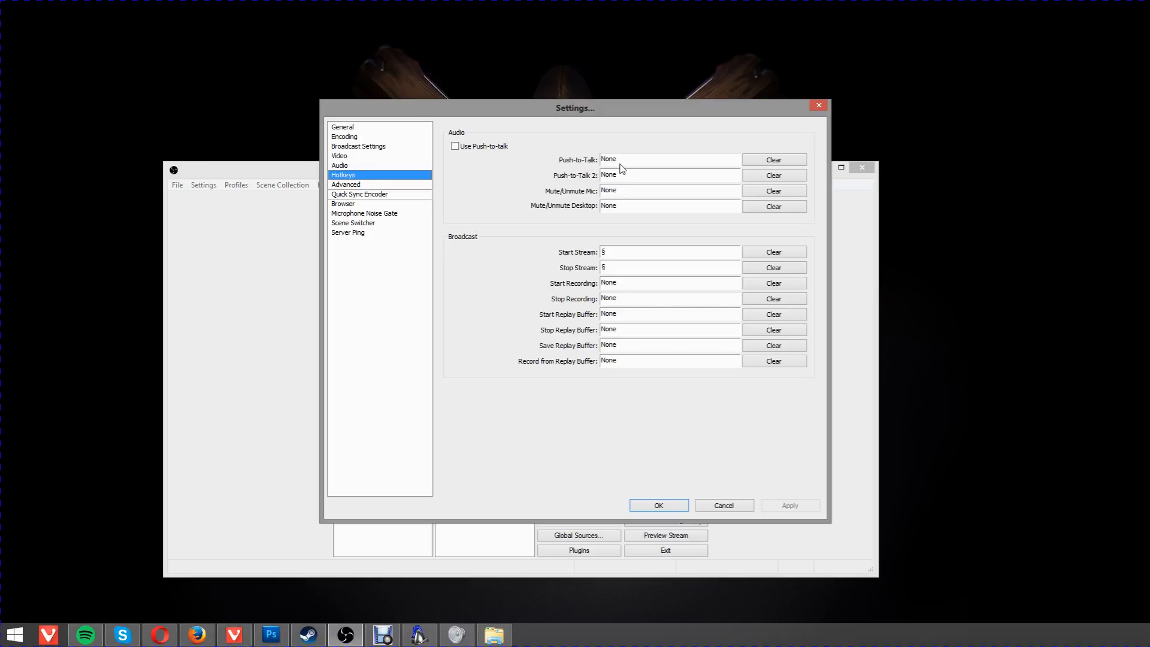
pyautogui.moveTo(475, 181)
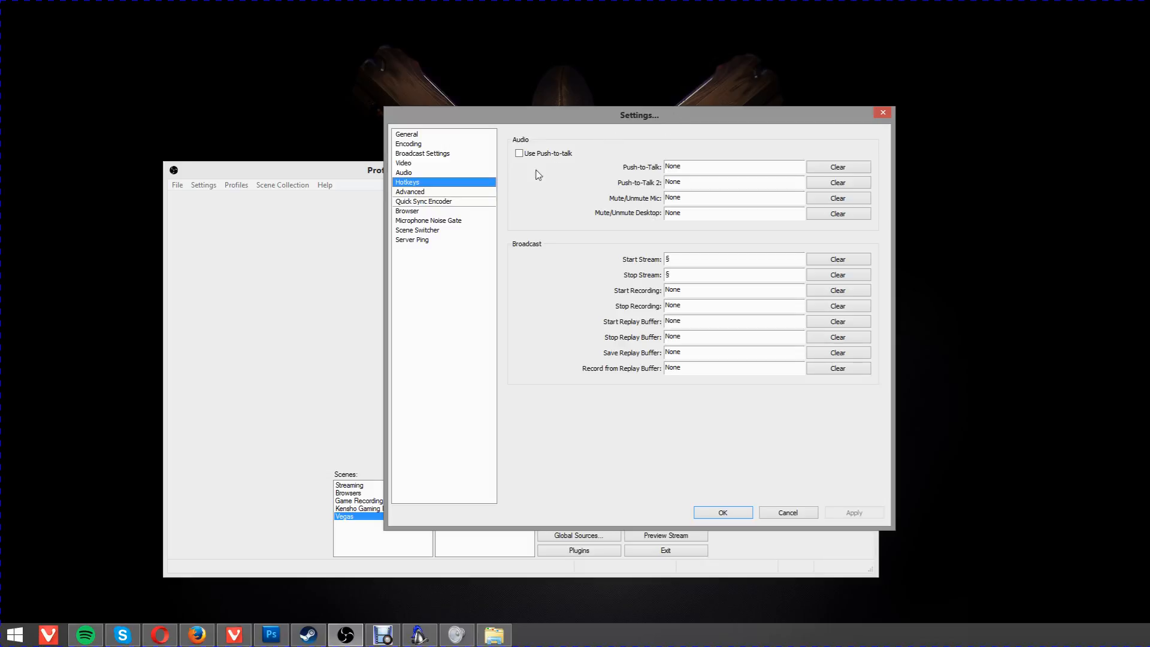
pyautogui.moveTo(688, 280)
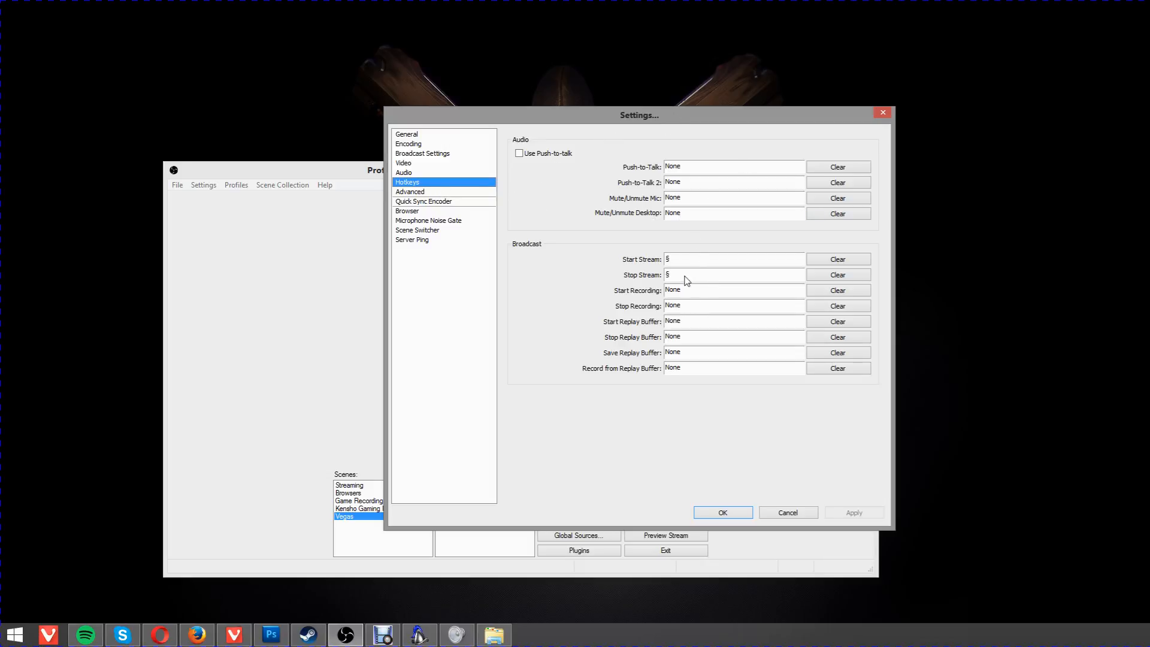
pyautogui.moveTo(701, 263)
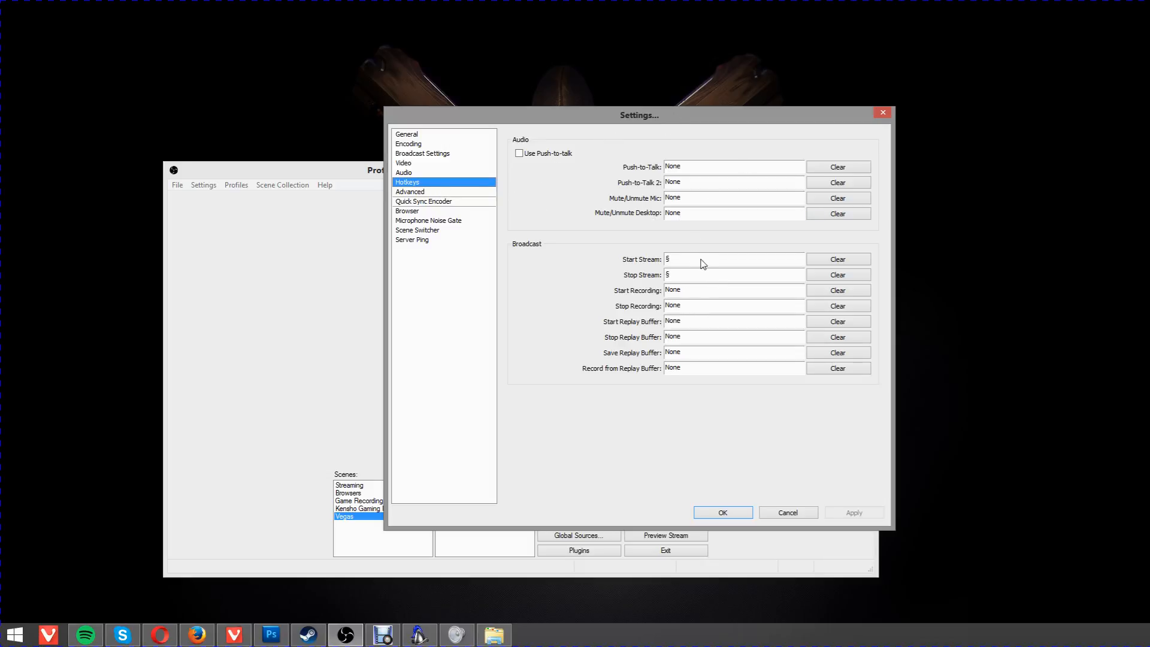
pyautogui.moveTo(556, 225)
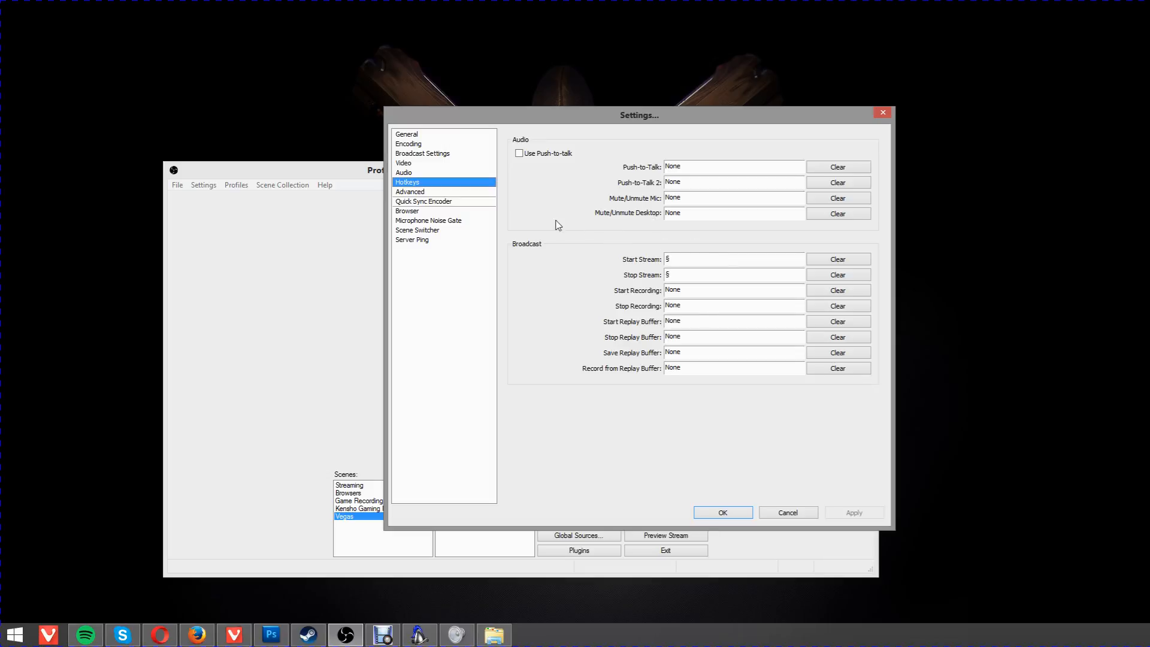
# Review the Advanced page, keeping the superfast x264 preset, main profile and CFR=20 custom setting.
pyautogui.click(410, 192)
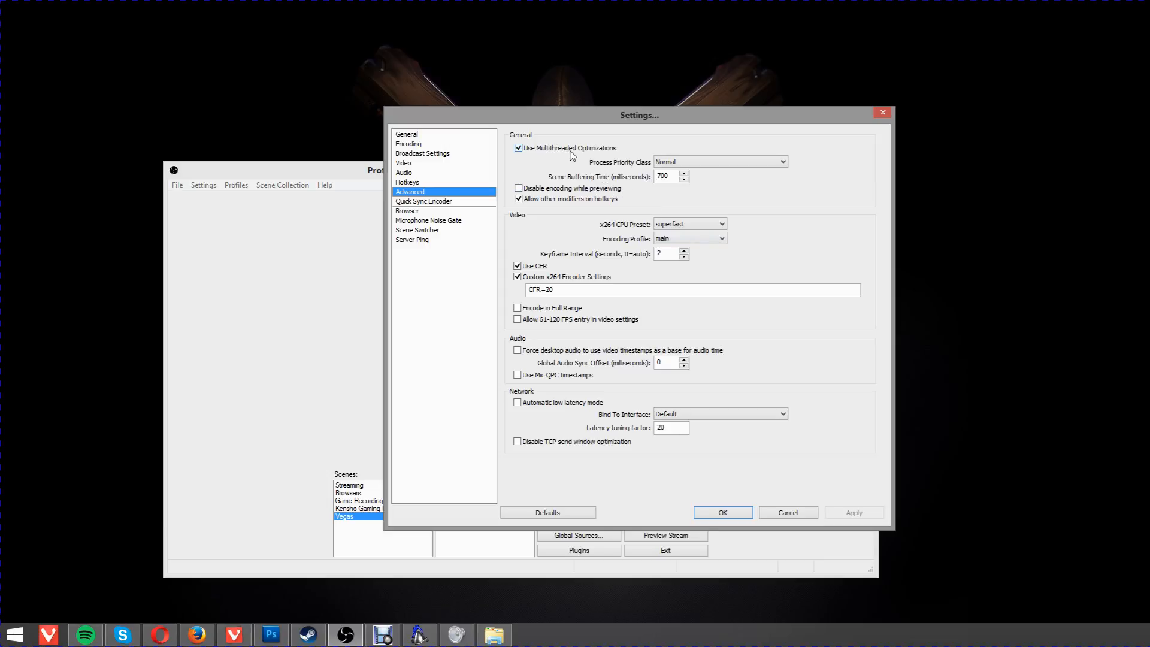
pyautogui.click(718, 161)
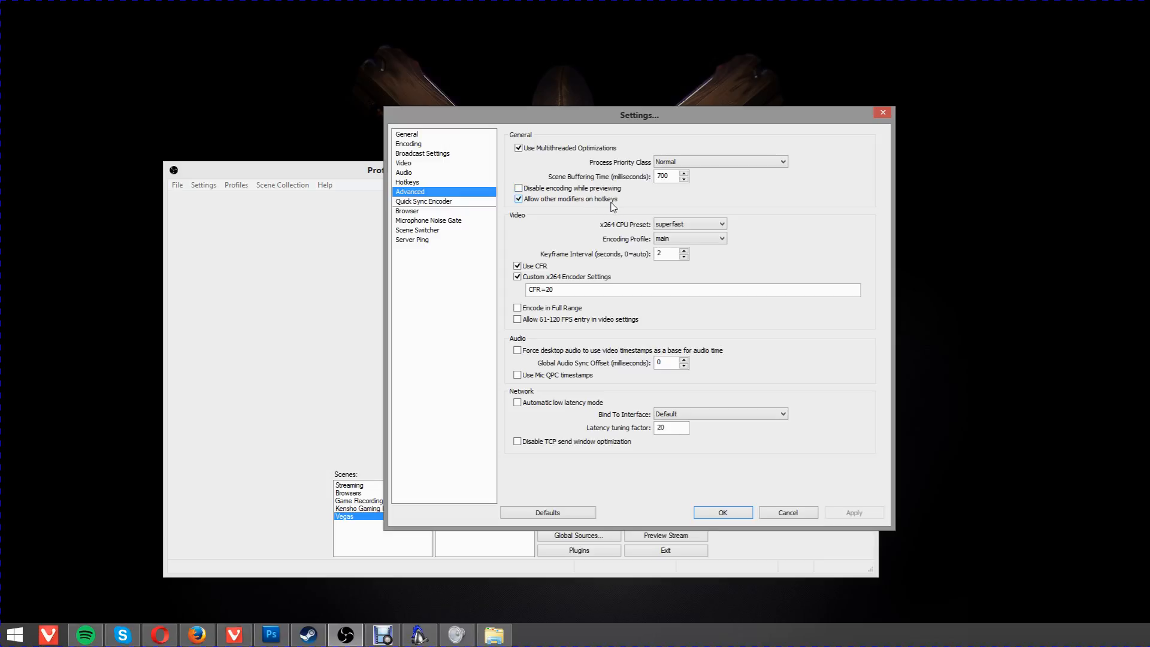
pyautogui.click(687, 224)
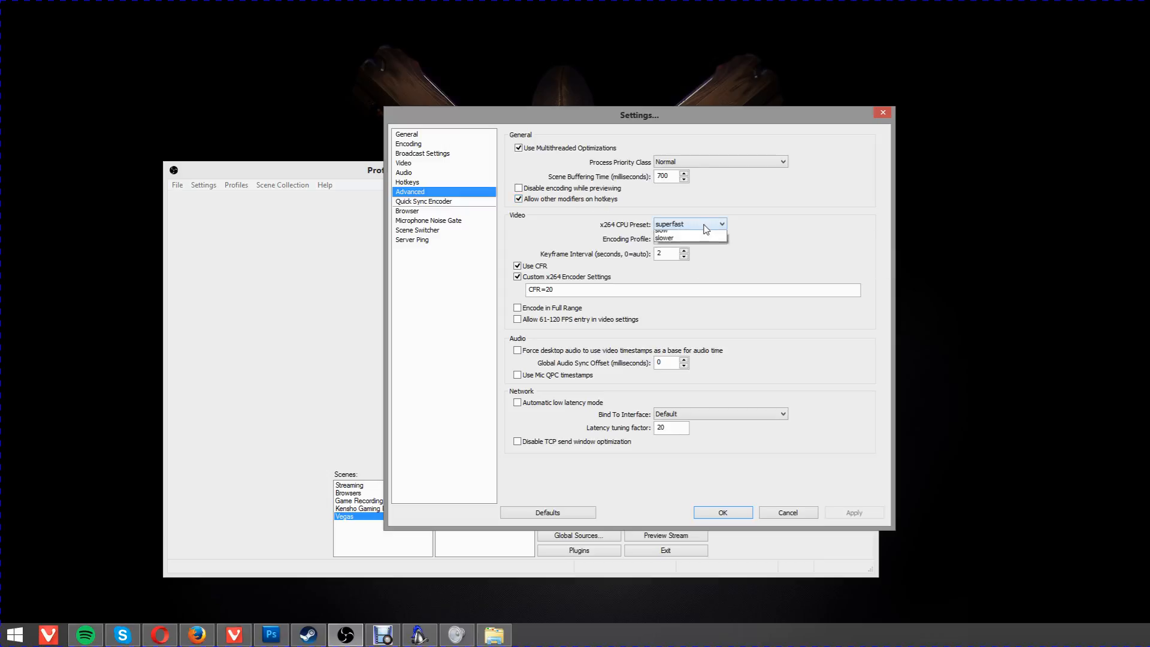
pyautogui.click(719, 224)
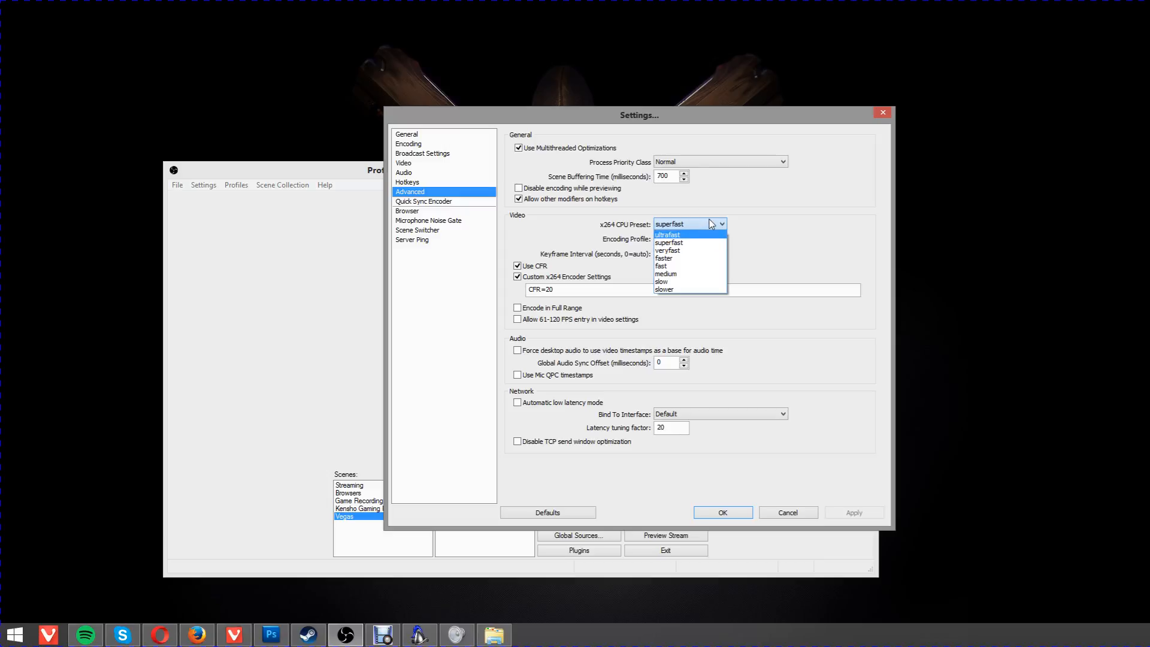
pyautogui.moveTo(690, 265)
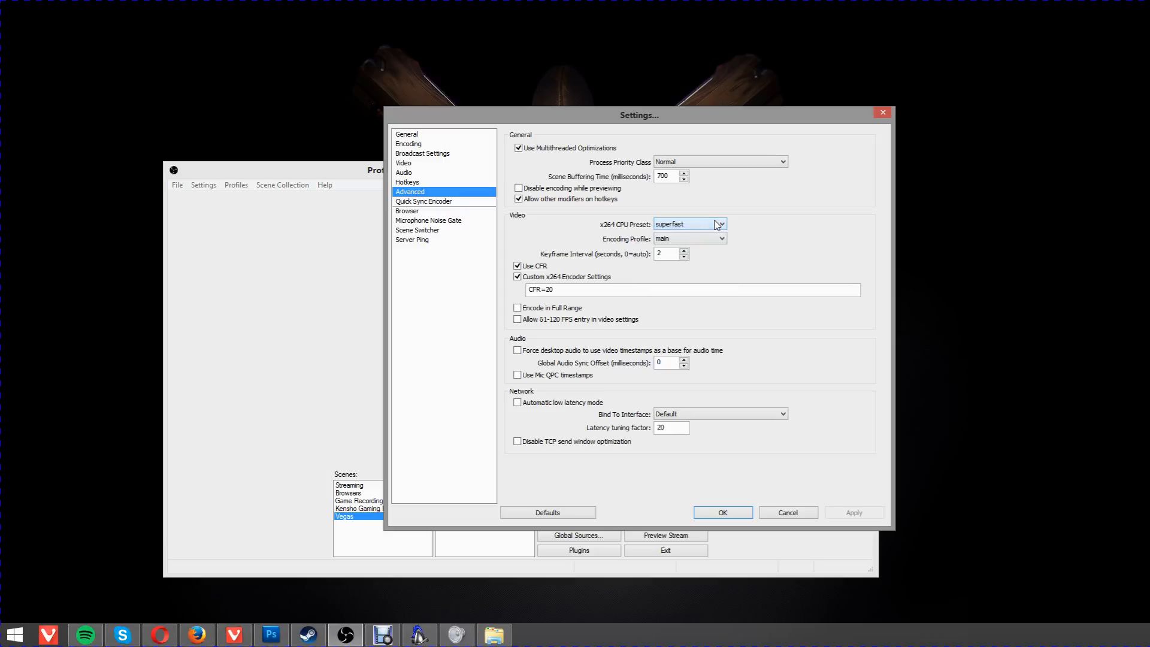
pyautogui.click(718, 238)
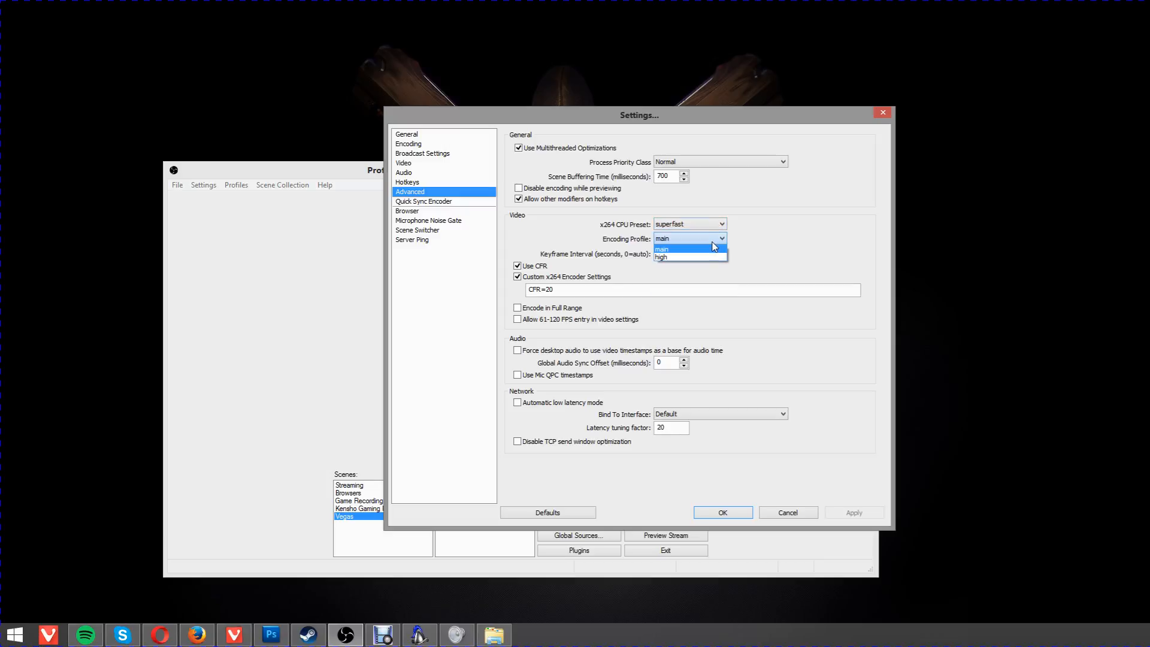
pyautogui.click(661, 249)
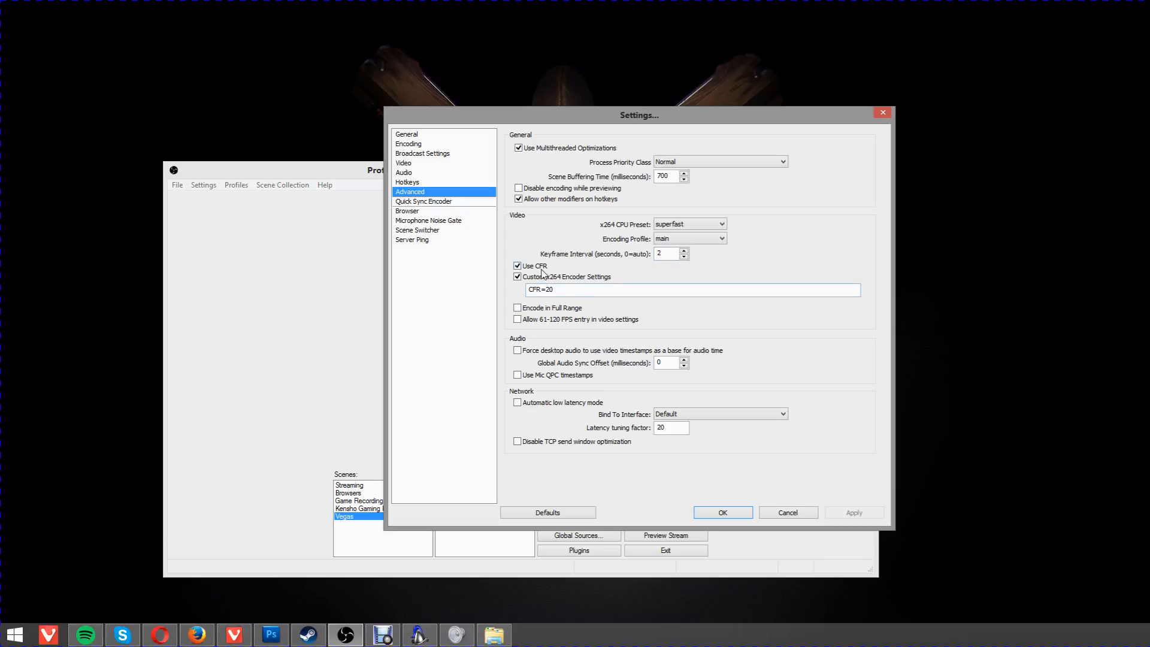
pyautogui.moveTo(519, 277)
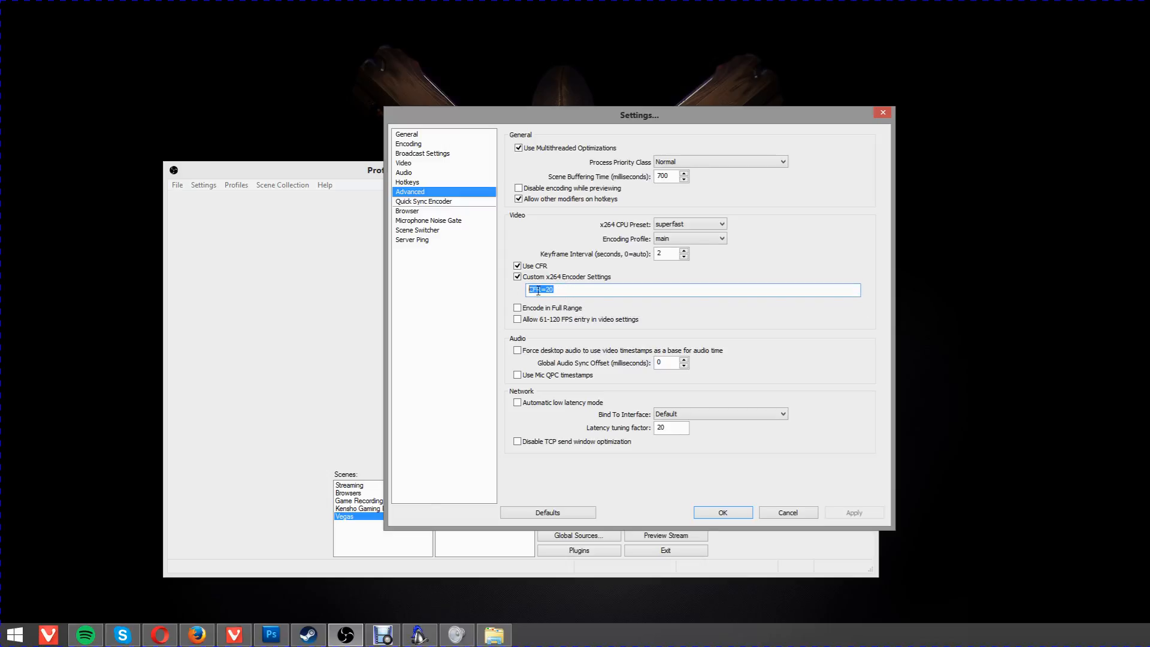
pyautogui.click(545, 289)
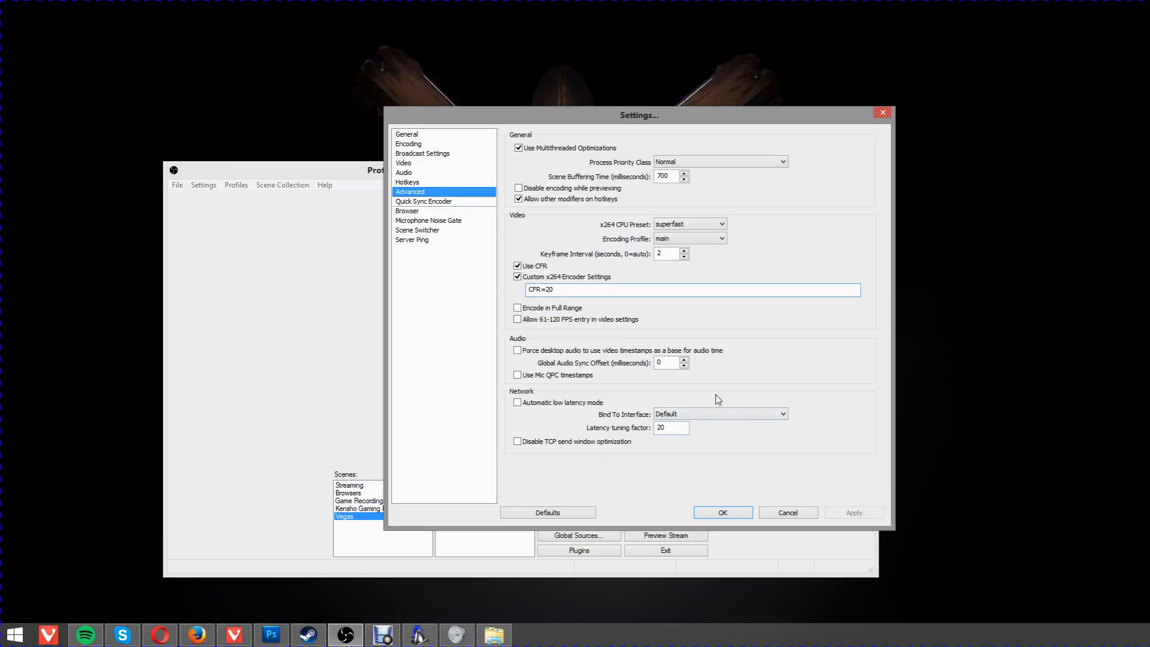
# Pass the Quick Sync Encoder page and land on the still-blank Browser page.
pyautogui.click(422, 201)
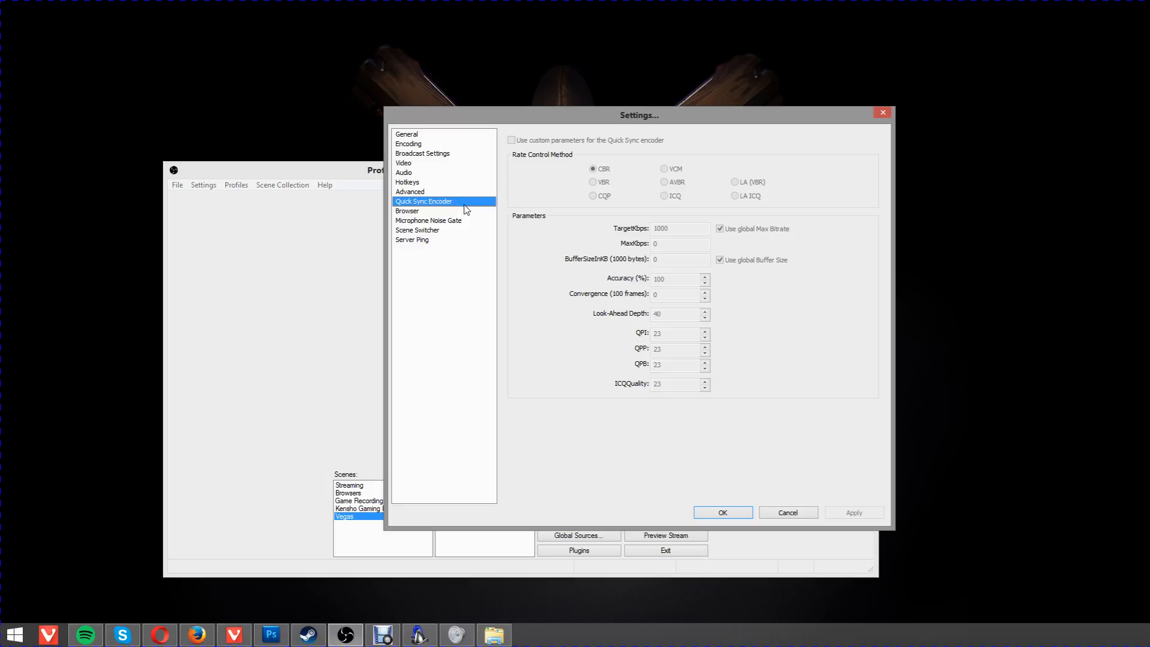
pyautogui.moveTo(639, 174)
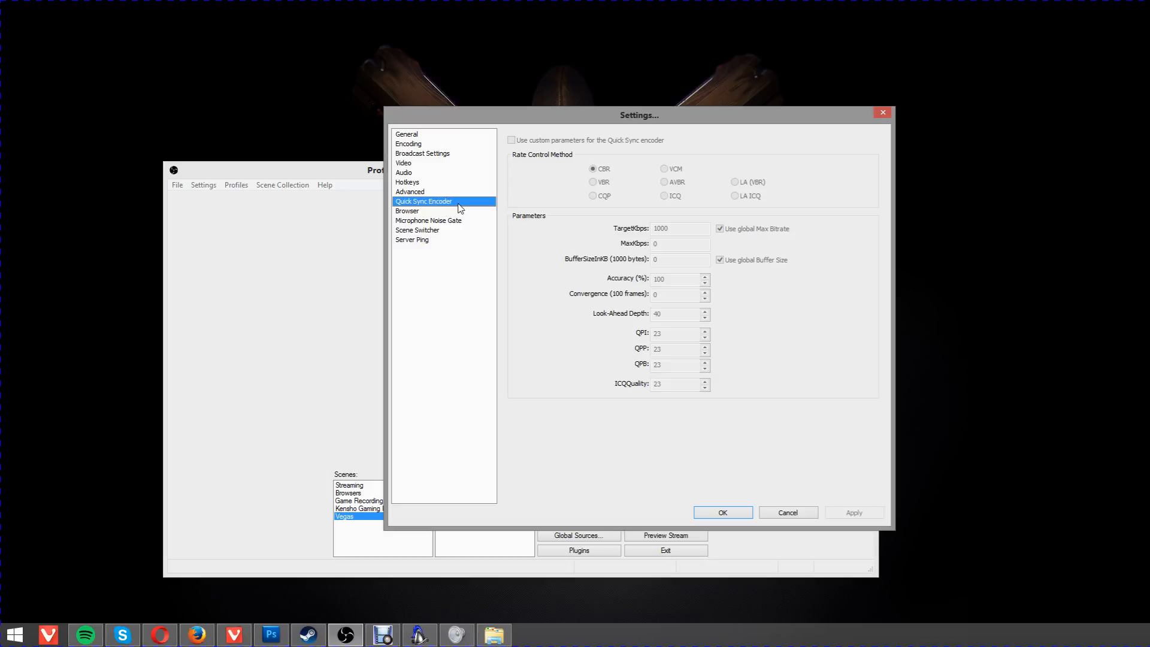
pyautogui.click(407, 210)
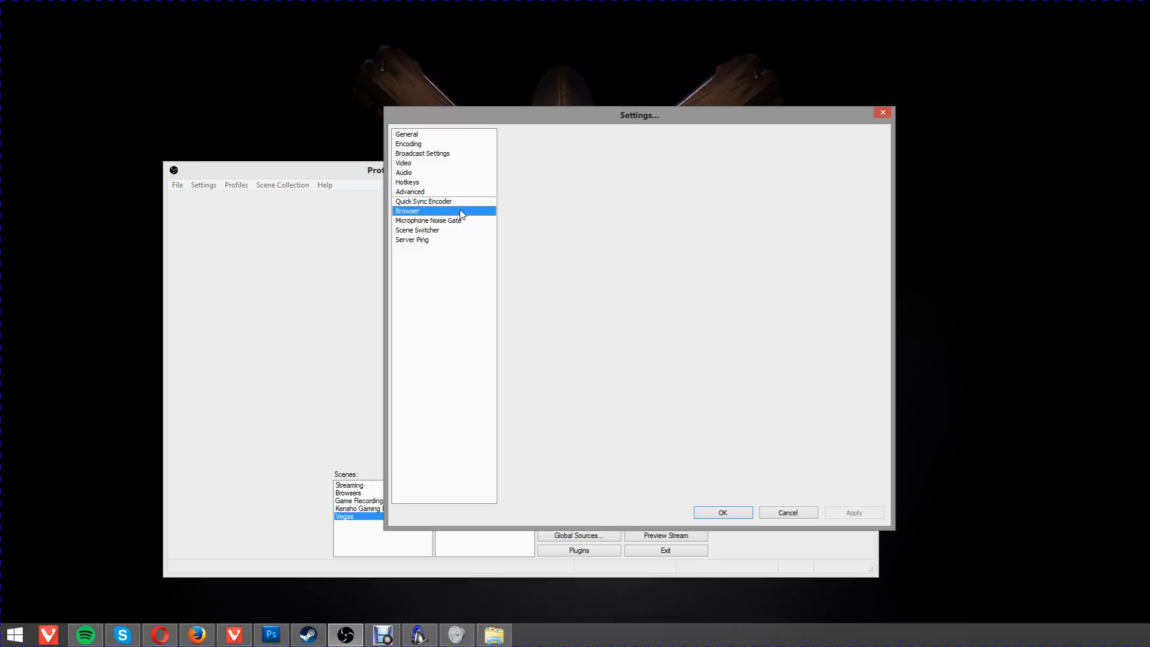
pyautogui.moveTo(464, 224)
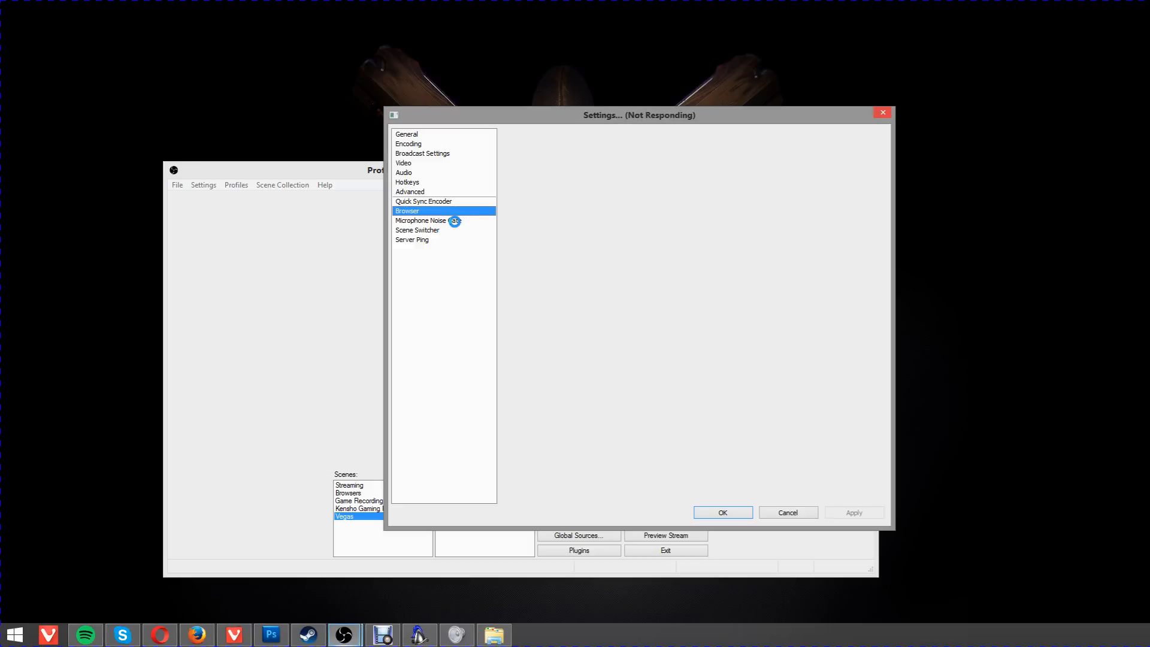
pyautogui.click(429, 221)
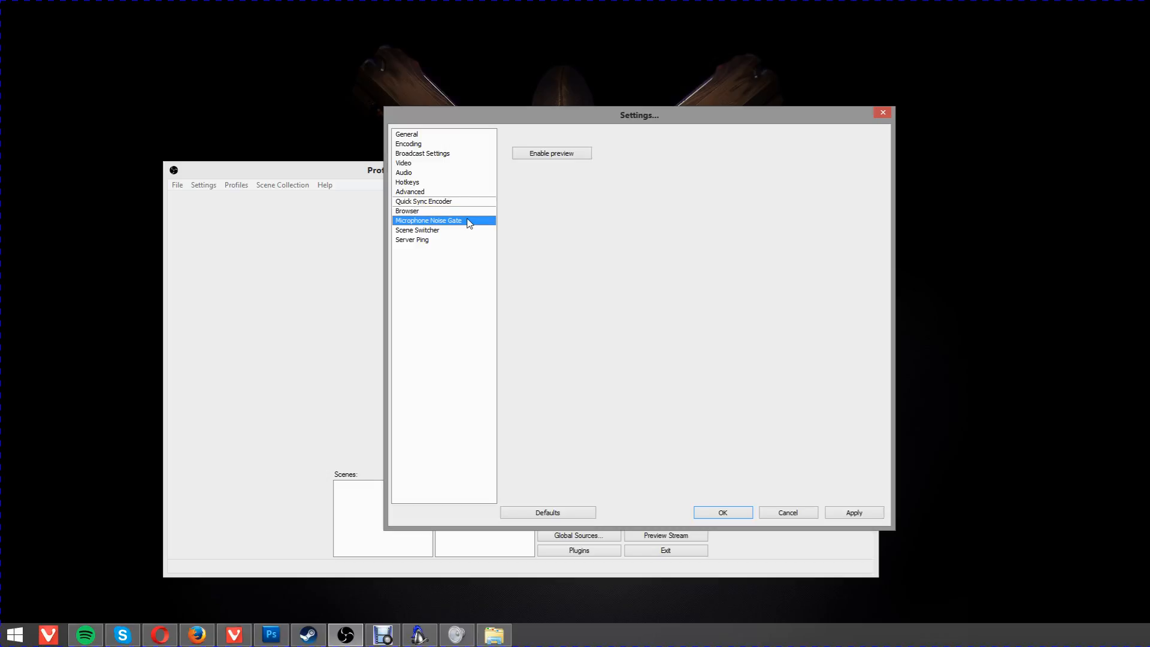
pyautogui.click(428, 221)
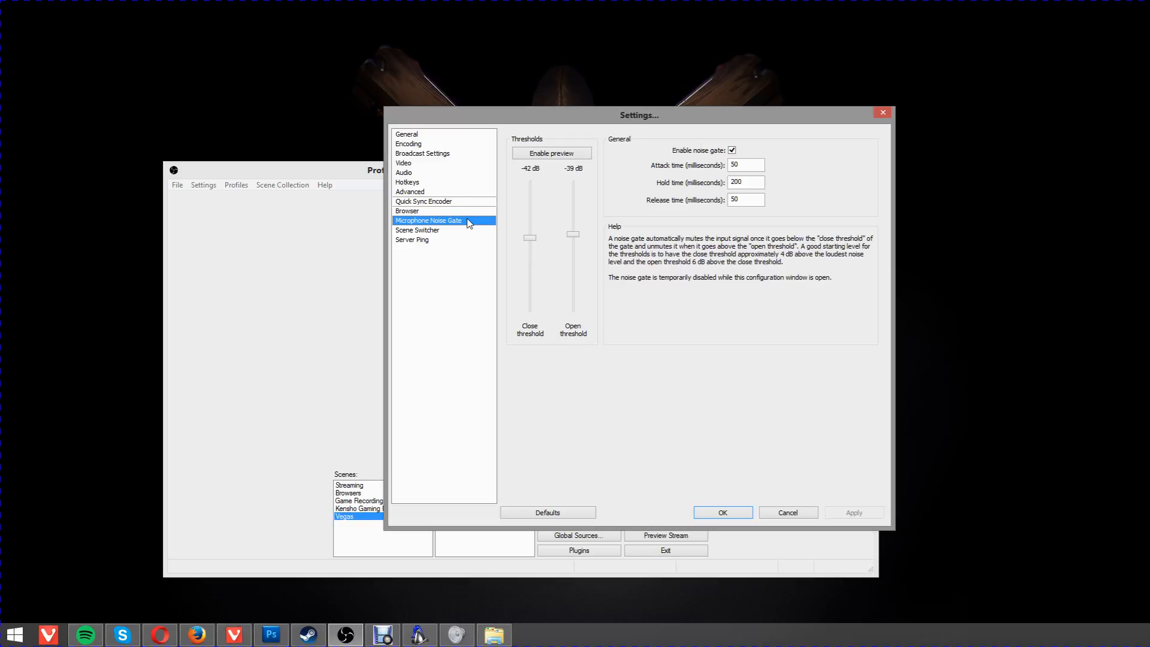
pyautogui.moveTo(546, 186)
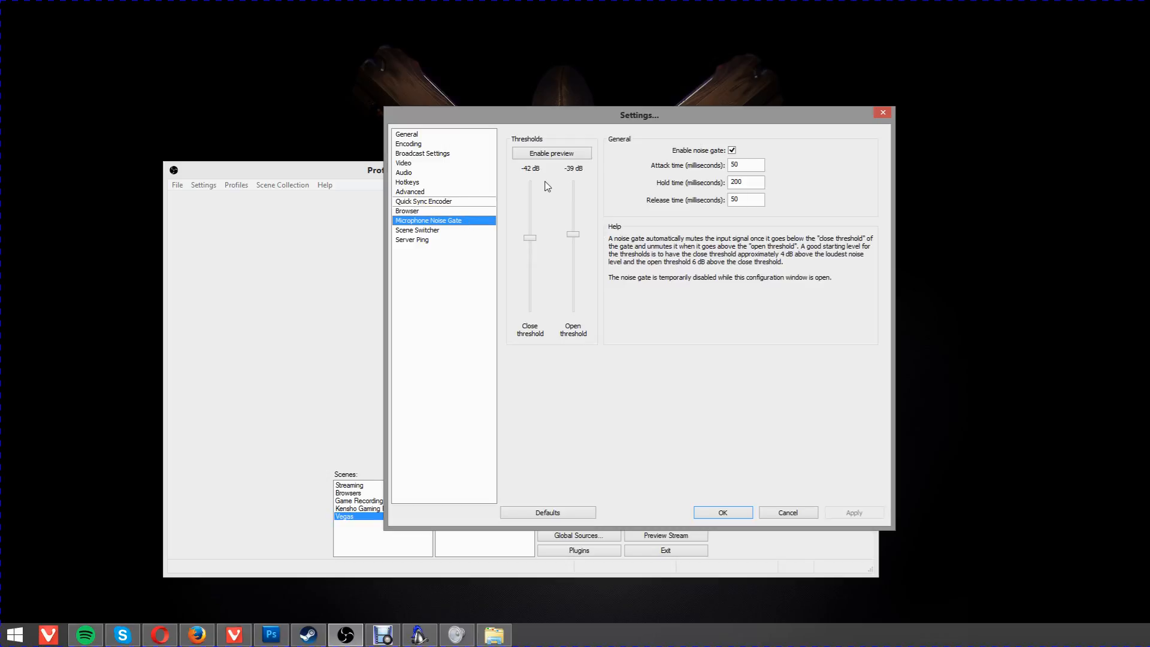
pyautogui.moveTo(551, 206)
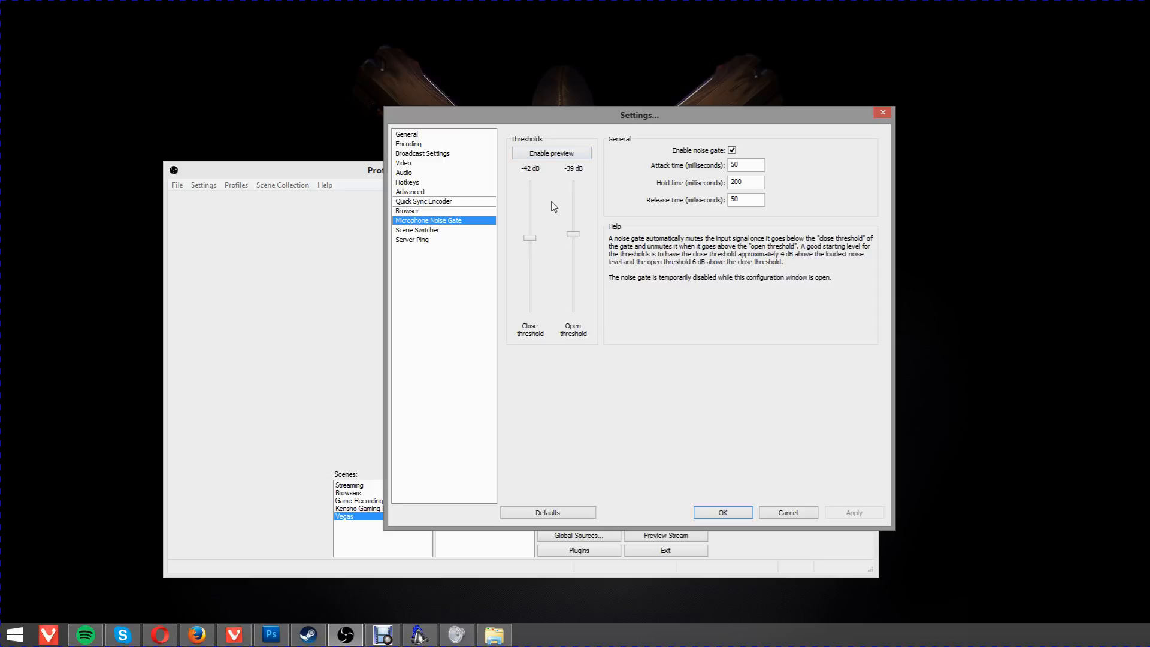
pyautogui.moveTo(559, 207)
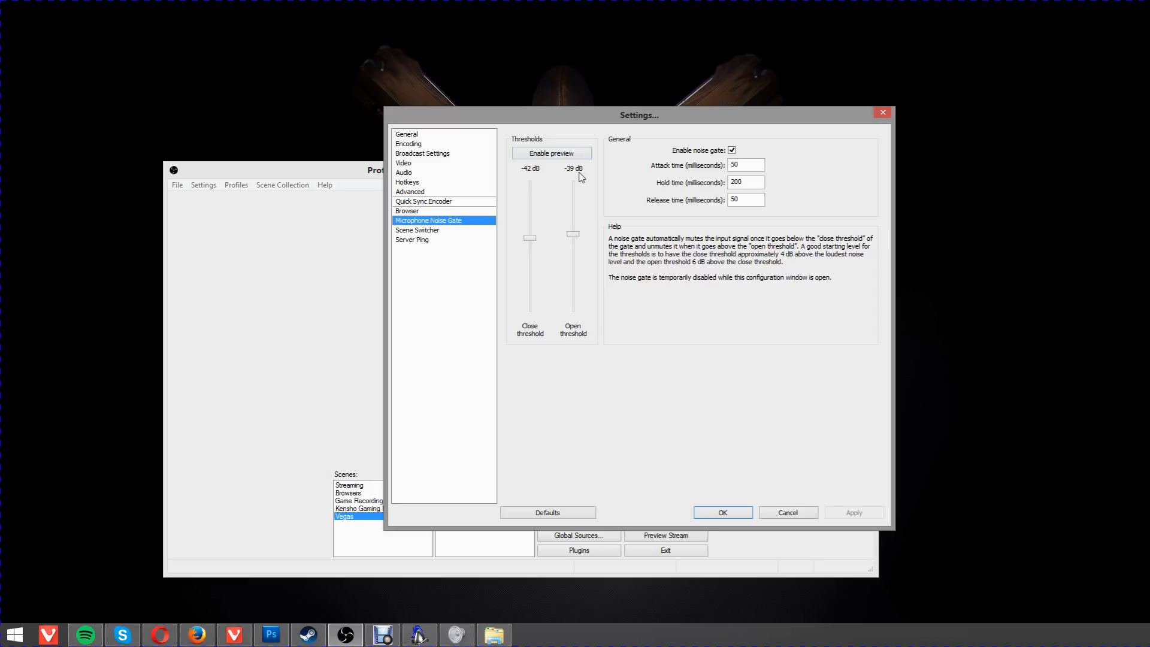
# Stop at Scene Switcher, then show the Server Ping page with Twitch server latencies.
pyautogui.click(417, 230)
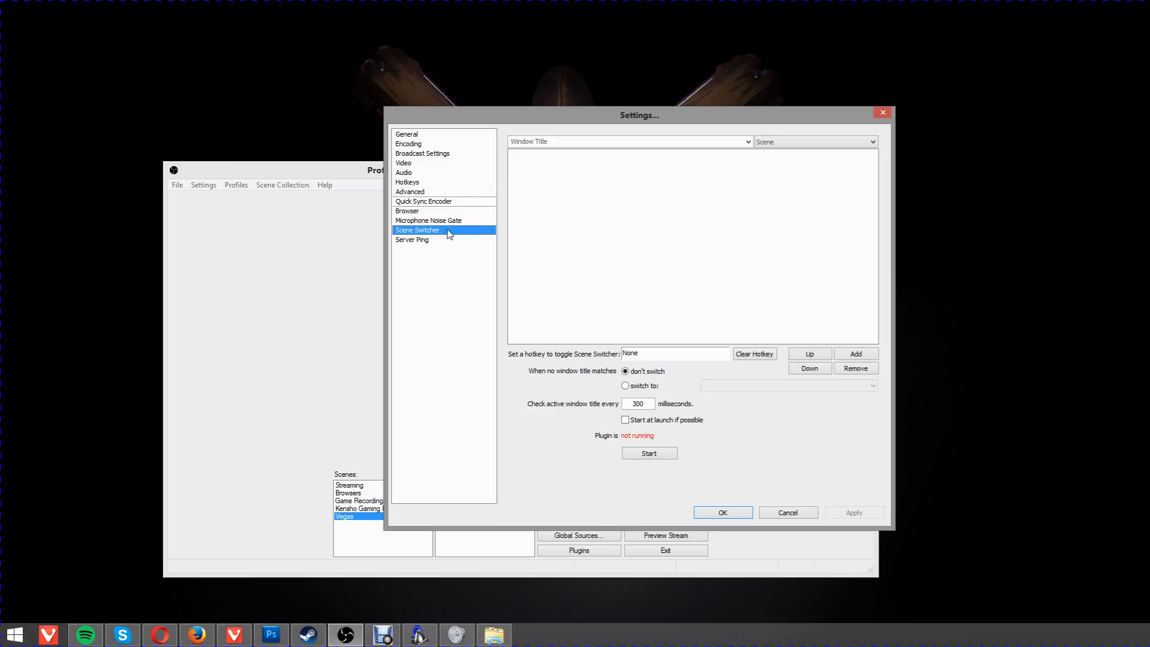
pyautogui.click(412, 240)
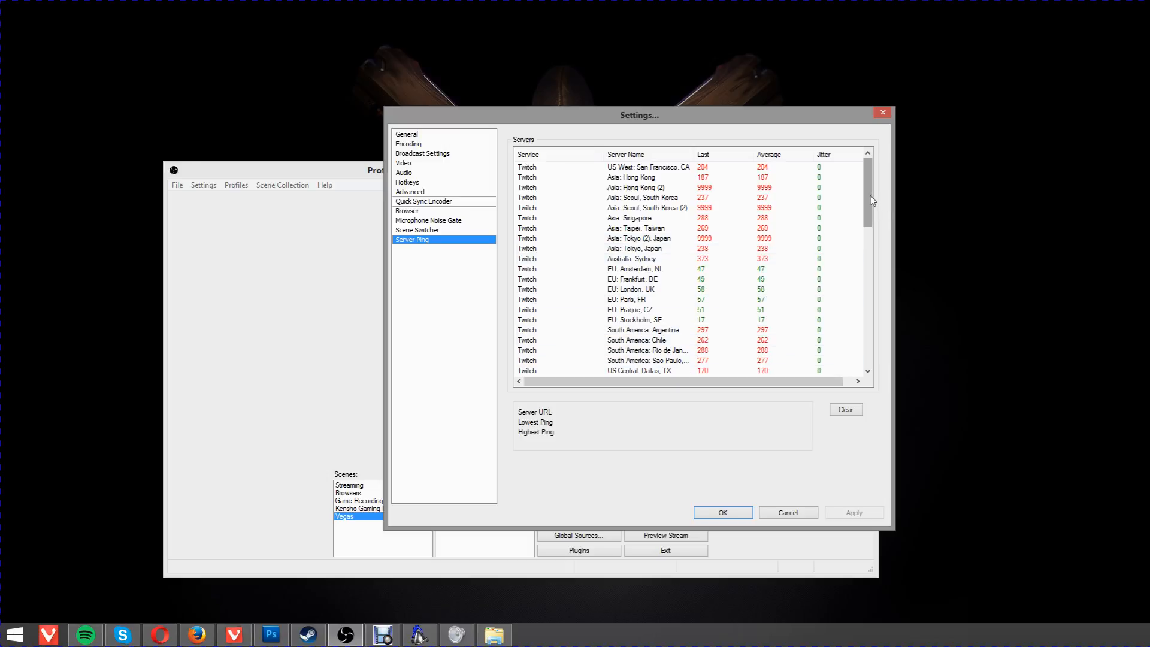
# Scroll the Twitch server list while Last, Average and Jitter ping values refresh.
pyautogui.scroll(-3)
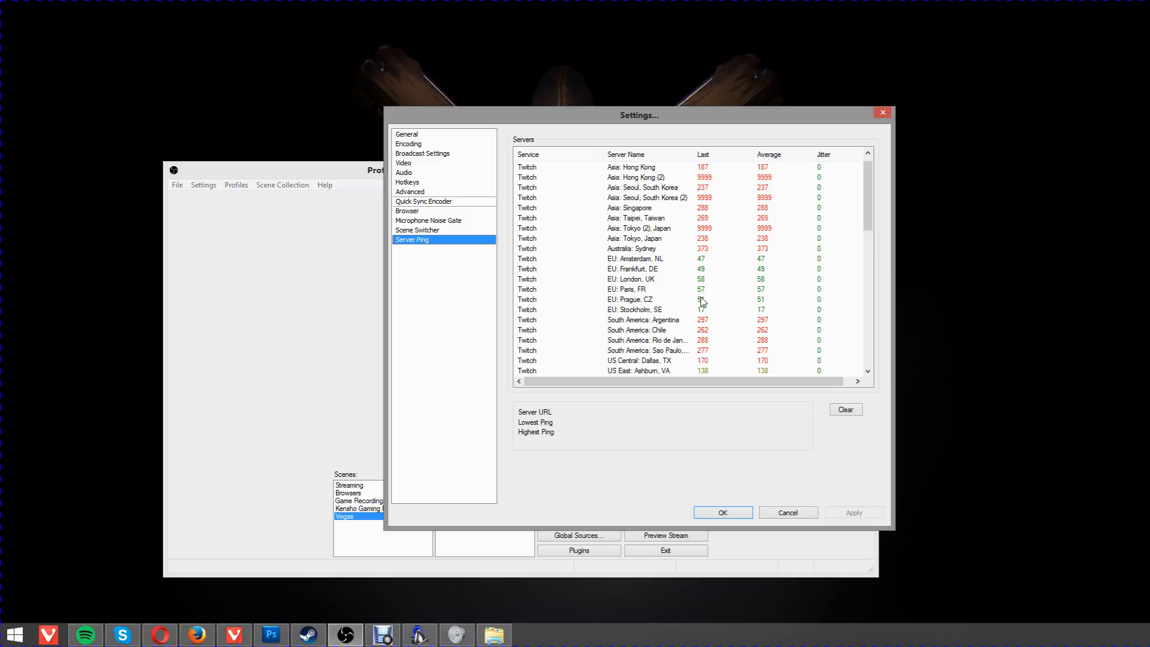
pyautogui.moveTo(704, 321)
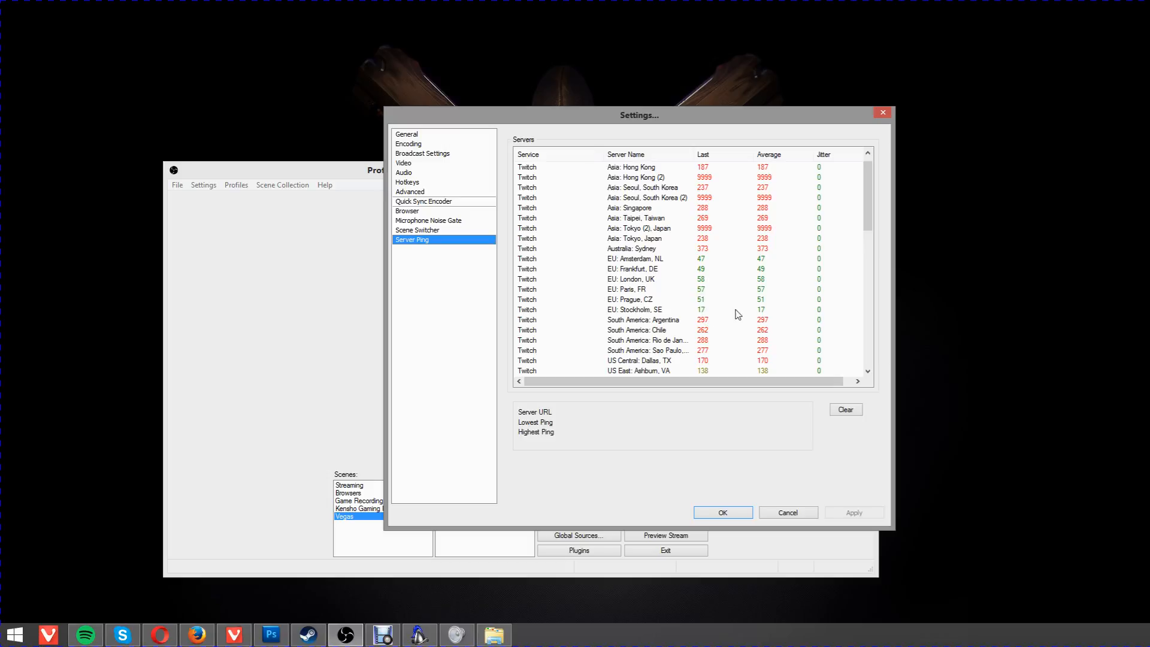
pyautogui.moveTo(714, 315)
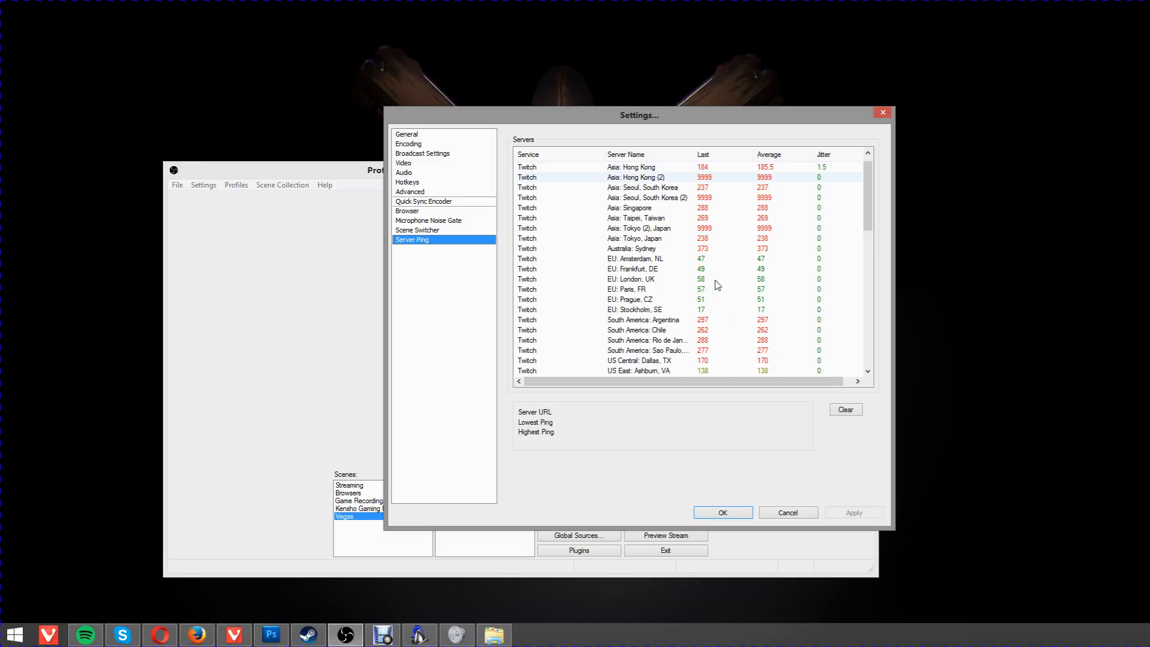
pyautogui.click(645, 186)
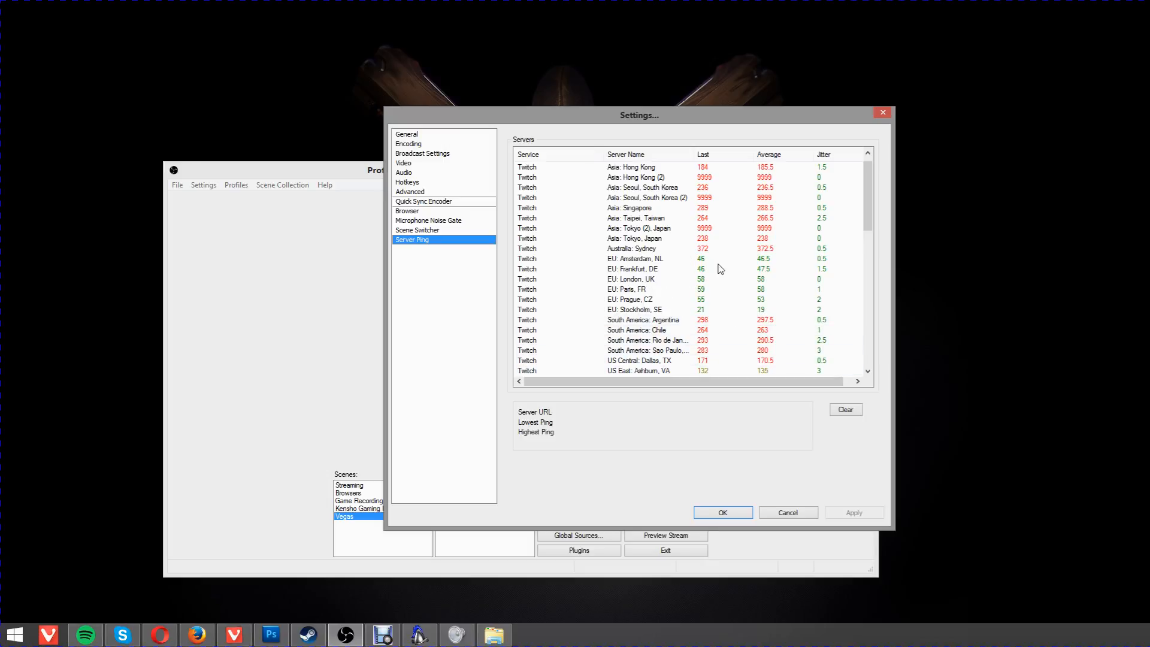
pyautogui.moveTo(672, 287)
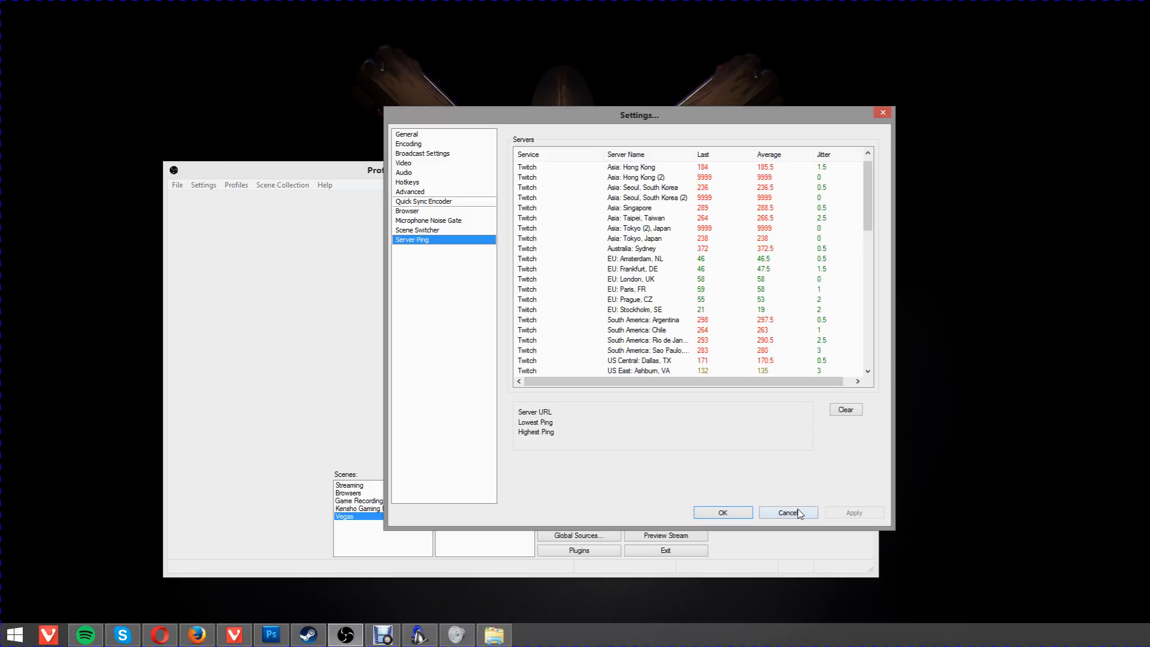
# Cancel out of Settings so no changes apply, back to the idle Vegas scene.
pyautogui.click(787, 512)
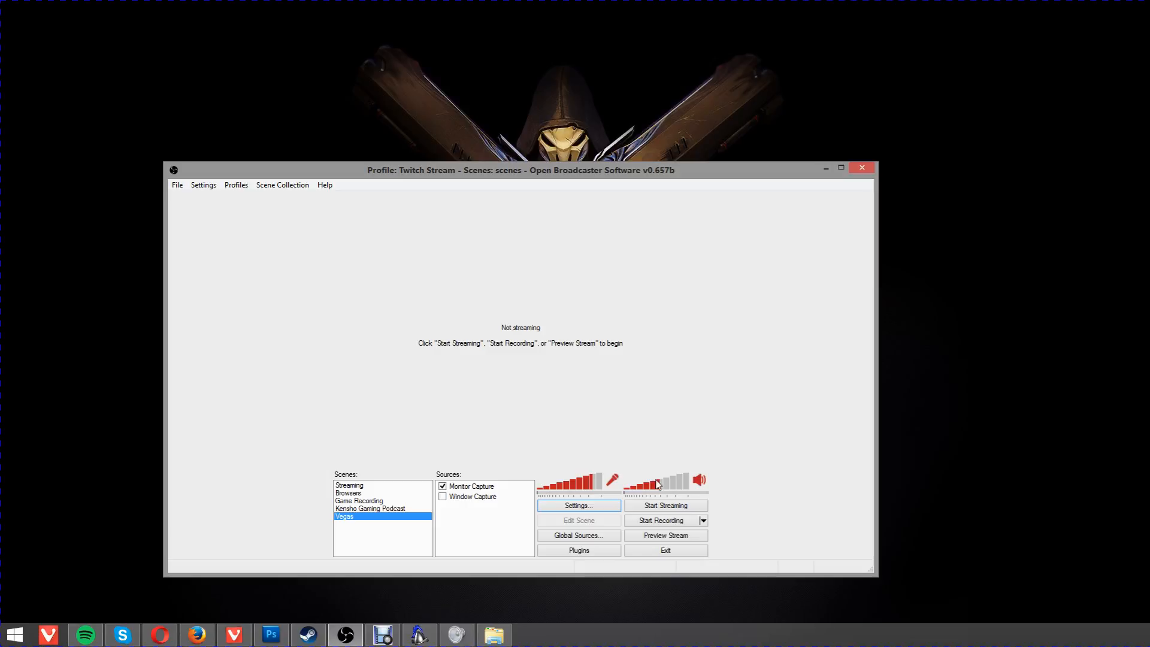
pyautogui.moveTo(375, 532)
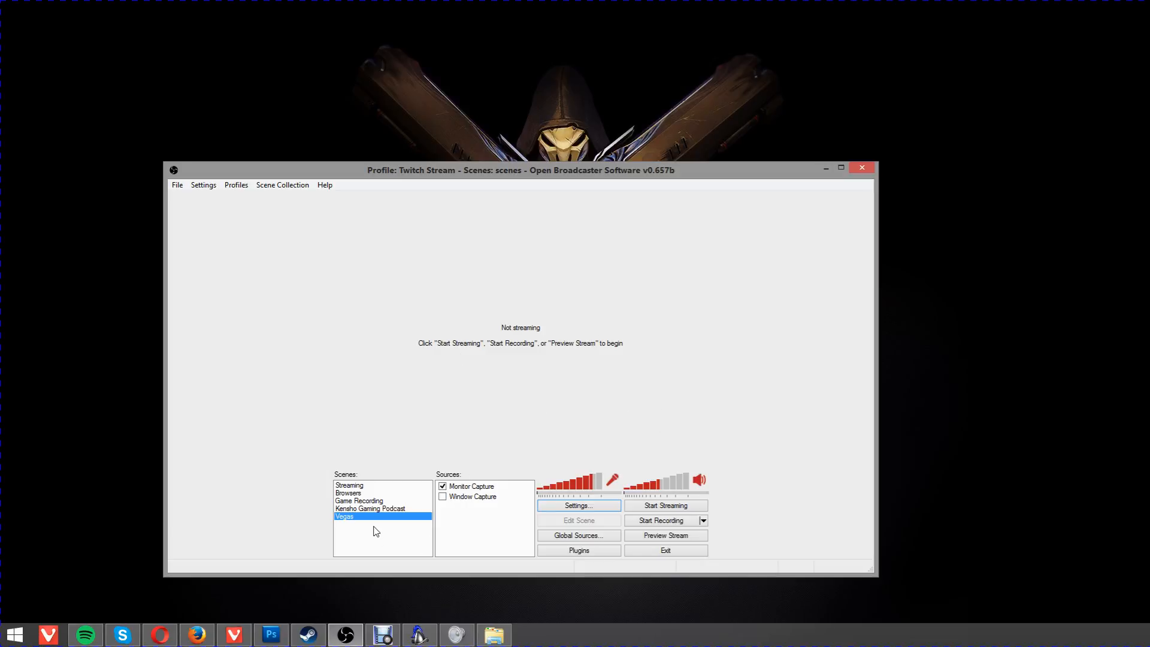
pyautogui.moveTo(366, 484)
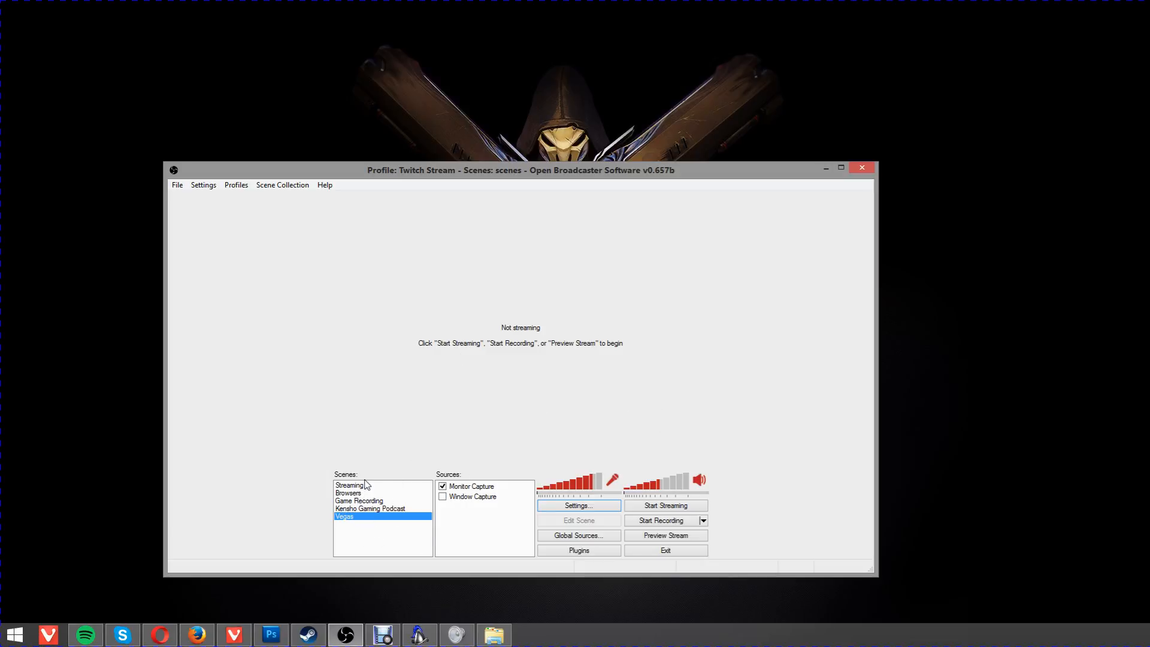
pyautogui.moveTo(406, 504)
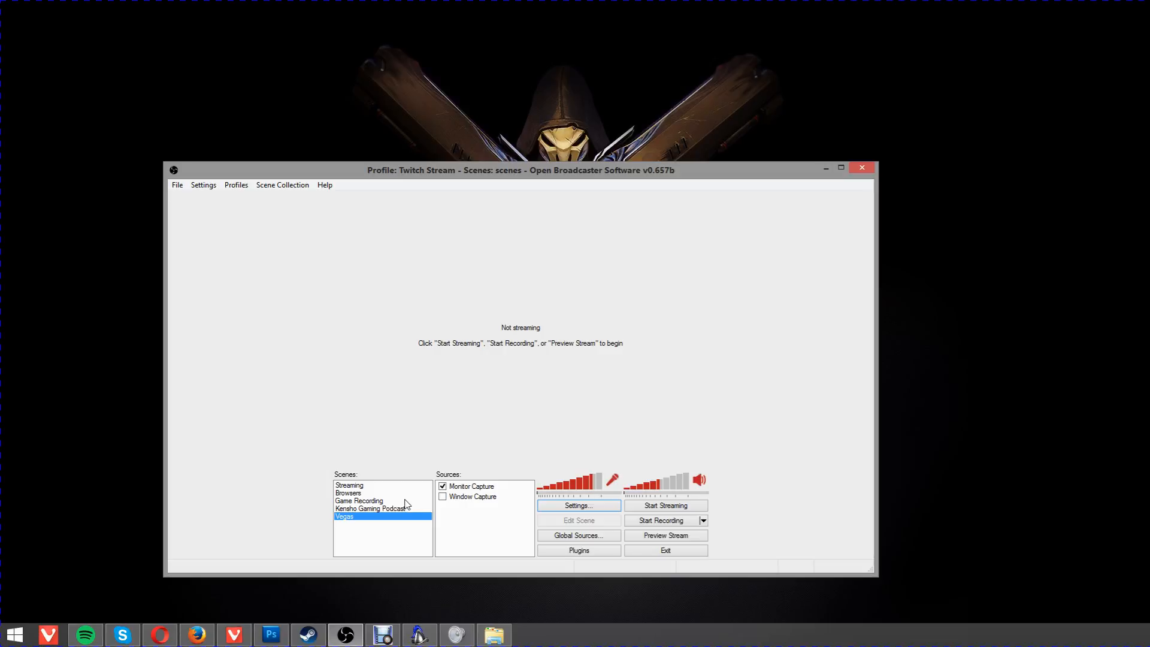
pyautogui.moveTo(380, 538)
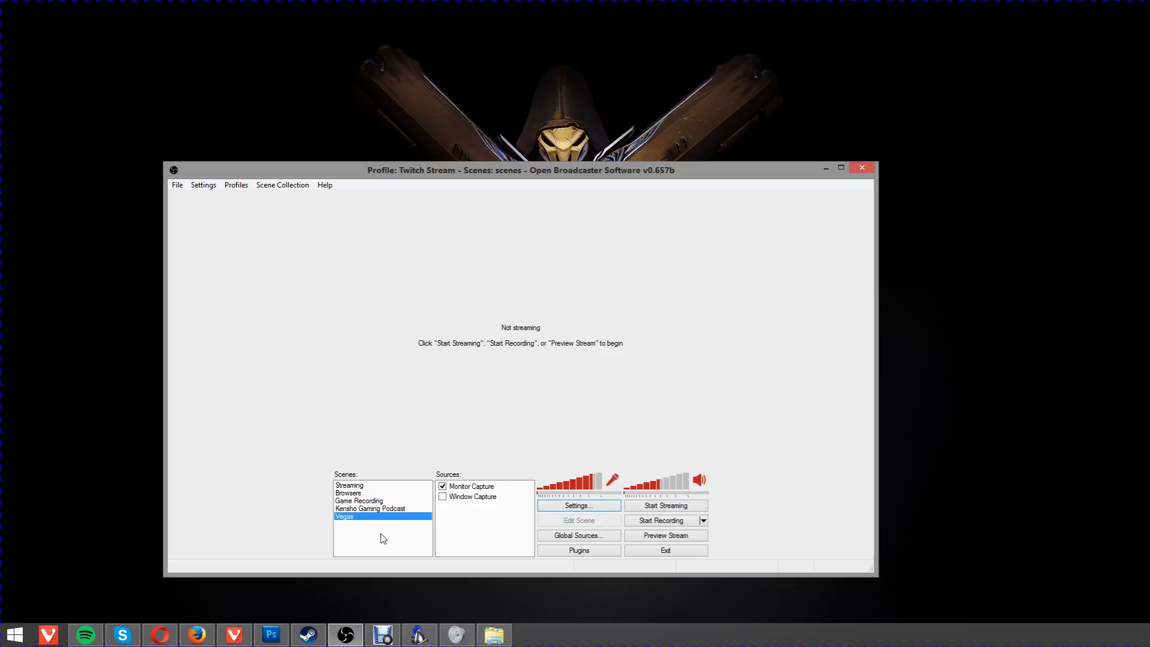
pyautogui.moveTo(388, 537)
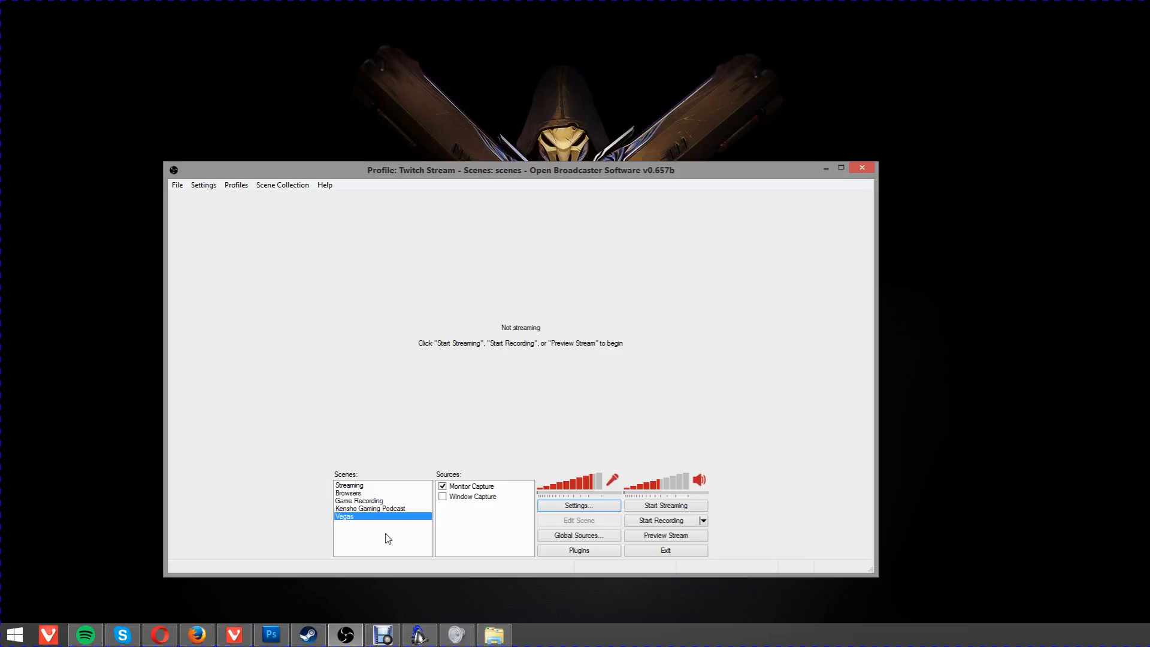
pyautogui.moveTo(385, 536)
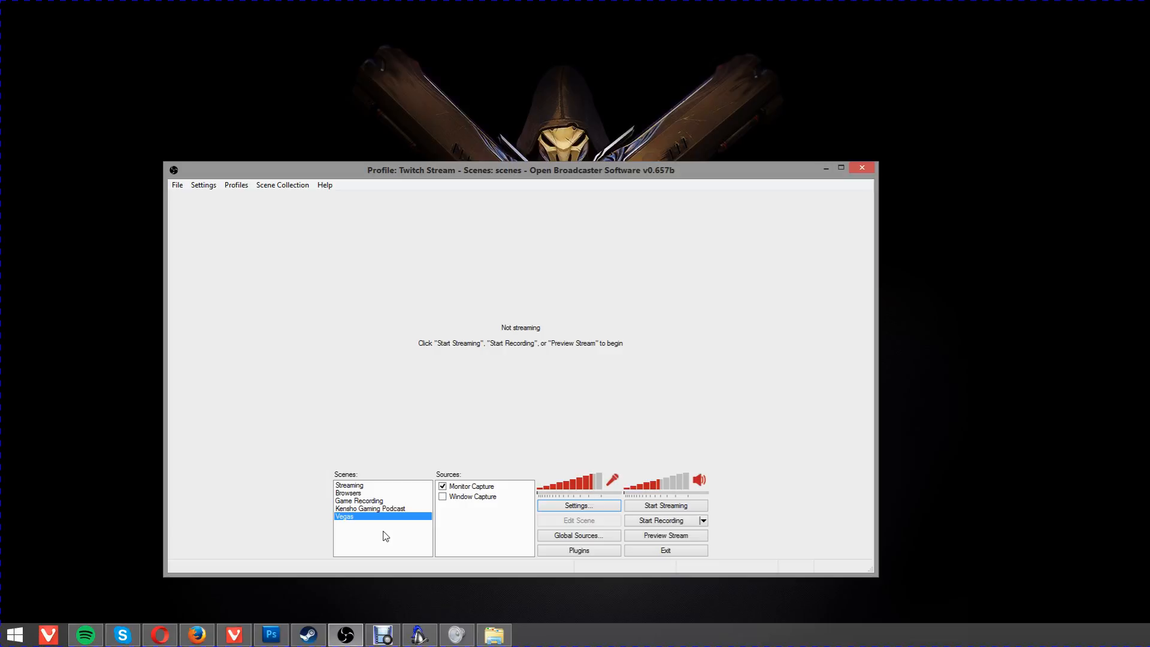
pyautogui.moveTo(380, 537)
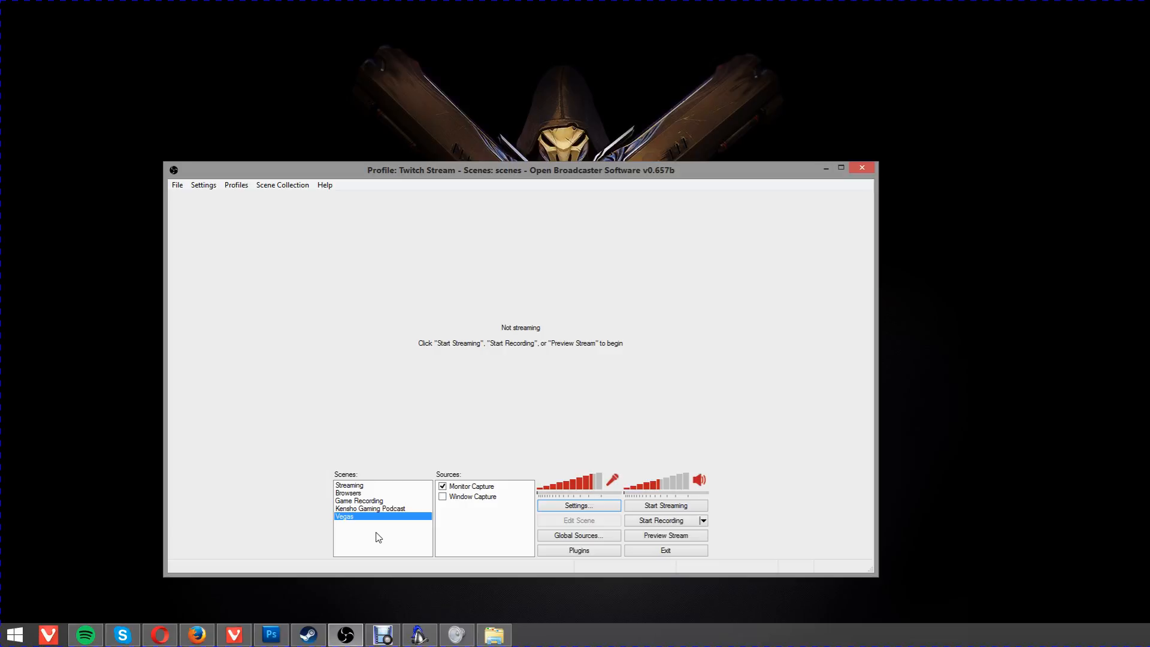
pyautogui.moveTo(380, 533)
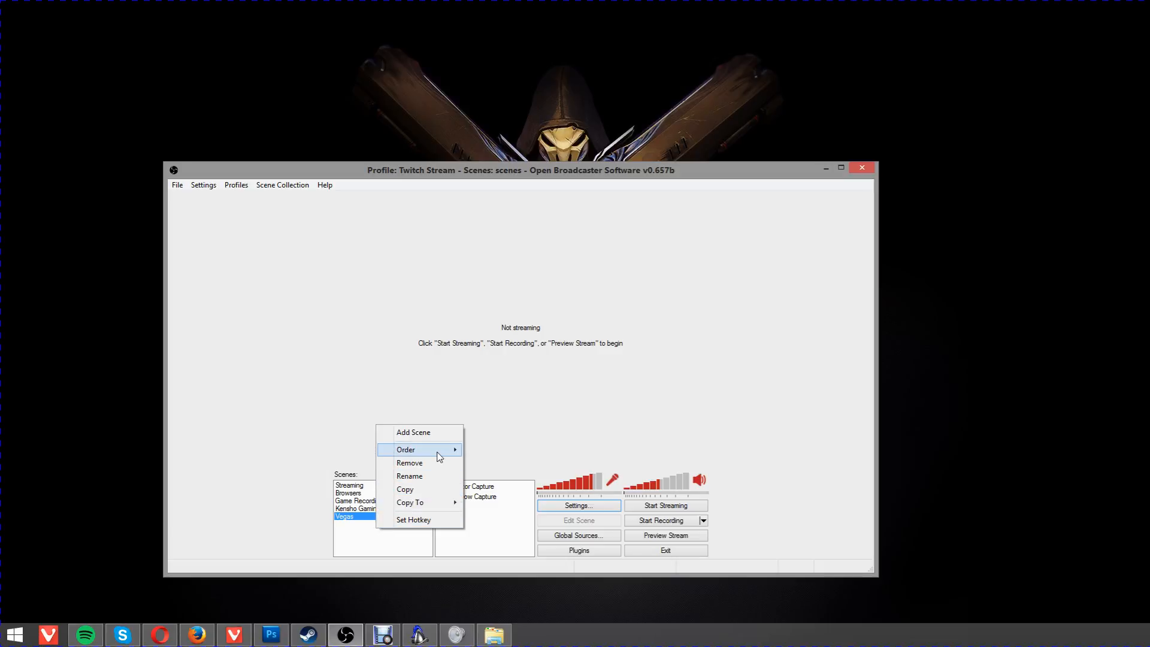
# Create a new empty scene named 'Normal streaming scene for twitch'.
pyautogui.click(413, 432)
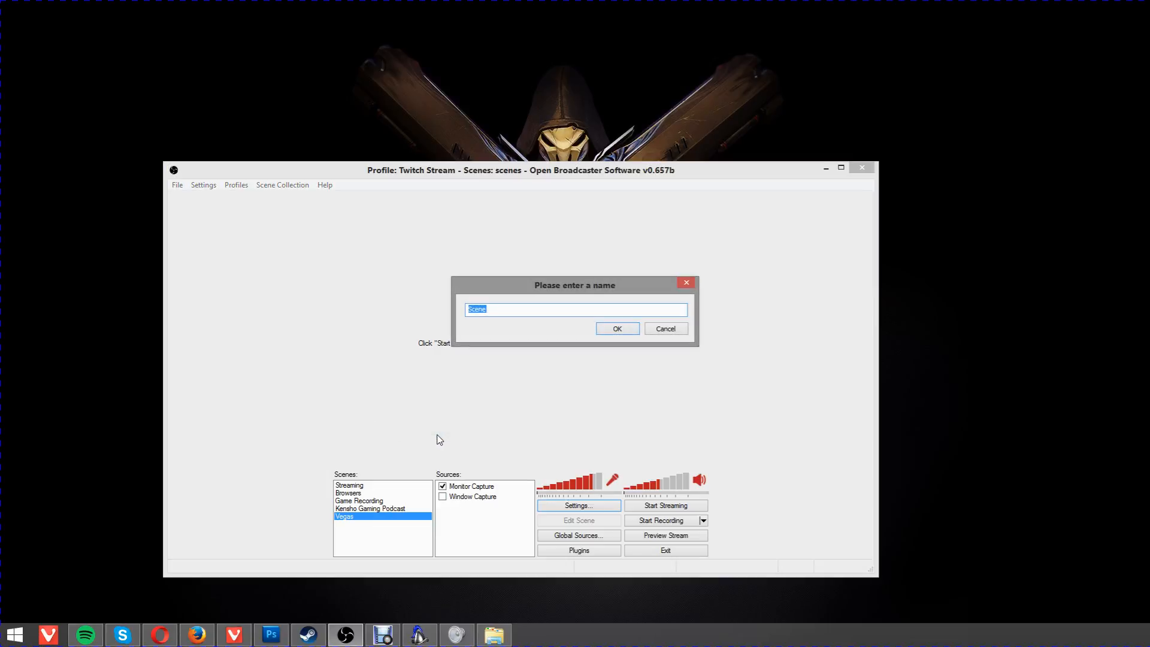
pyautogui.write('Normal streaming s')
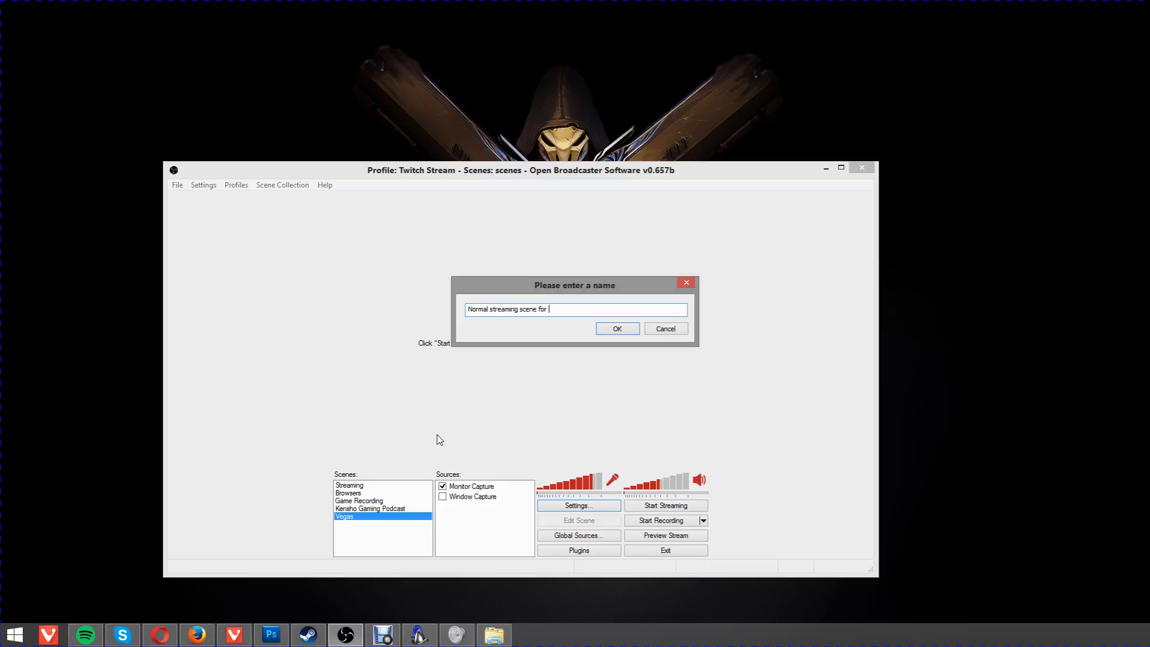
pyautogui.click(615, 328)
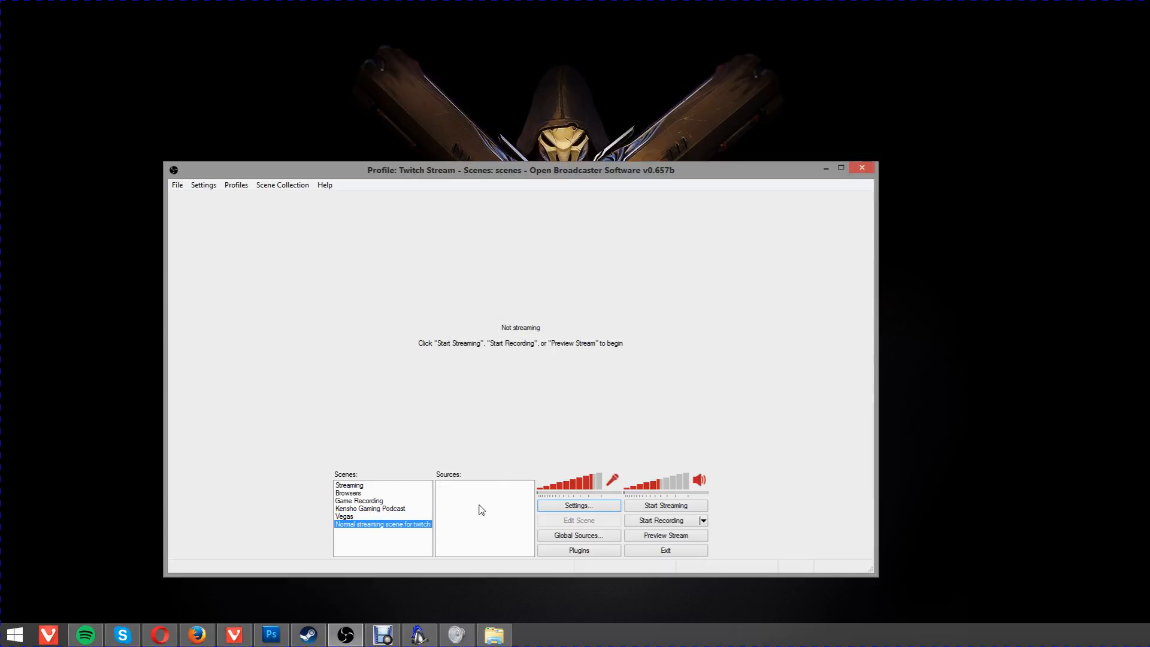
pyautogui.moveTo(475, 504)
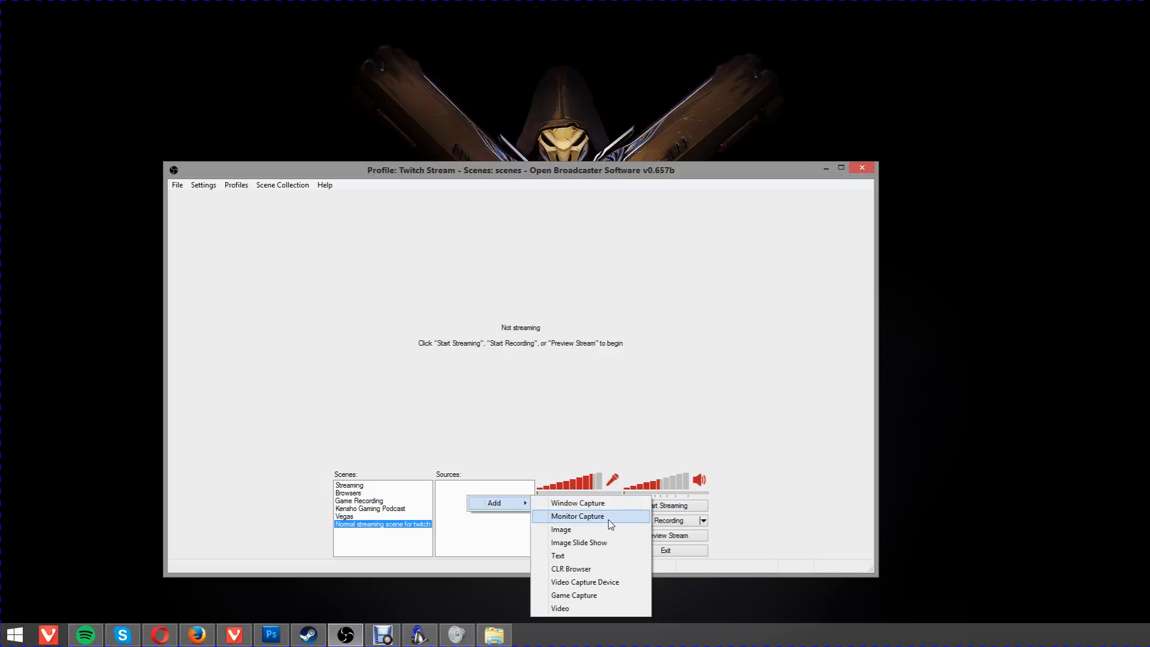
pyautogui.moveTo(577, 503)
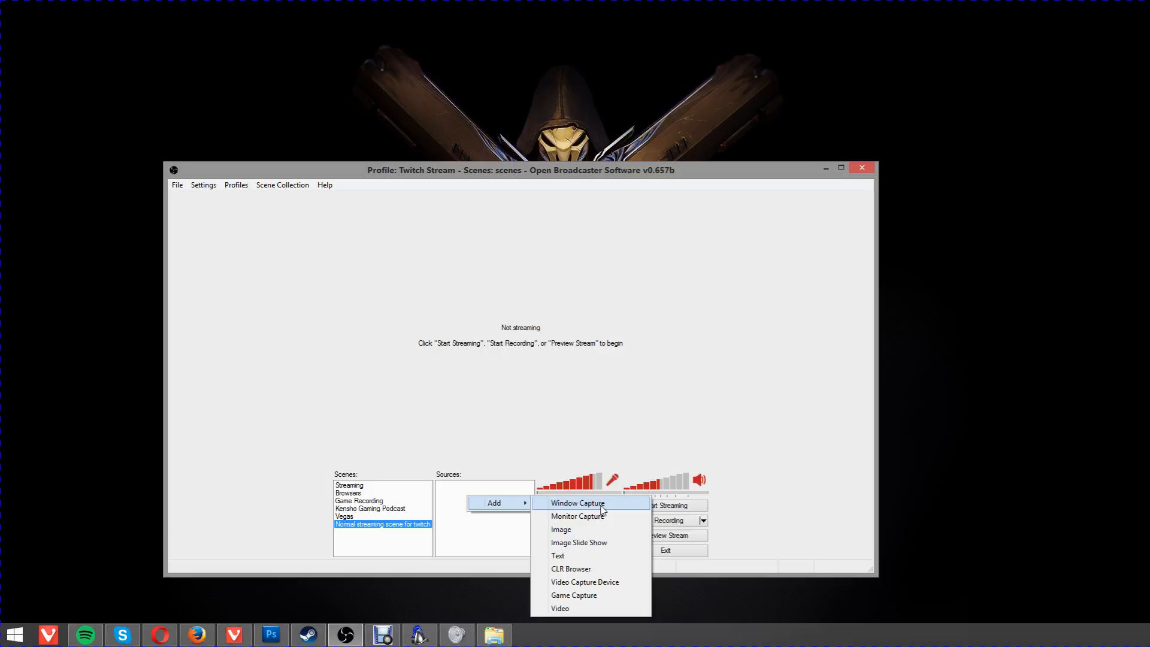
pyautogui.moveTo(586, 554)
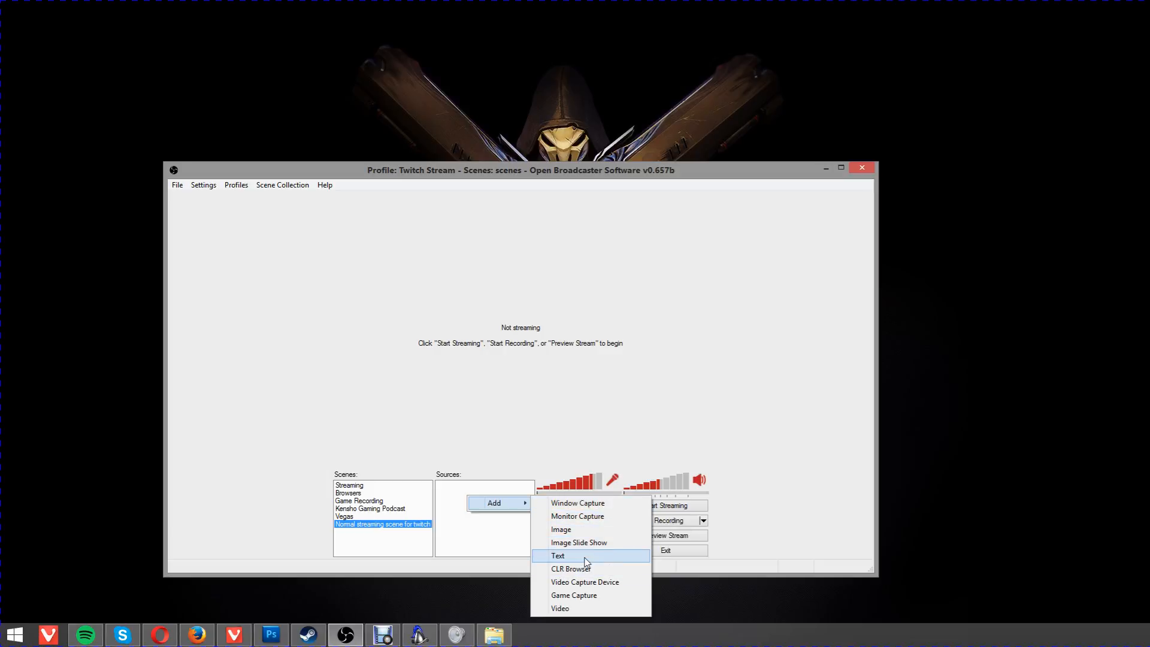
pyautogui.moveTo(586, 582)
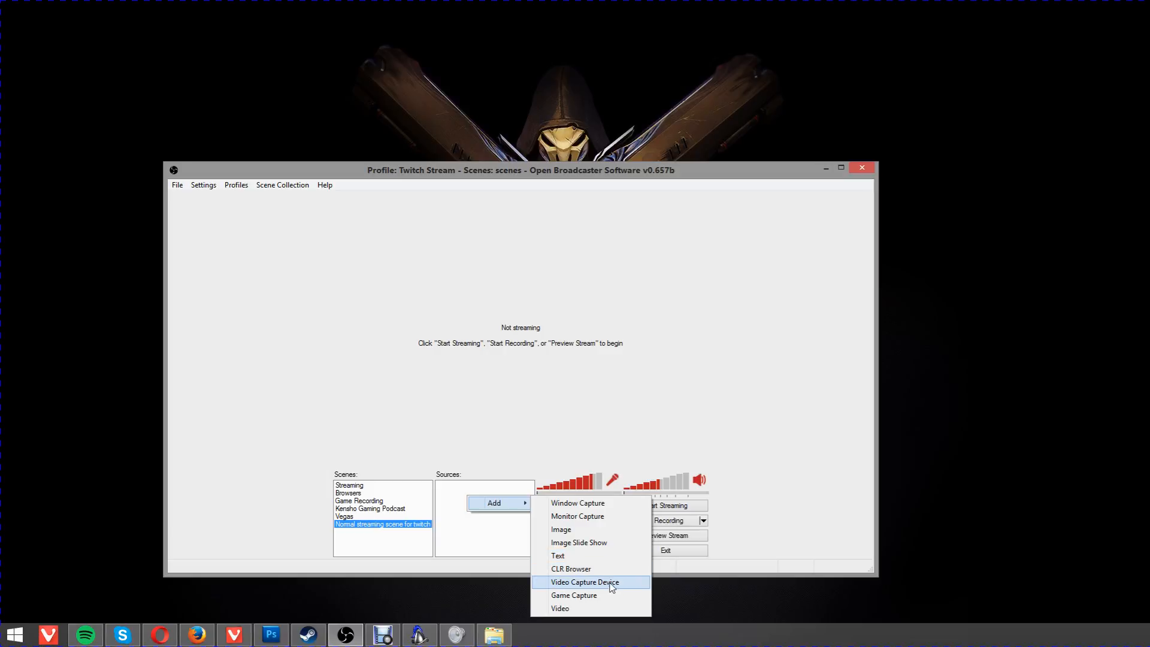
pyautogui.moveTo(605, 595)
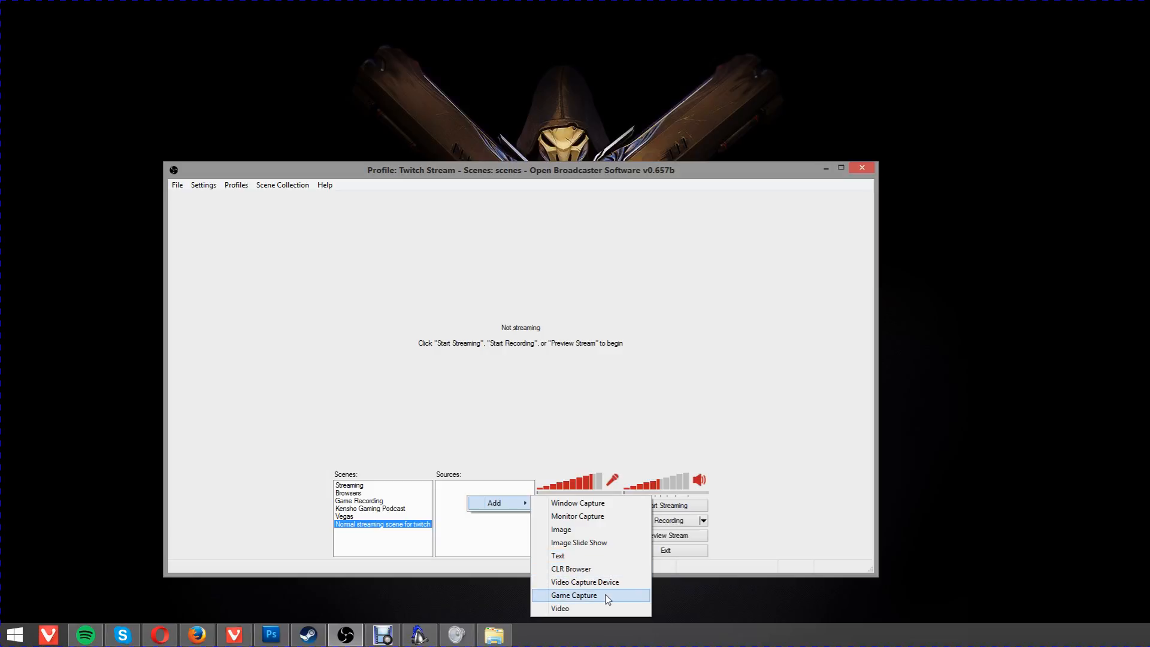
pyautogui.moveTo(598, 600)
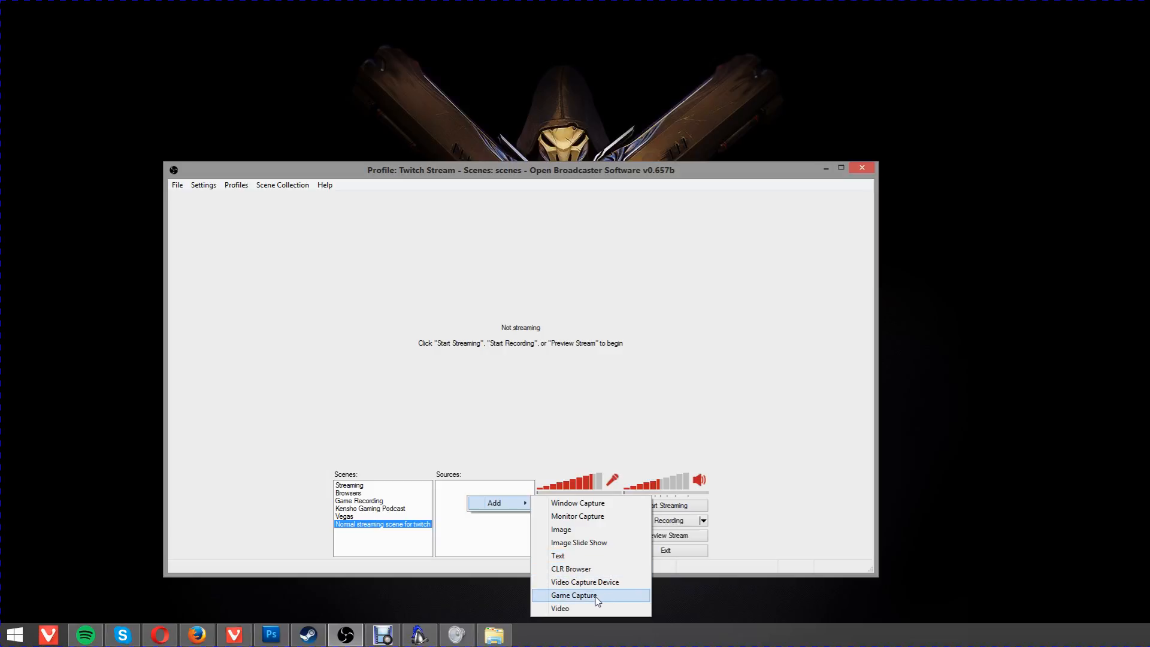
# Add a Game Capture source of Age of Empires II HD and start streaming live.
pyautogui.click(573, 595)
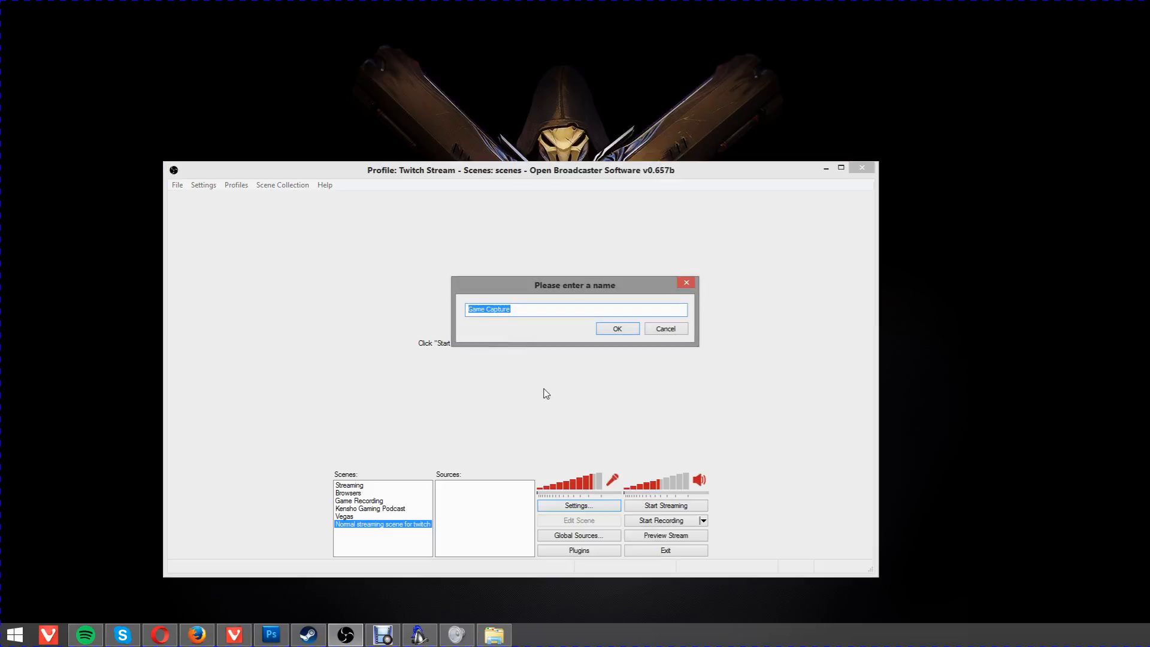
pyautogui.moveTo(574, 375)
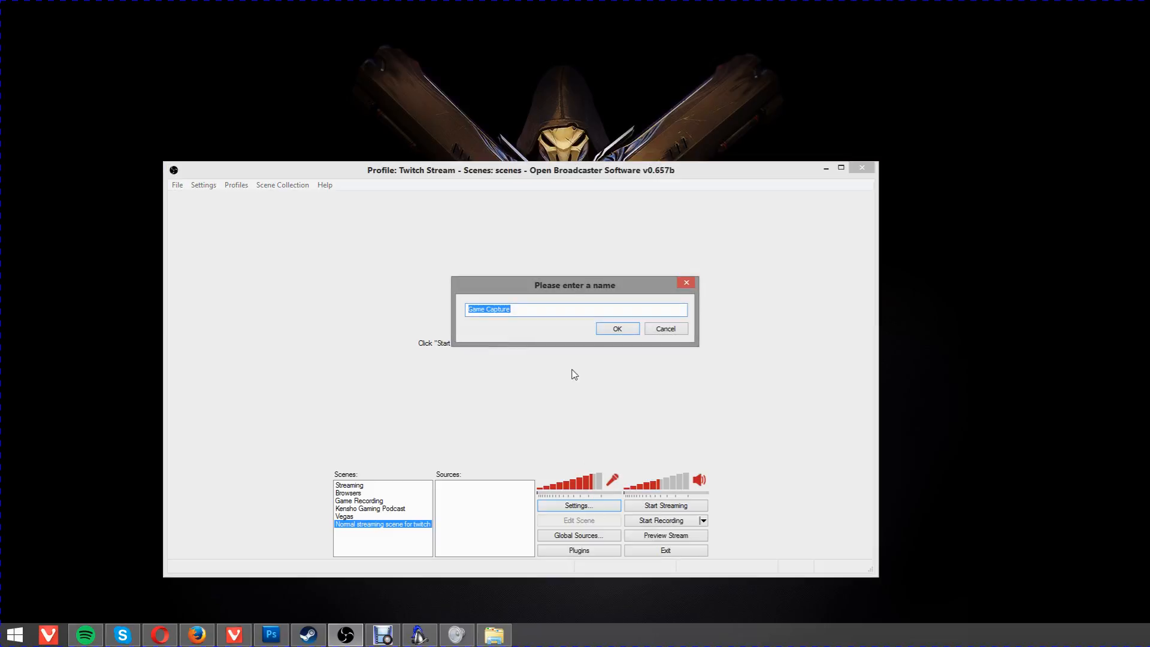
pyautogui.click(616, 328)
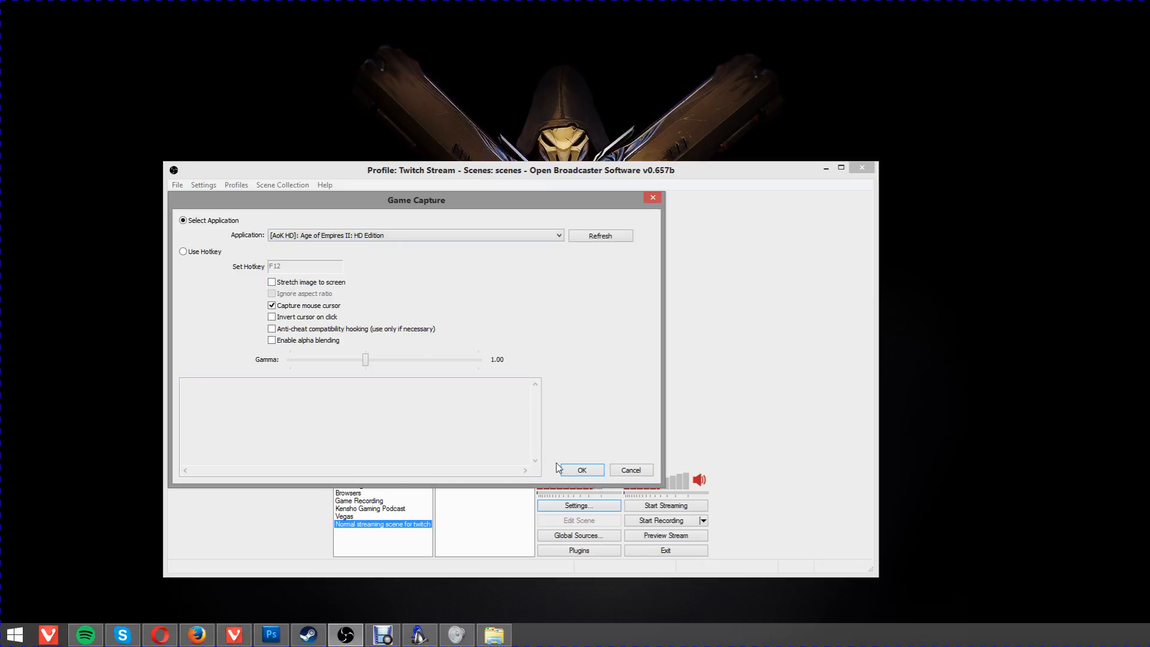
pyautogui.click(581, 470)
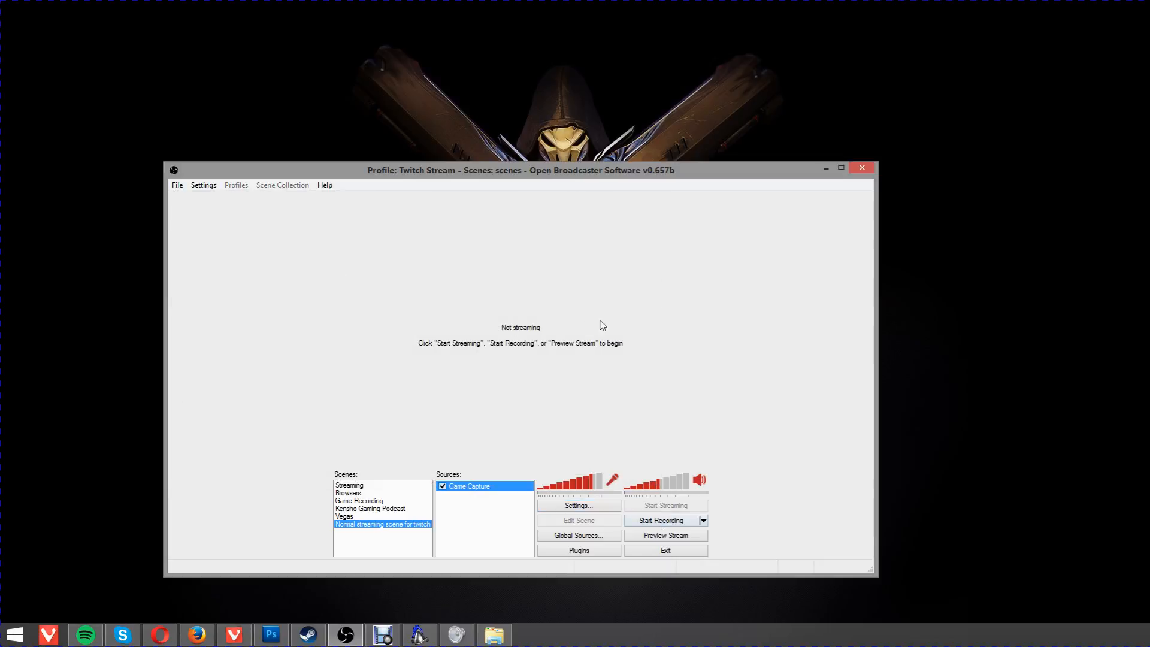
pyautogui.click(665, 505)
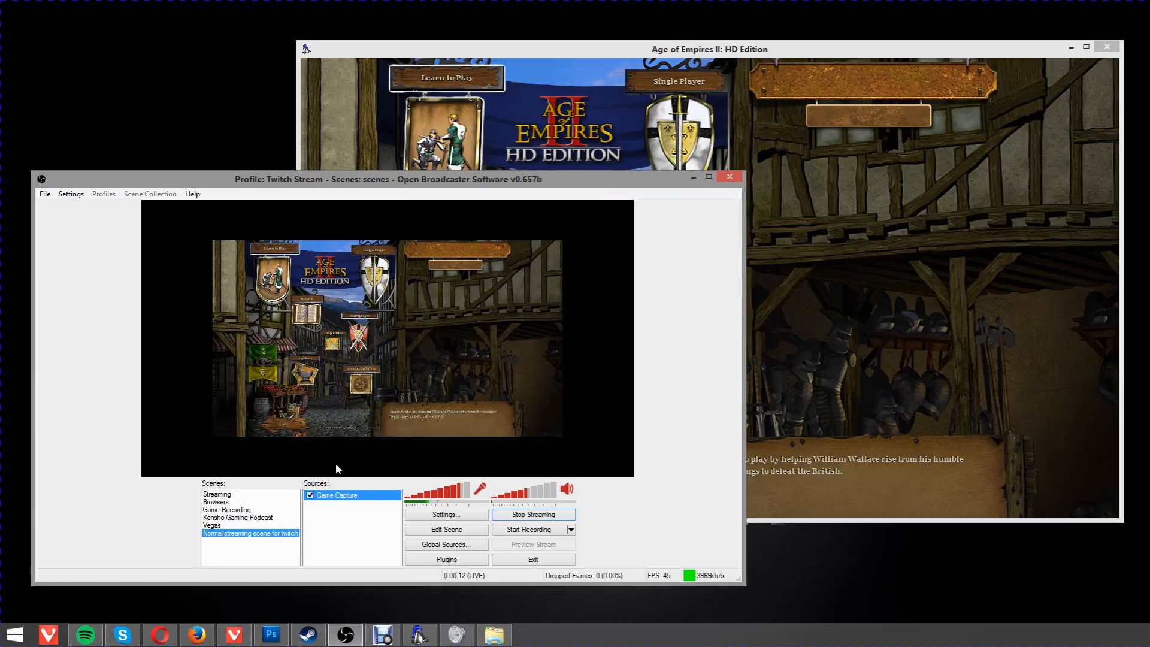
# Enable Stretch image to screen on Game Capture so the game fills the frame.
pyautogui.rightClick(352, 495)
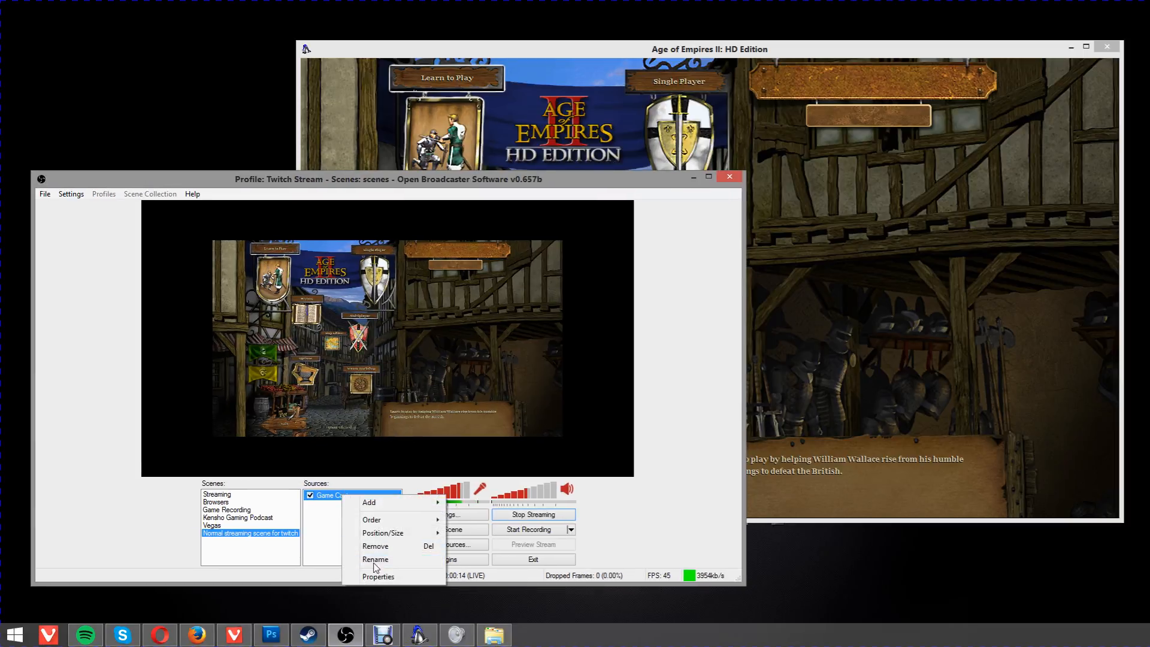
pyautogui.click(379, 576)
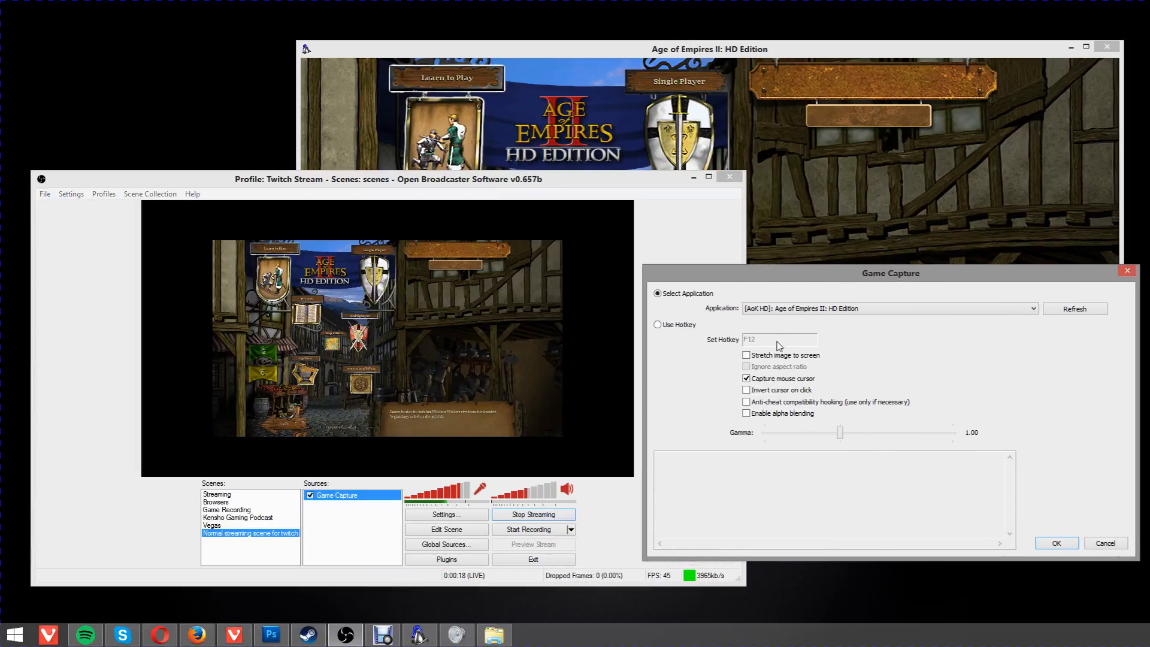
pyautogui.click(746, 354)
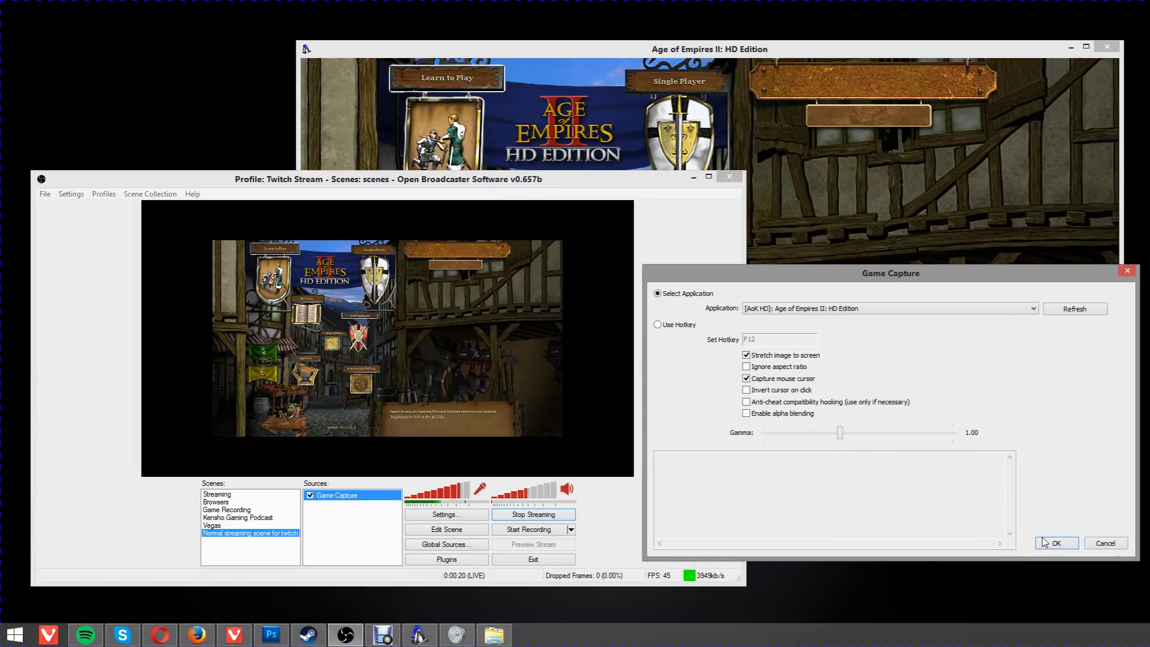
pyautogui.click(1053, 543)
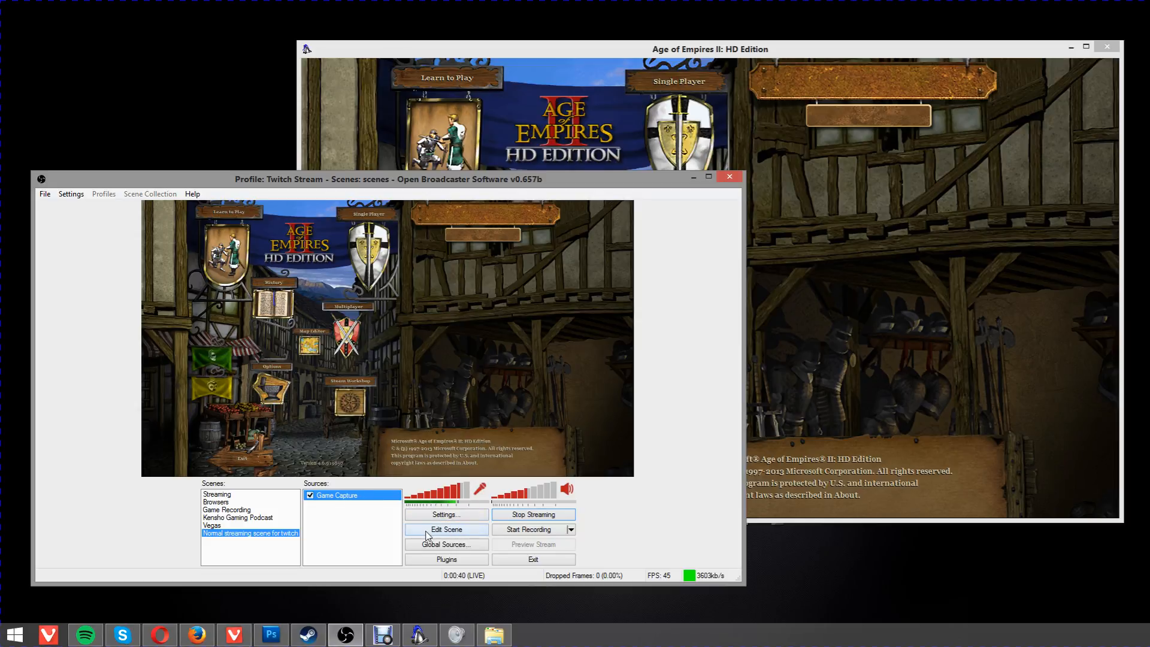
# Turn on Edit Scene and reopen Game Capture properties to untick Stretch image to screen.
pyautogui.click(445, 528)
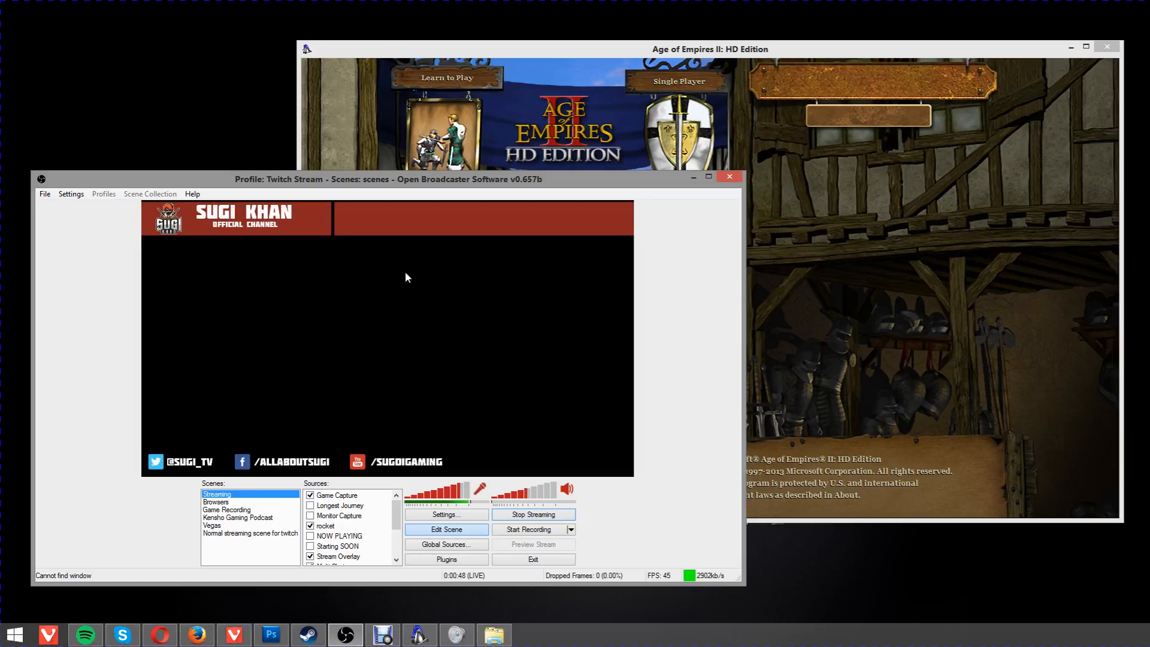
pyautogui.click(249, 531)
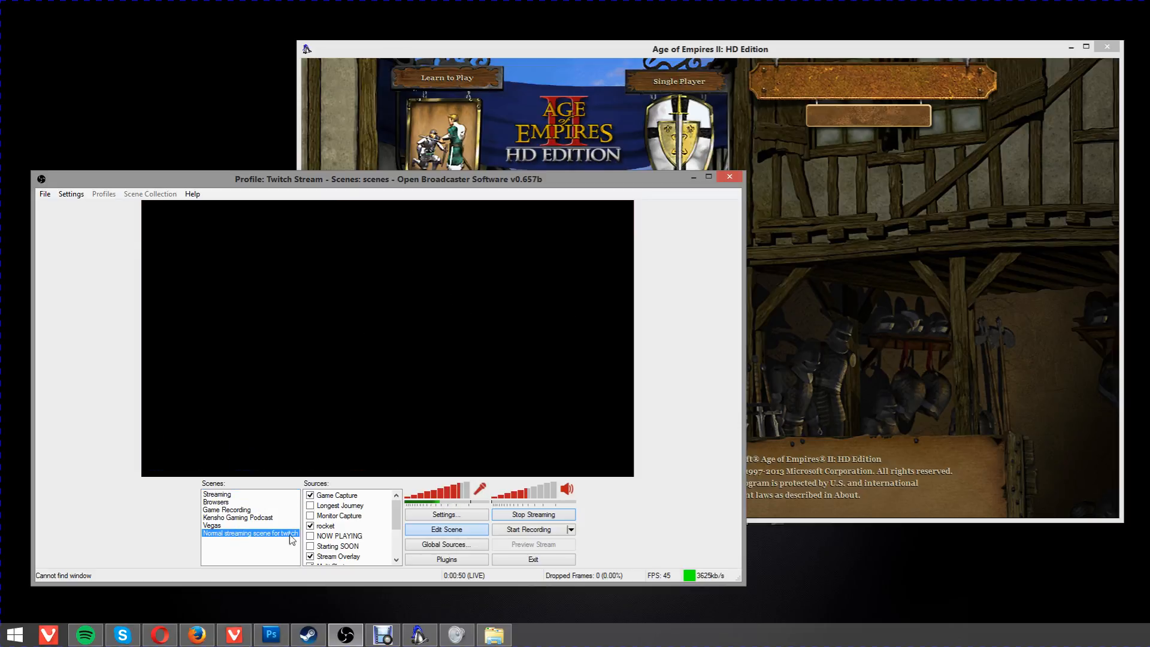
pyautogui.rightClick(335, 495)
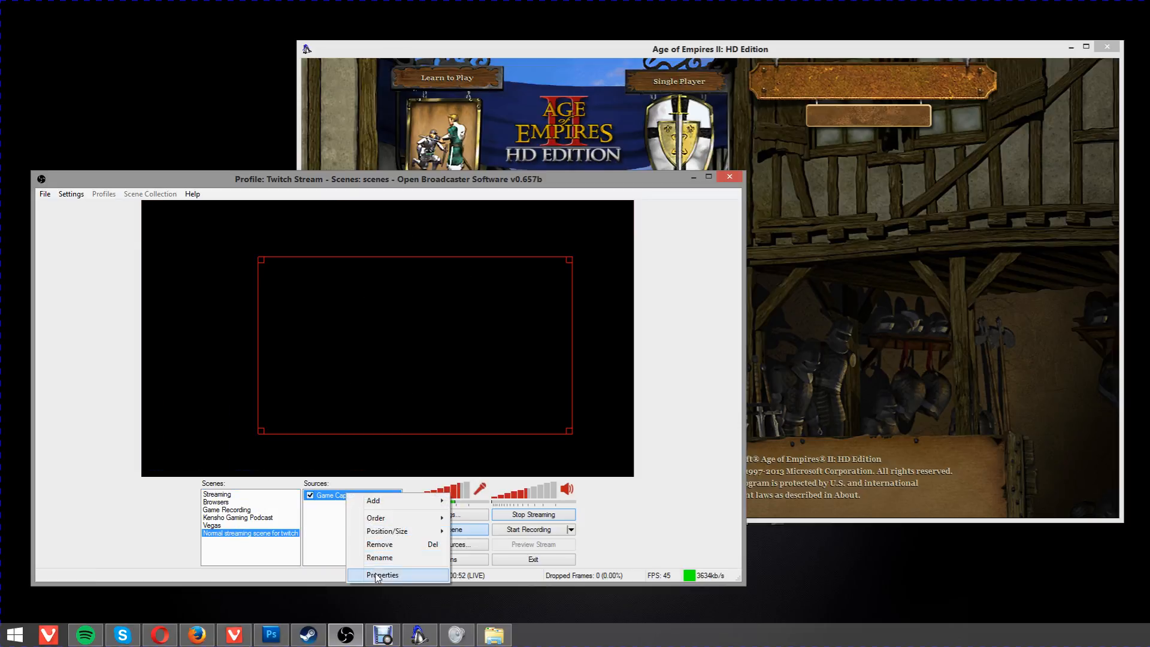
pyautogui.click(382, 573)
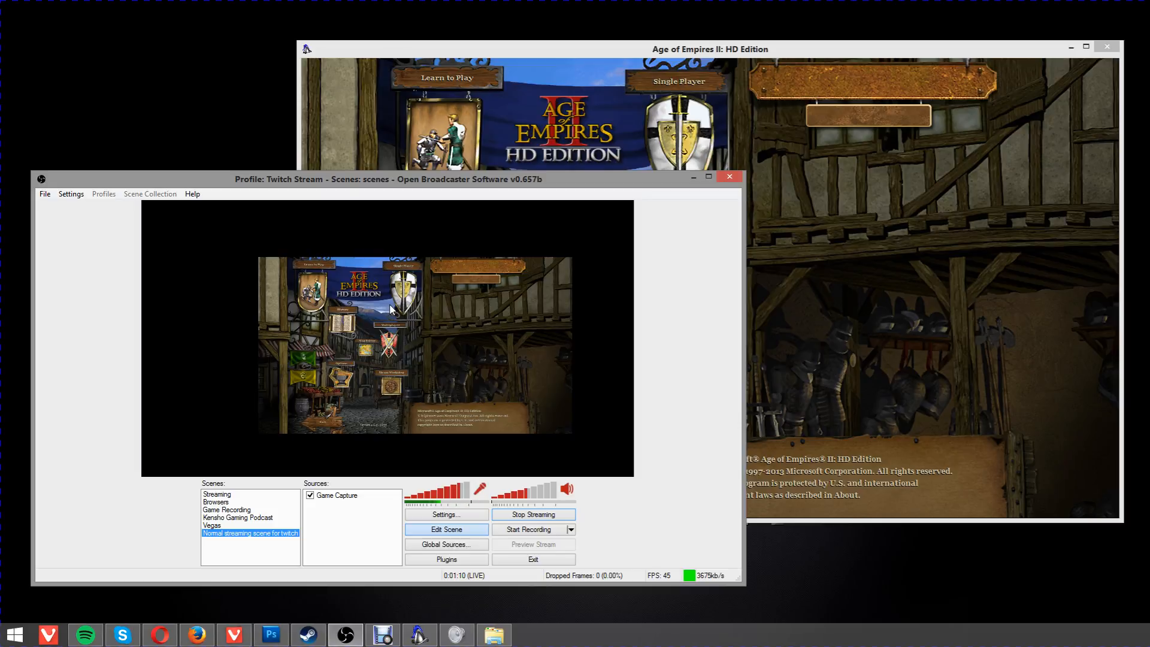
pyautogui.moveTo(375, 375)
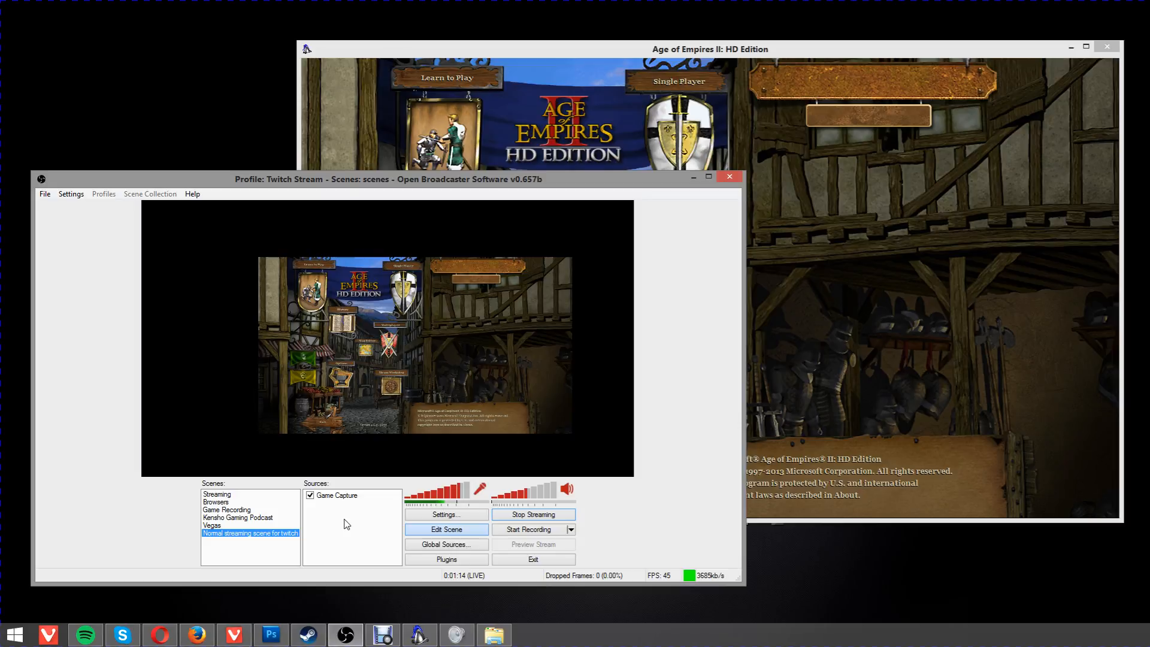
# Add a text source named 'Twitc' reading 'Twitch stream' to the scene.
pyautogui.rightClick(352, 528)
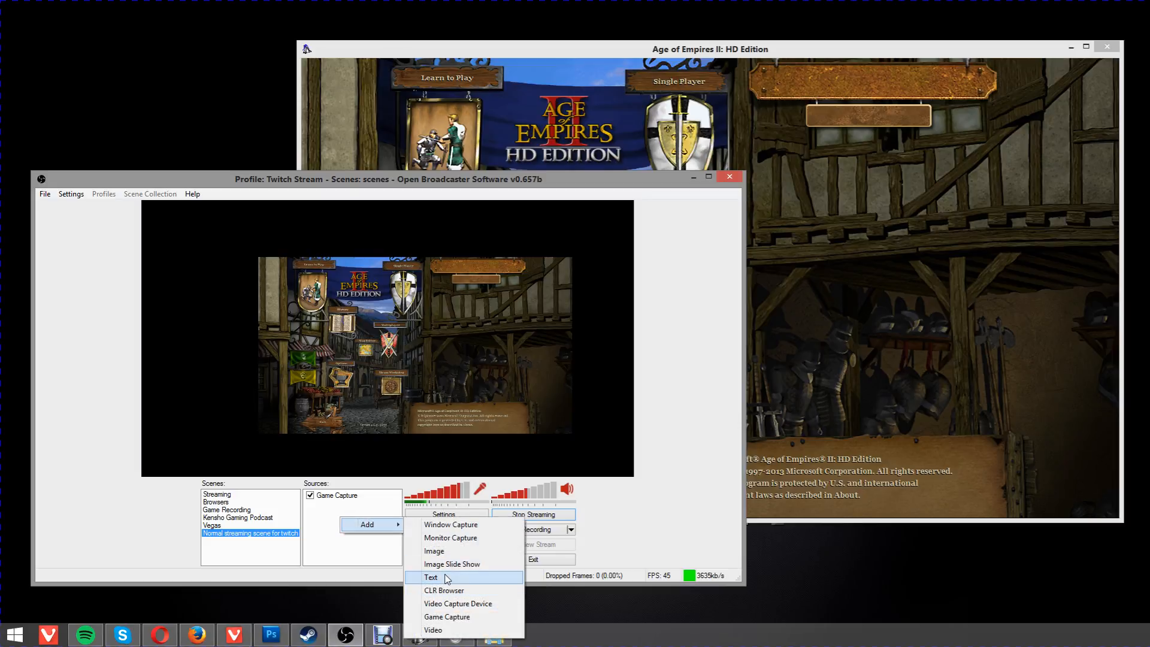
pyautogui.click(431, 577)
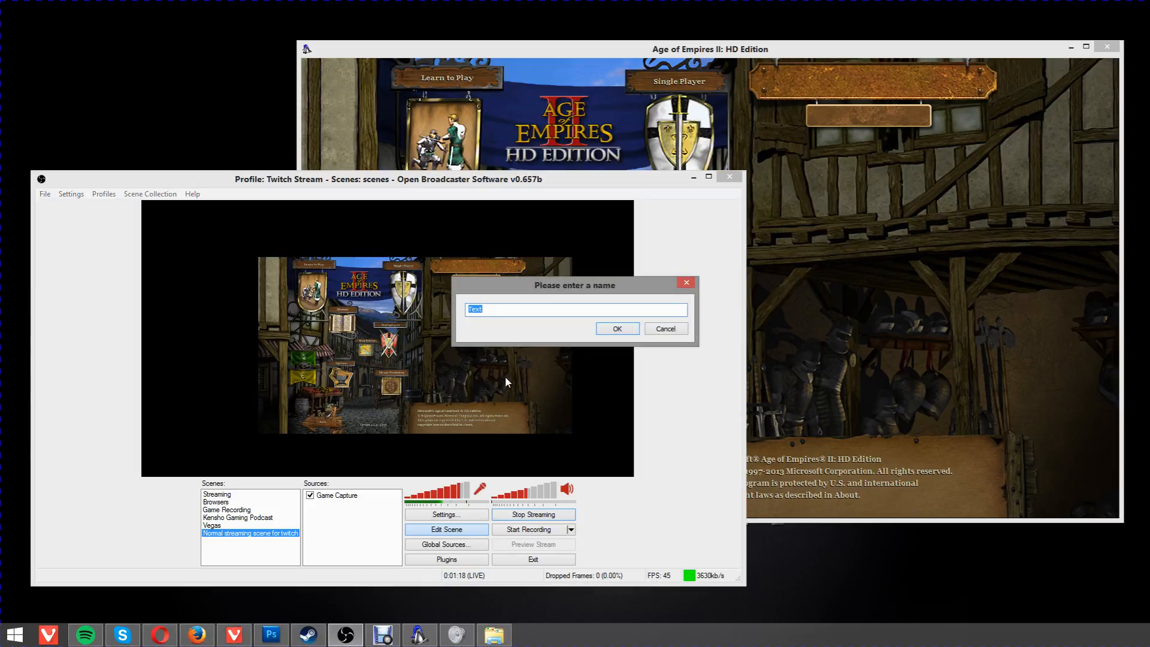
pyautogui.write('Twitc')
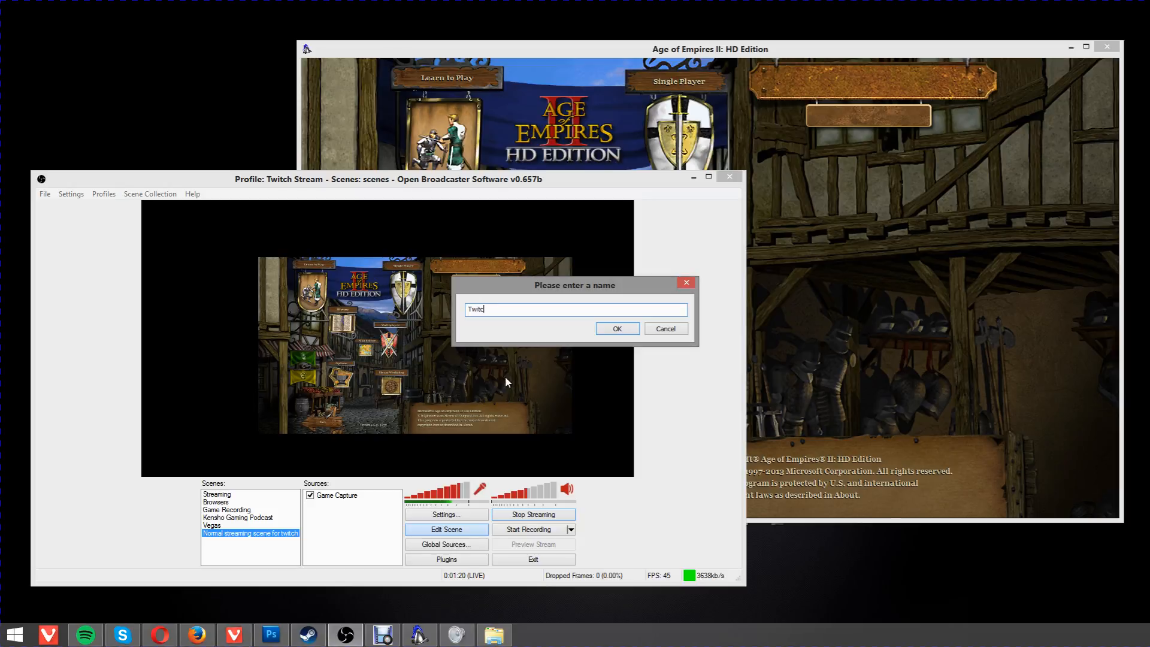
pyautogui.click(615, 329)
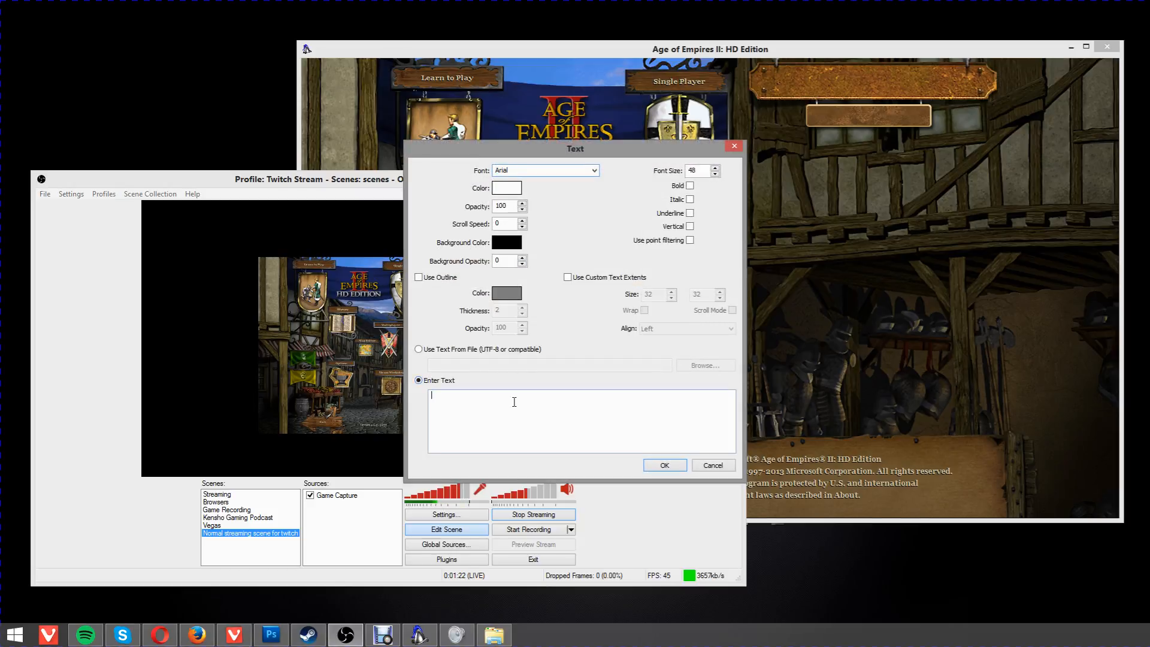
pyautogui.write('Twitch stre')
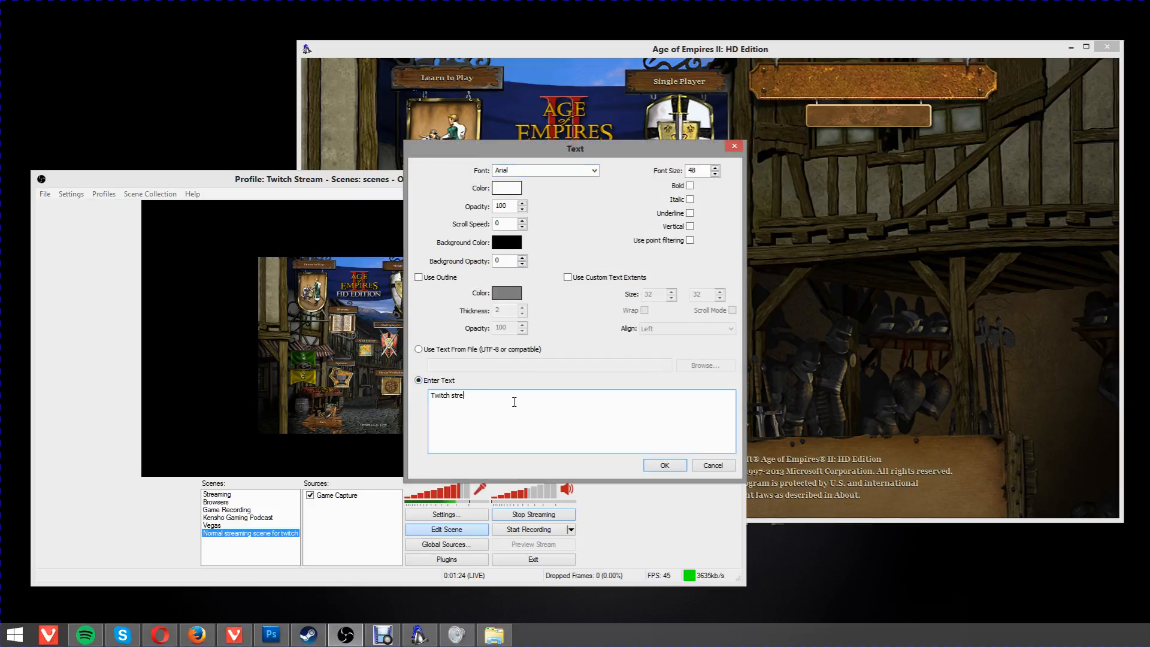
pyautogui.click(662, 464)
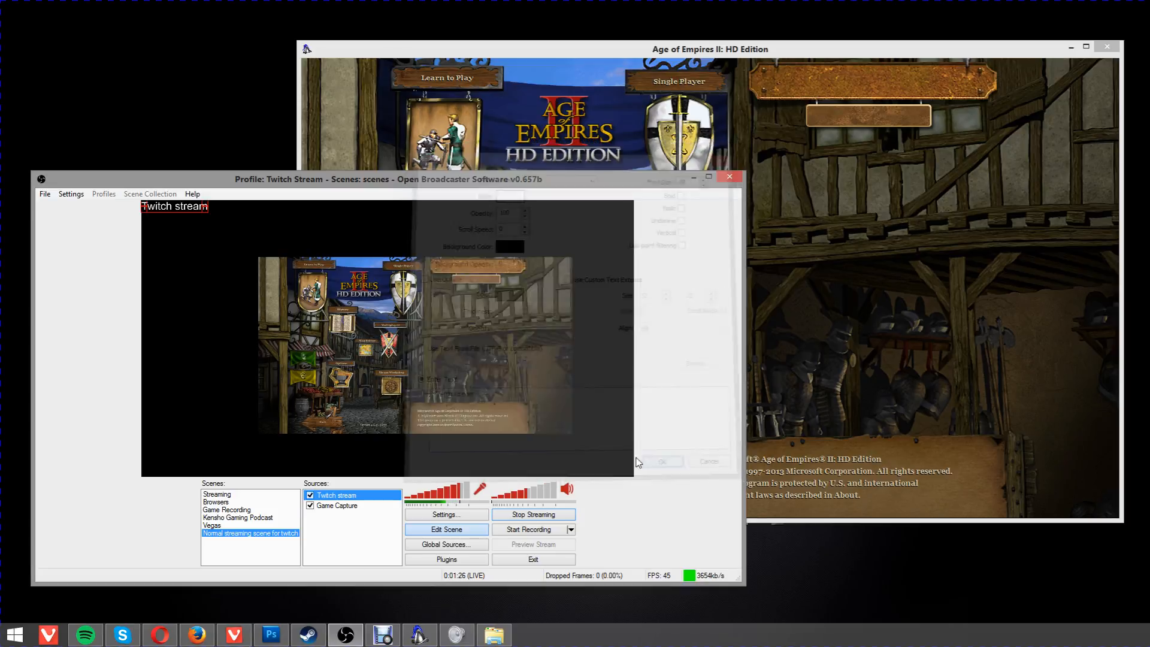
# Drag the Twitch stream text to the top centre above the game capture.
pyautogui.click(658, 461)
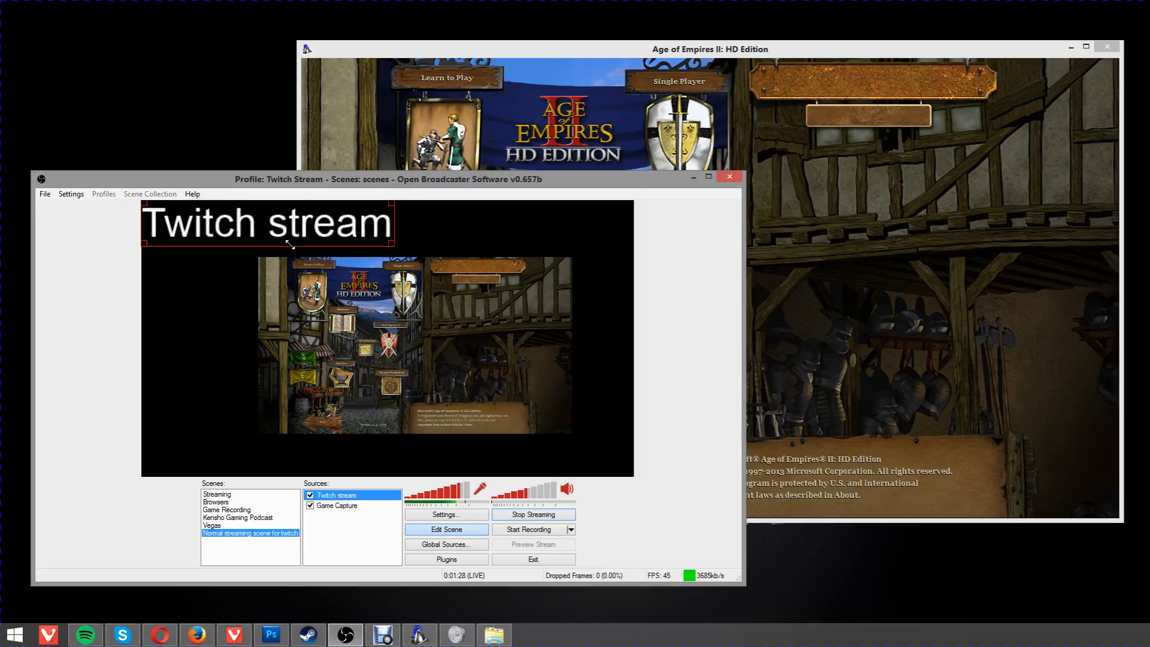
pyautogui.moveTo(286, 224); pyautogui.dragTo(407, 227)
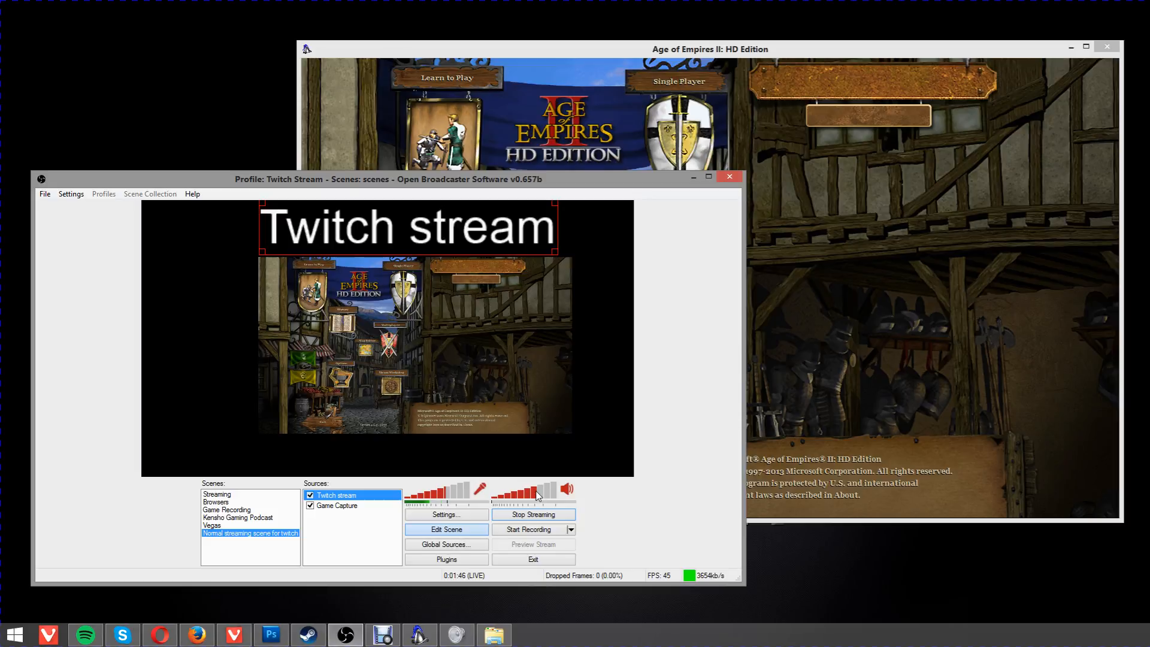
pyautogui.moveTo(406, 527)
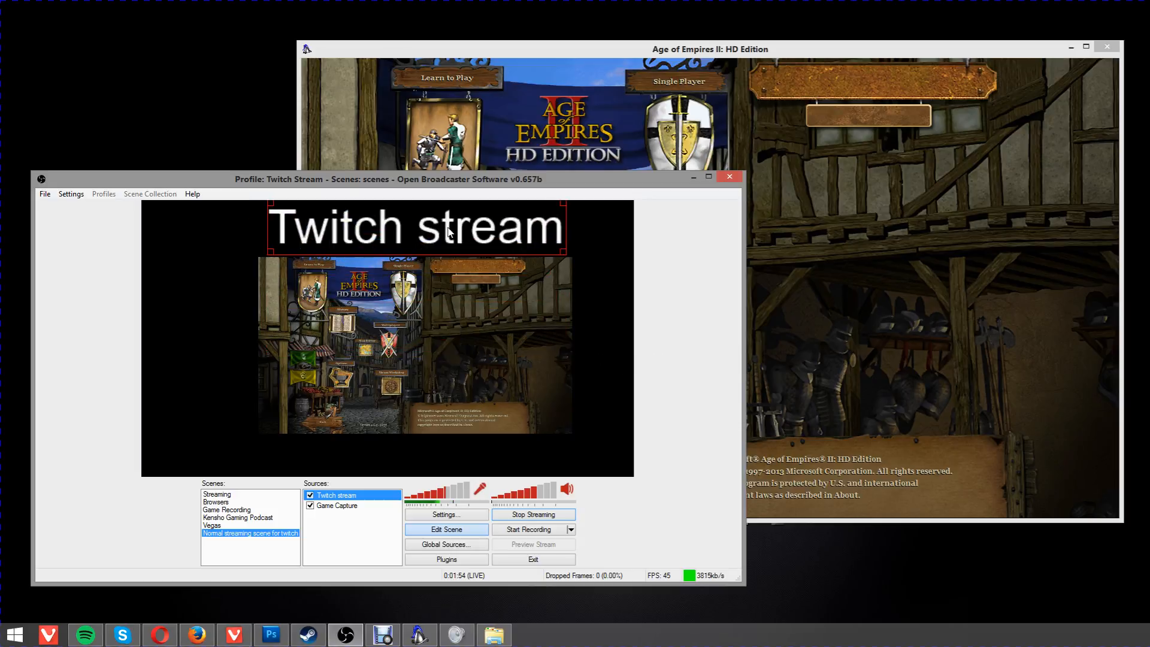
pyautogui.moveTo(374, 543)
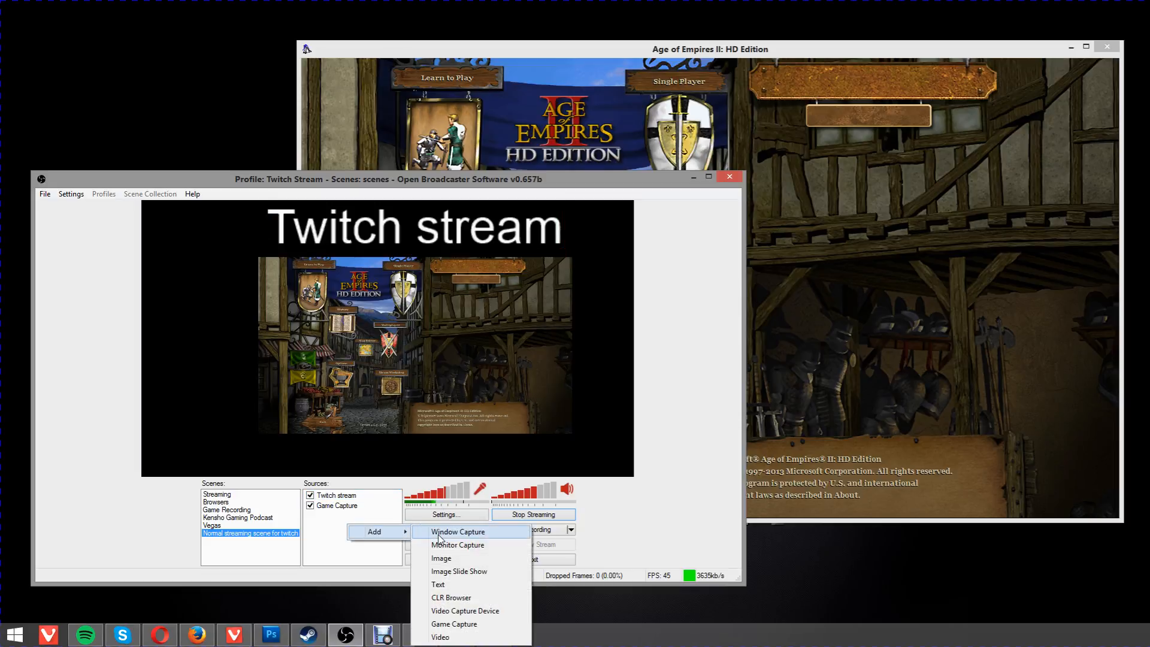
# Start adding an Image source but cancel it, leaving the sources unchanged.
pyautogui.click(441, 558)
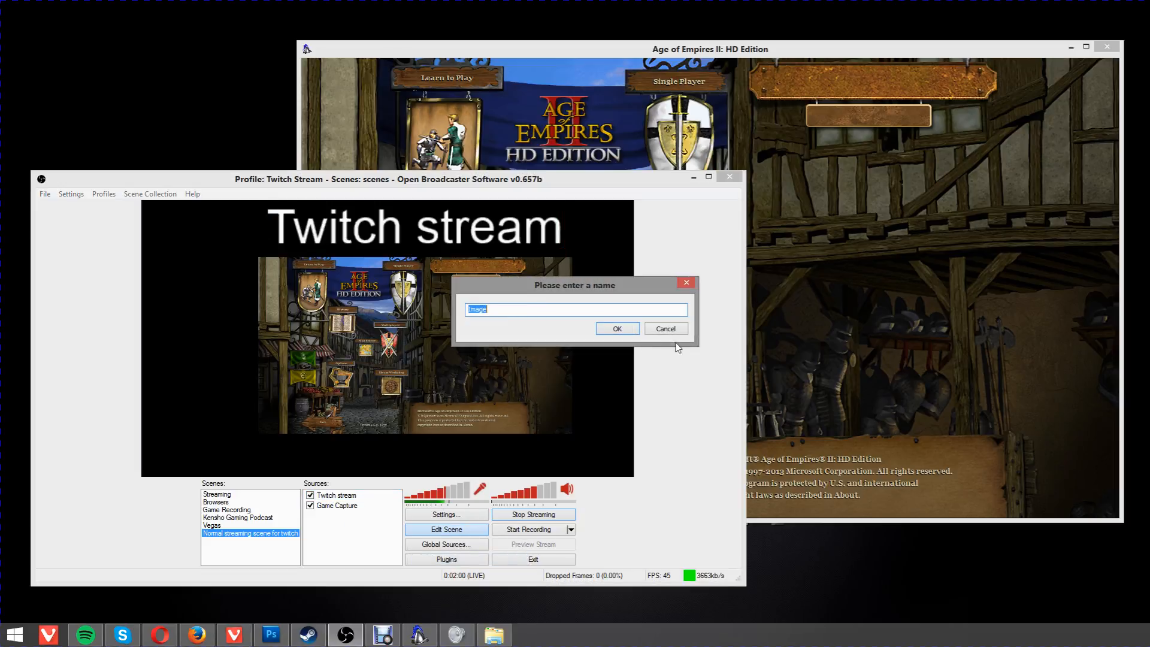
pyautogui.click(665, 328)
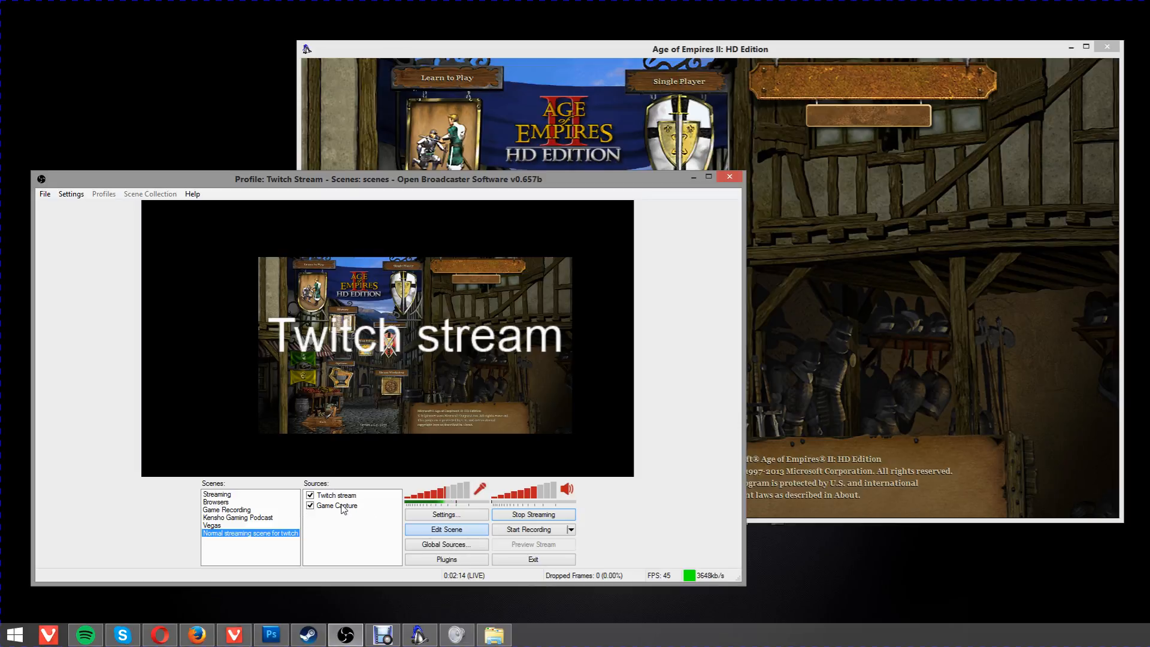
# Move Game Capture up in order and lower the text behind the game's top edge.
pyautogui.rightClick(336, 505)
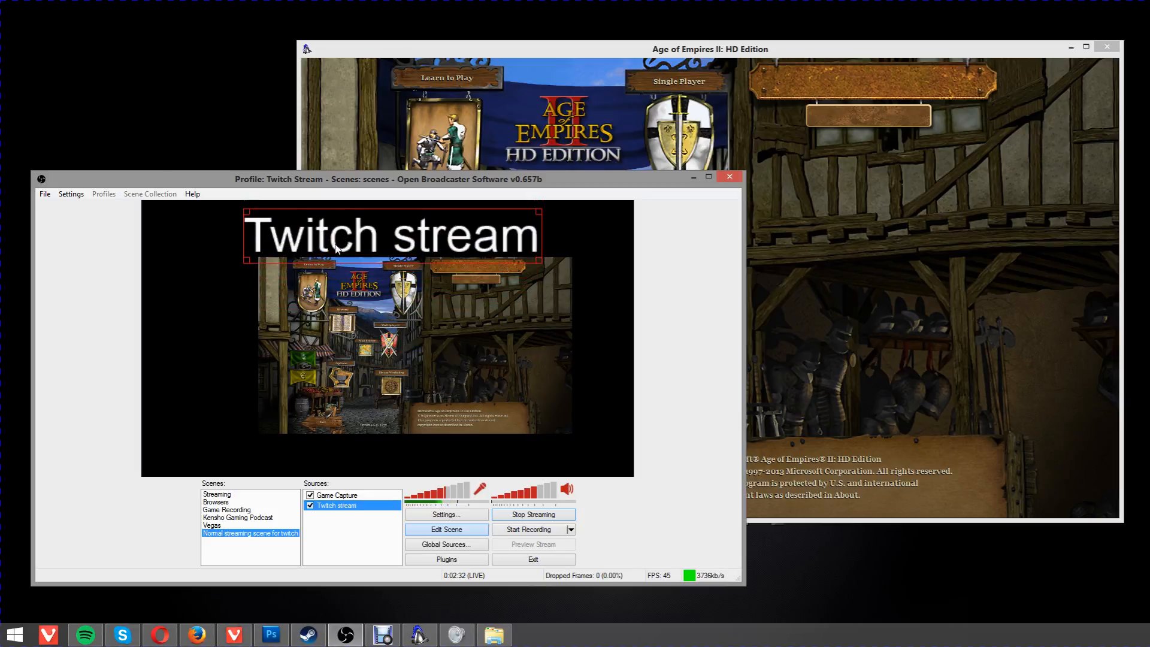
pyautogui.moveTo(393, 235); pyautogui.dragTo(393, 256)
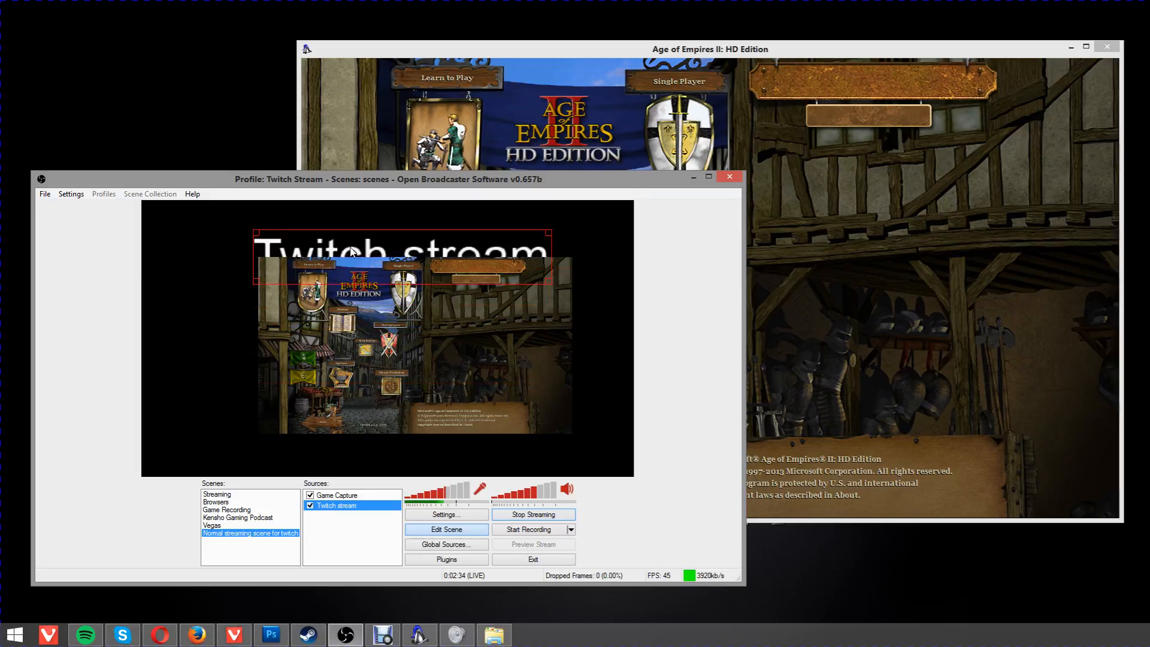